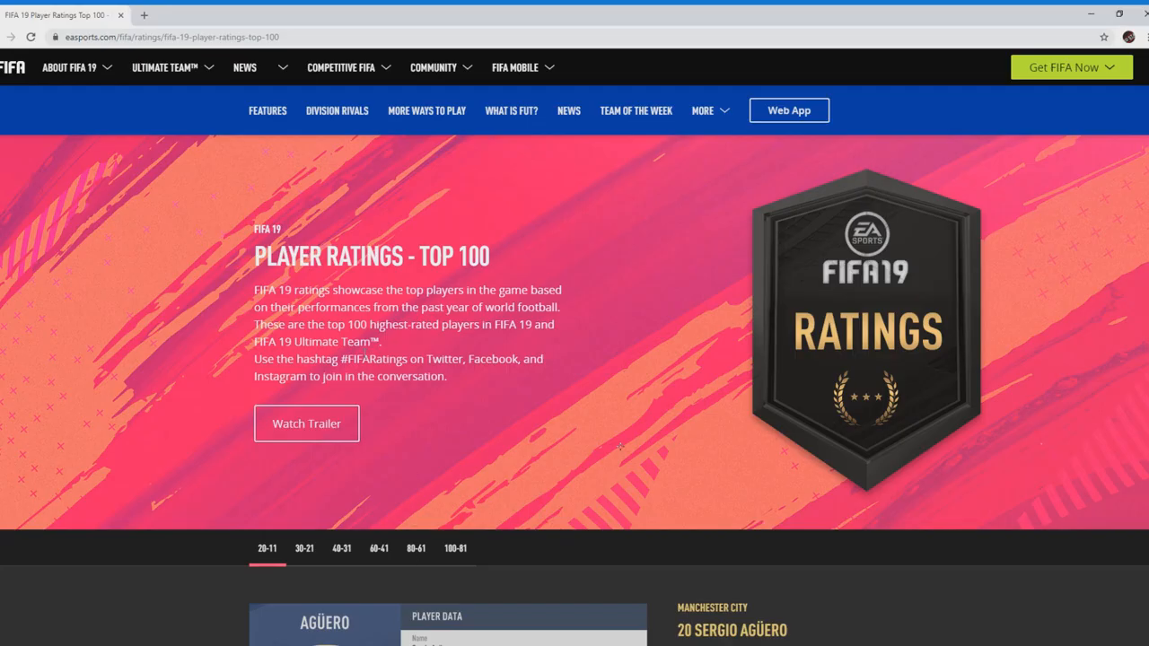
Step: Scroll down past the Player Ratings Top 100 banner until Sergio Agüero's #20 card appears
{"action": "scroll", "scroll_direction": "down", "scroll_amount": 3}
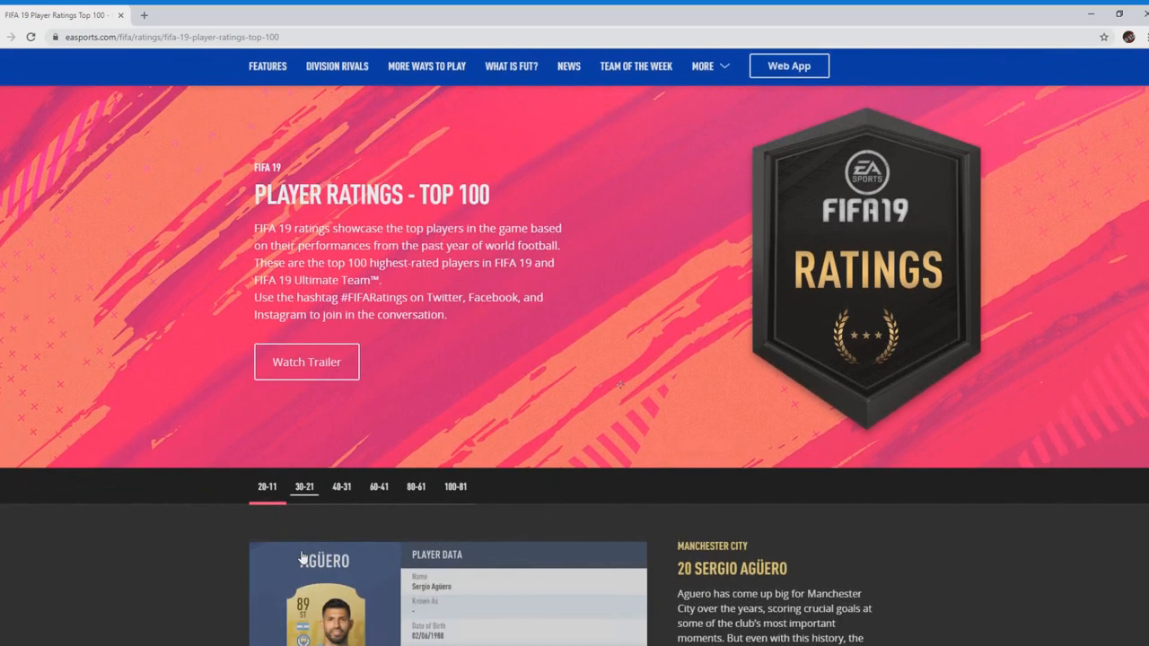
{"action": "scroll", "scroll_direction": "down", "scroll_amount": 3}
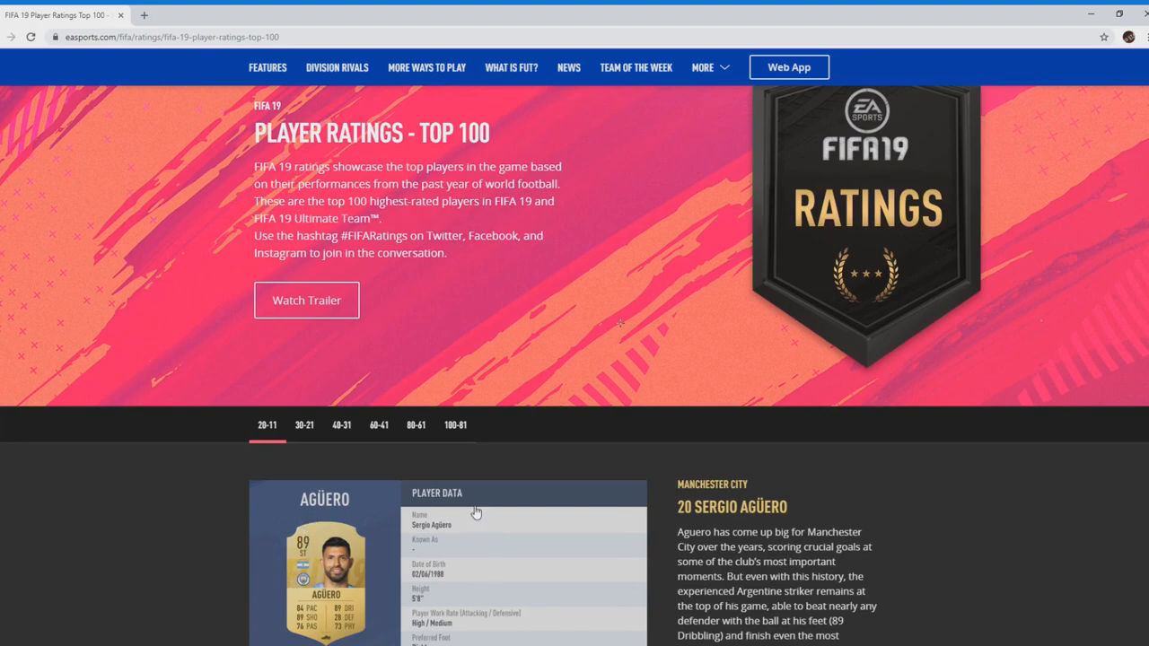
{"action": "mouse_move", "coordinate": [474, 478]}
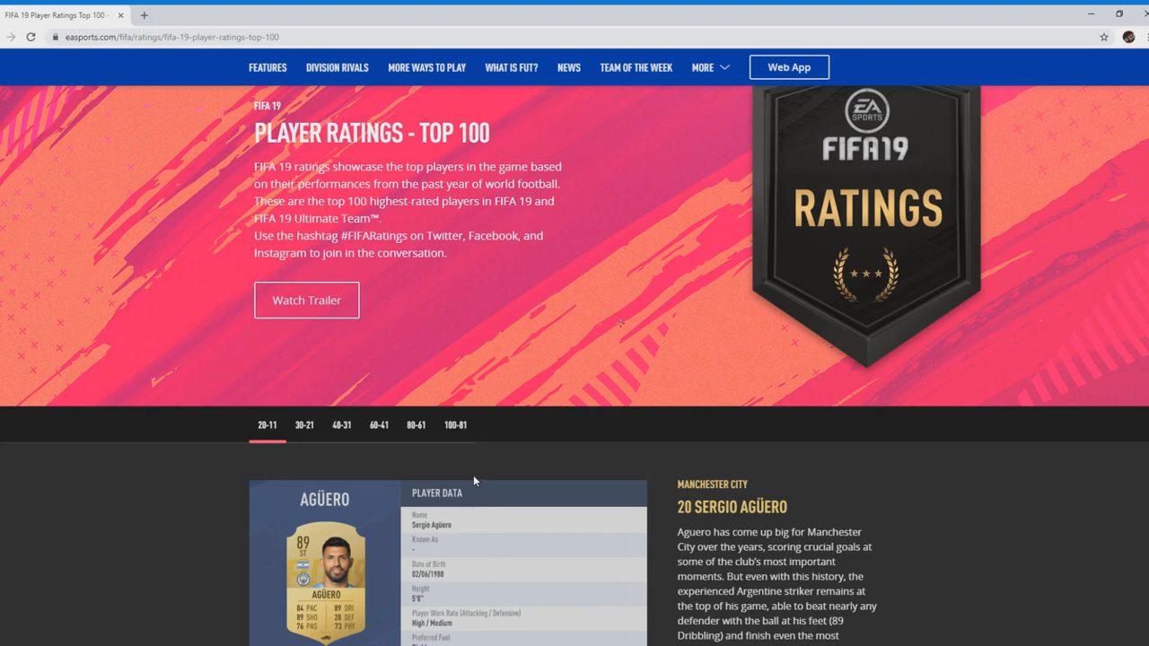
{"action": "mouse_move", "coordinate": [463, 488]}
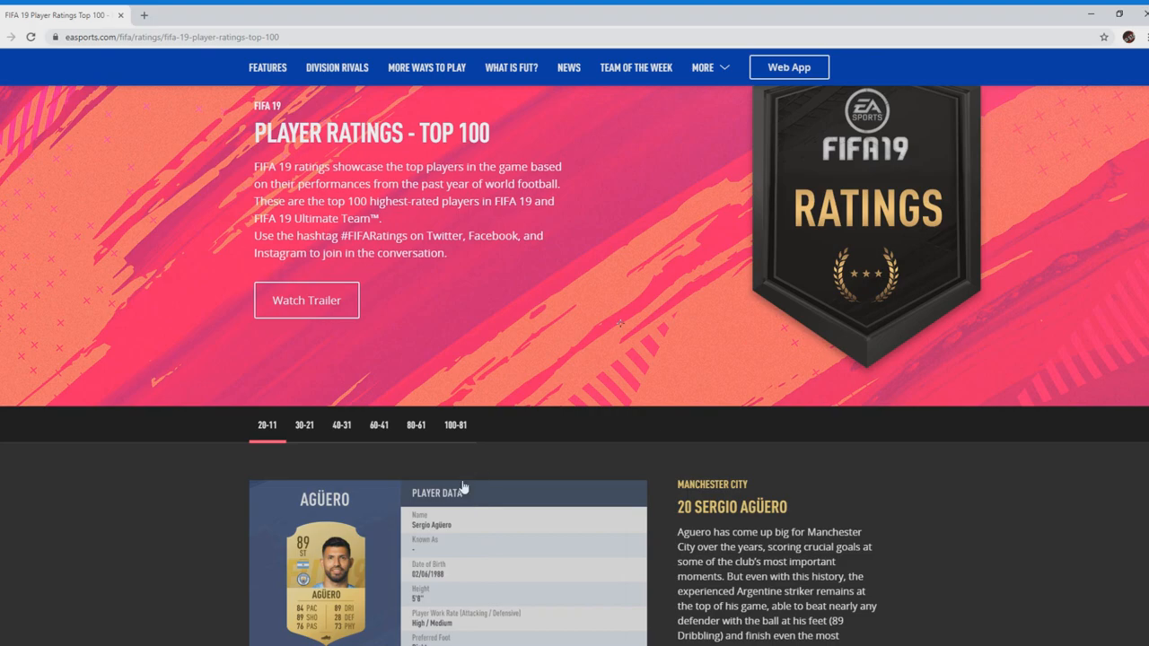
{"action": "mouse_move", "coordinate": [452, 521]}
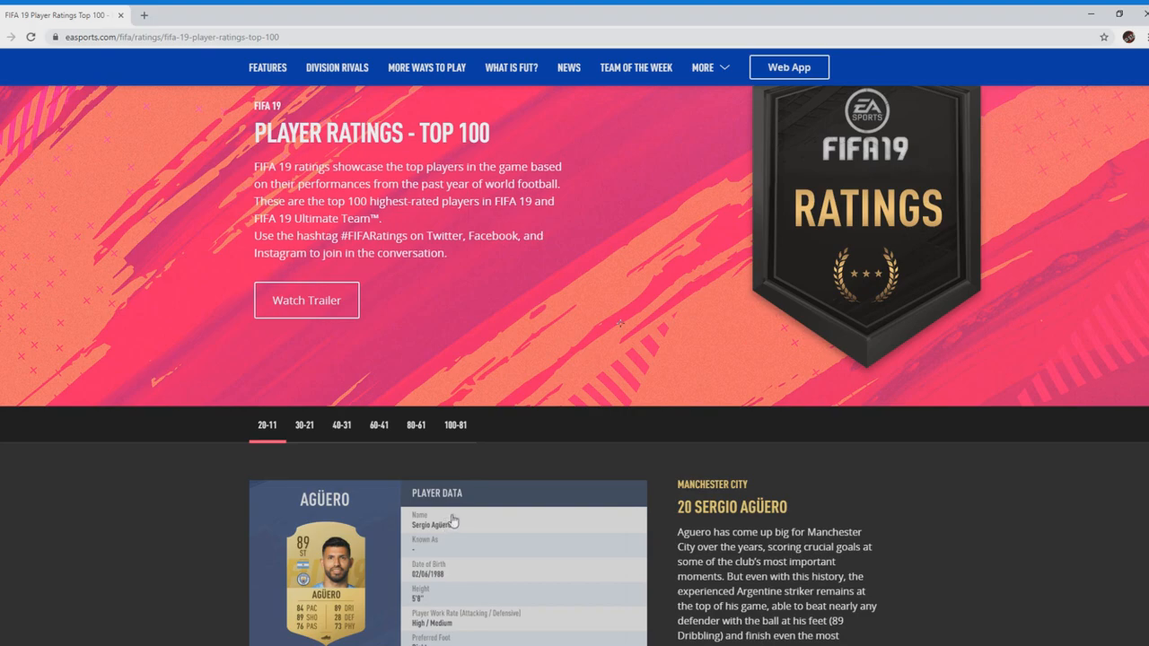
{"action": "scroll", "scroll_direction": "down", "scroll_amount": 3}
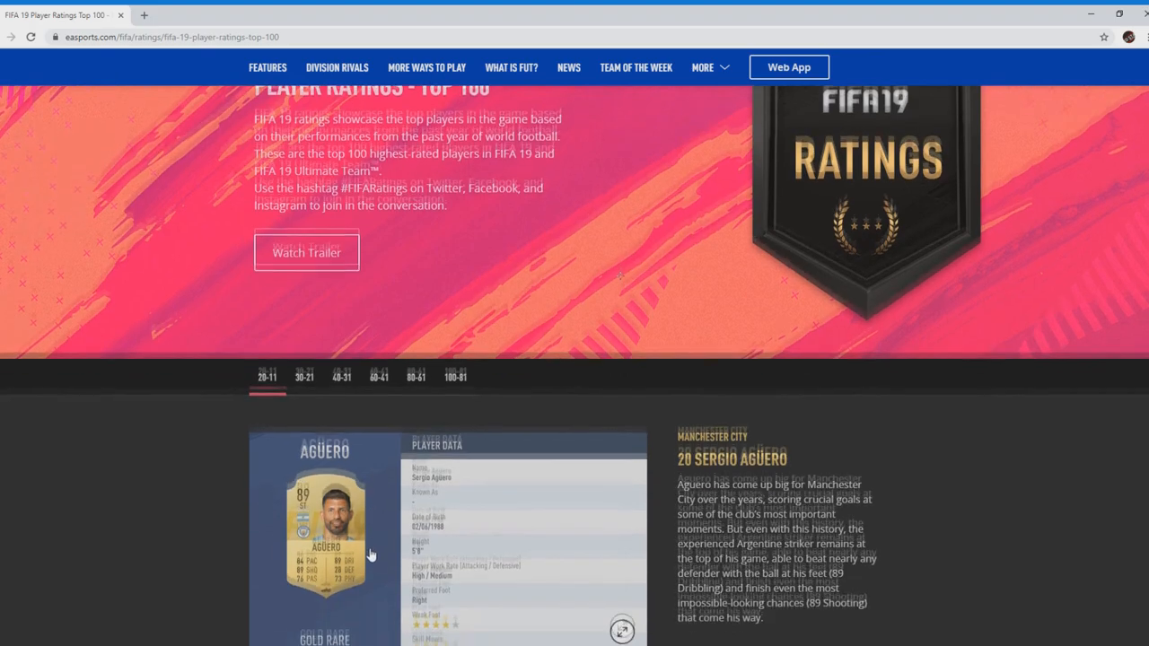
Step: Scroll down so Agüero's full #20 card and write-up show, with Chiellini starting below
{"action": "scroll", "scroll_direction": "down", "scroll_amount": 3}
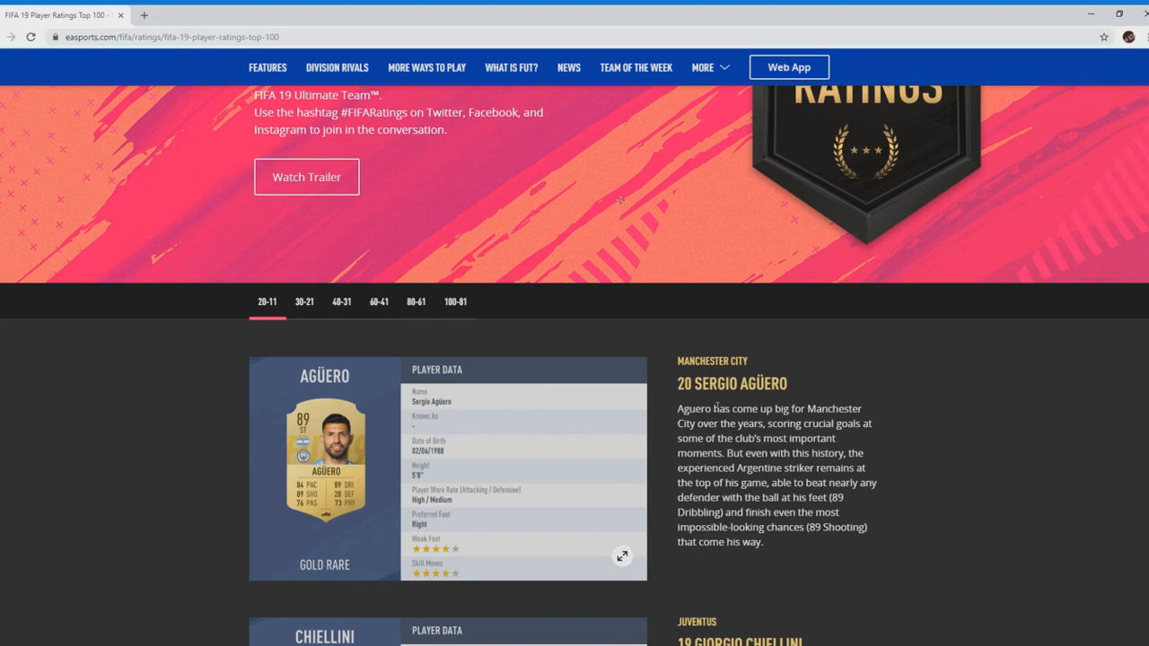
{"action": "mouse_move", "coordinate": [709, 402]}
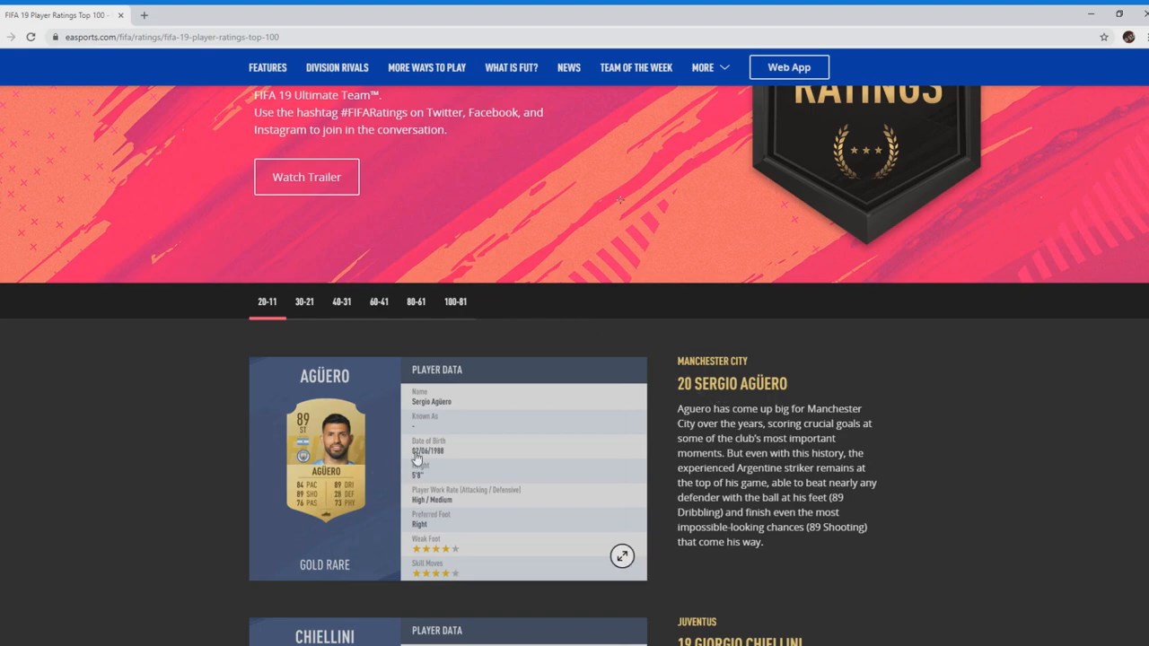
{"action": "mouse_move", "coordinate": [448, 581]}
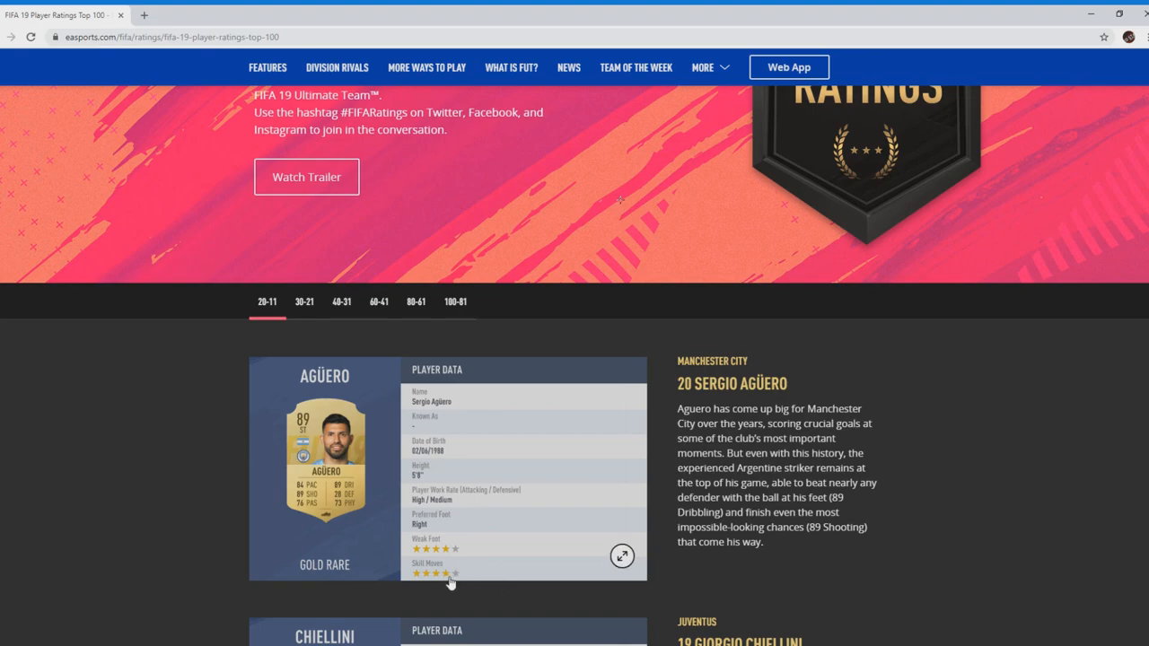
{"action": "mouse_move", "coordinate": [293, 508]}
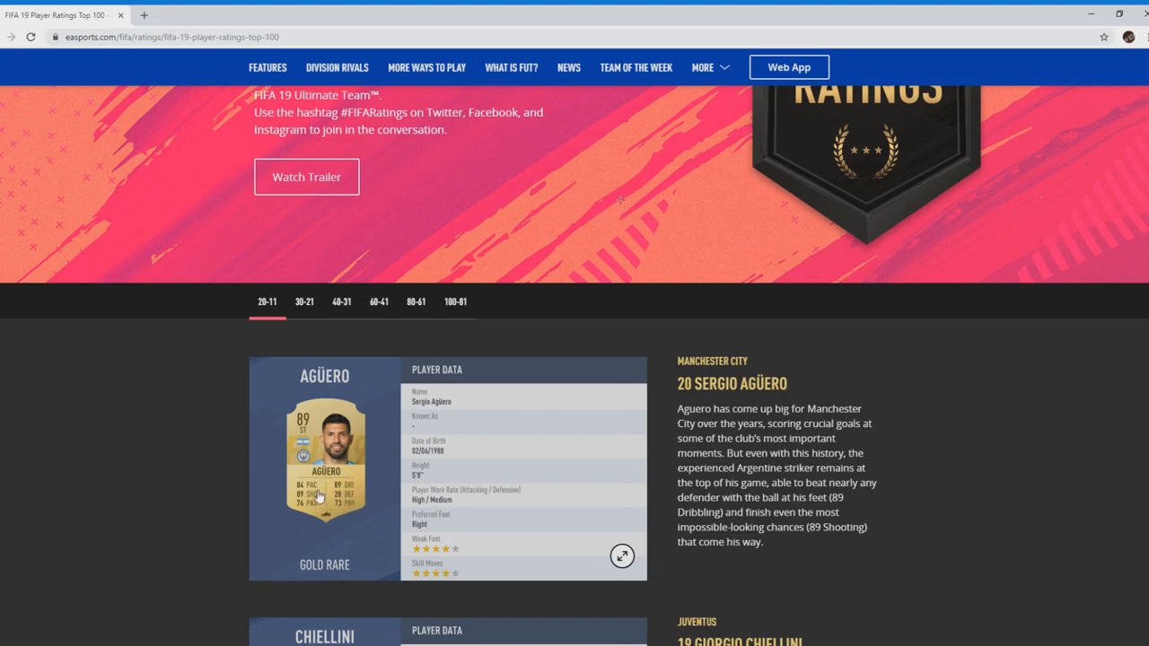
{"action": "mouse_move", "coordinate": [334, 495]}
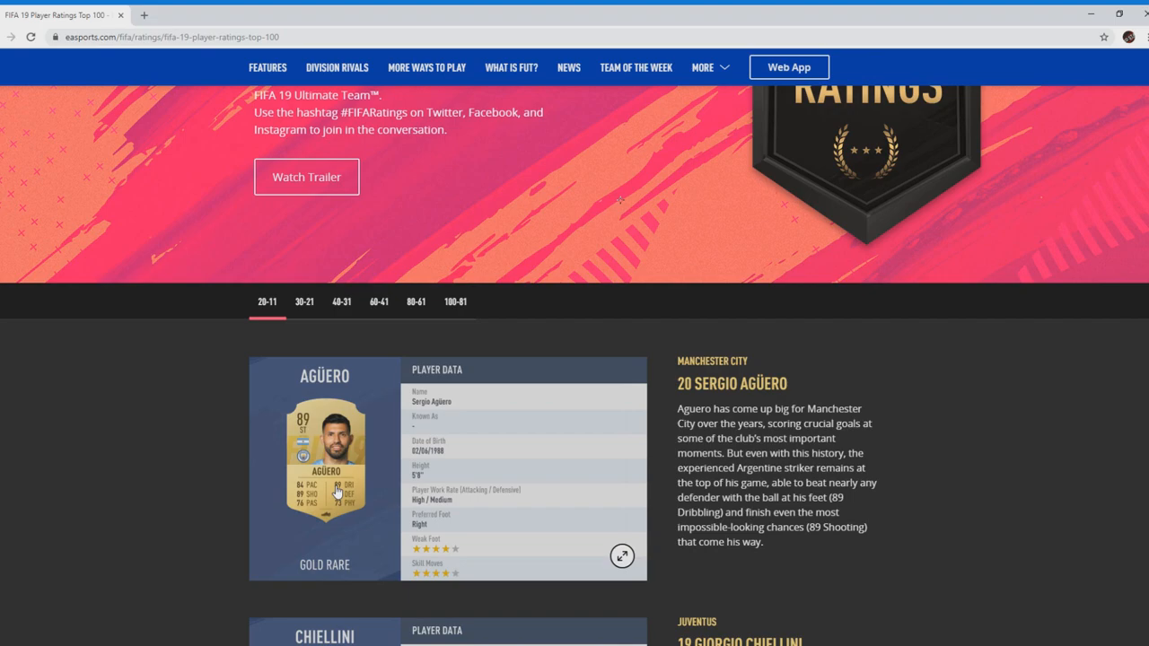
{"action": "mouse_move", "coordinate": [289, 511]}
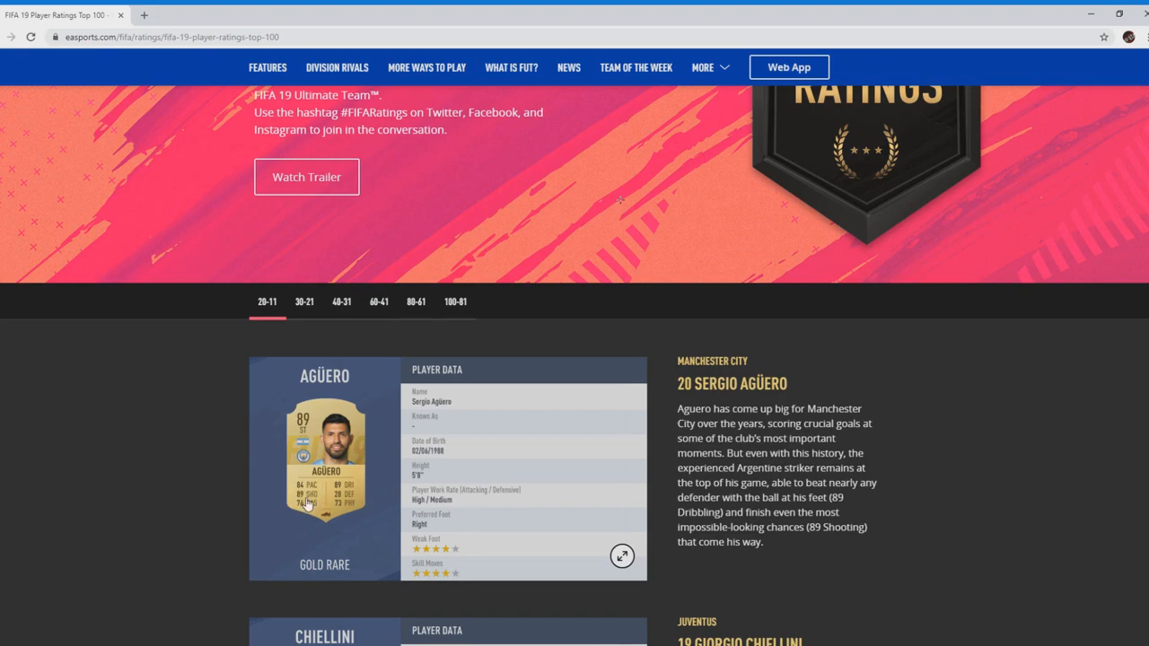
{"action": "mouse_move", "coordinate": [359, 492]}
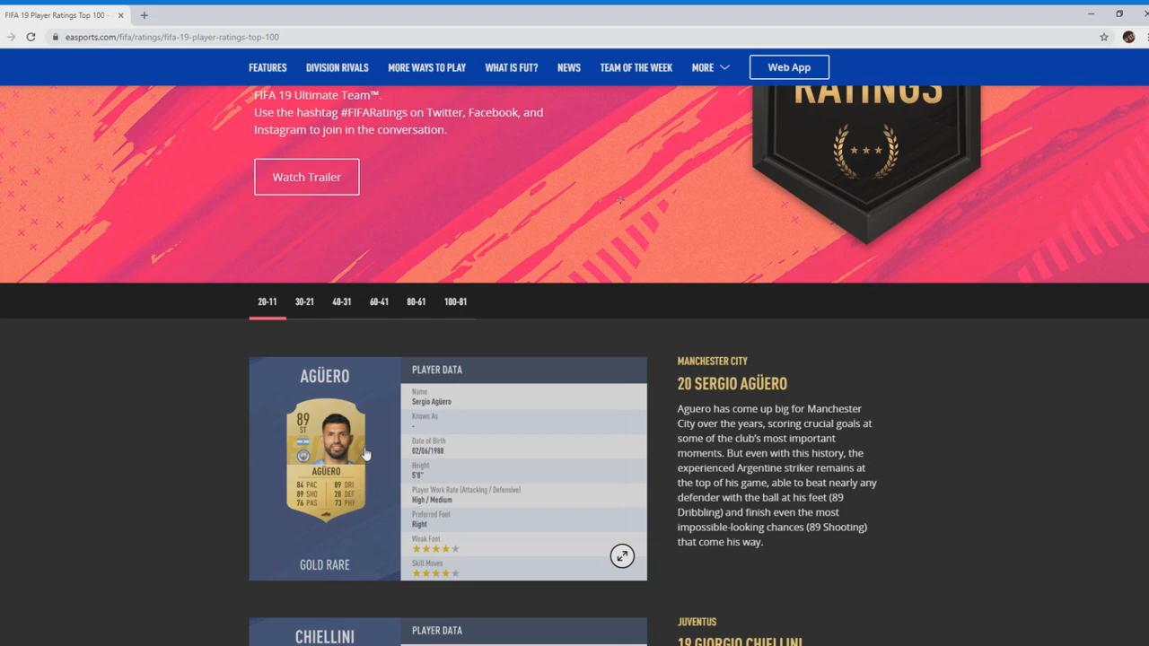
{"action": "mouse_move", "coordinate": [348, 481]}
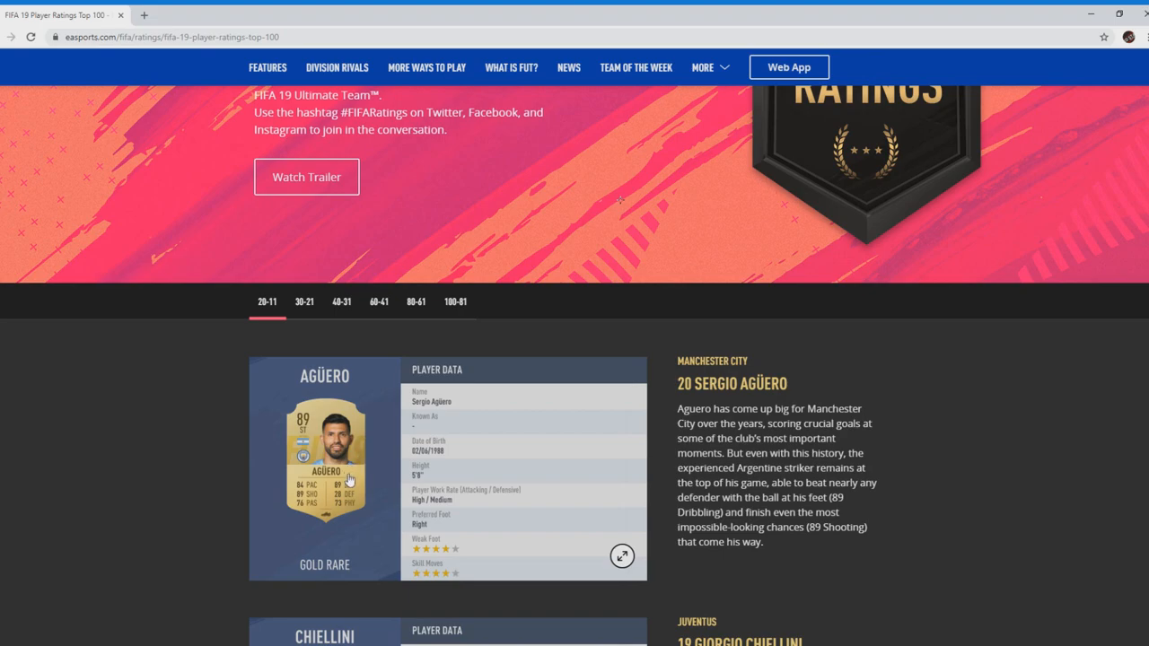
{"action": "mouse_move", "coordinate": [360, 477]}
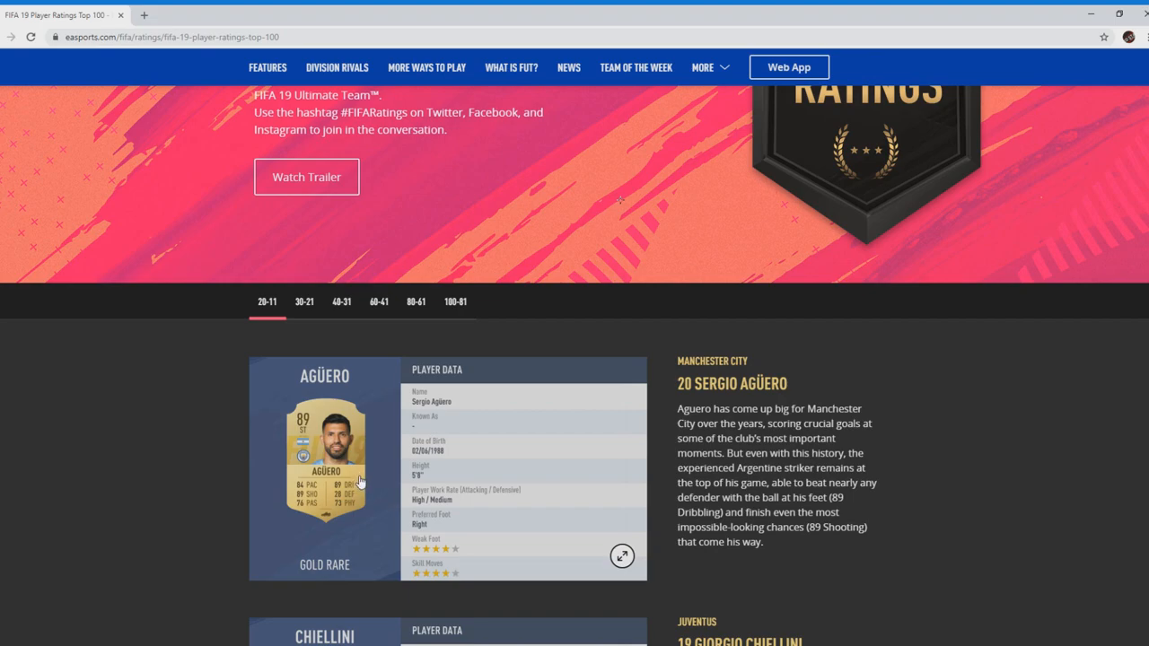
{"action": "mouse_move", "coordinate": [481, 514]}
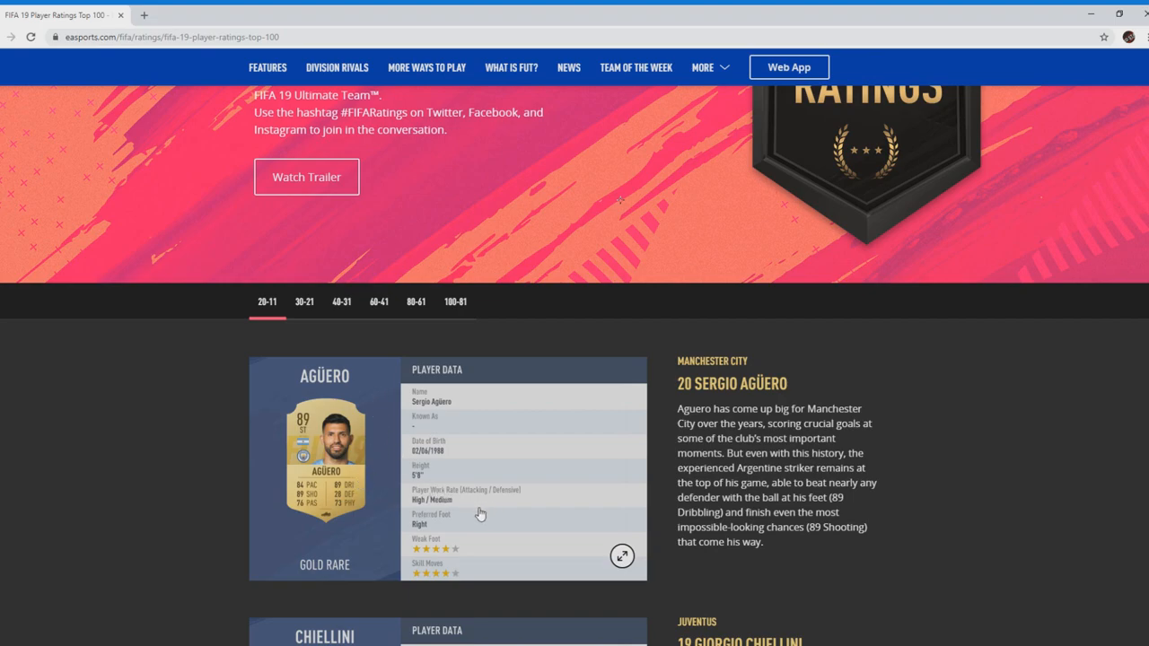
Step: Scroll down to show #19 Giorgio Chiellini's full card and write-up beneath Agüero
{"action": "scroll", "scroll_direction": "down", "scroll_amount": 3}
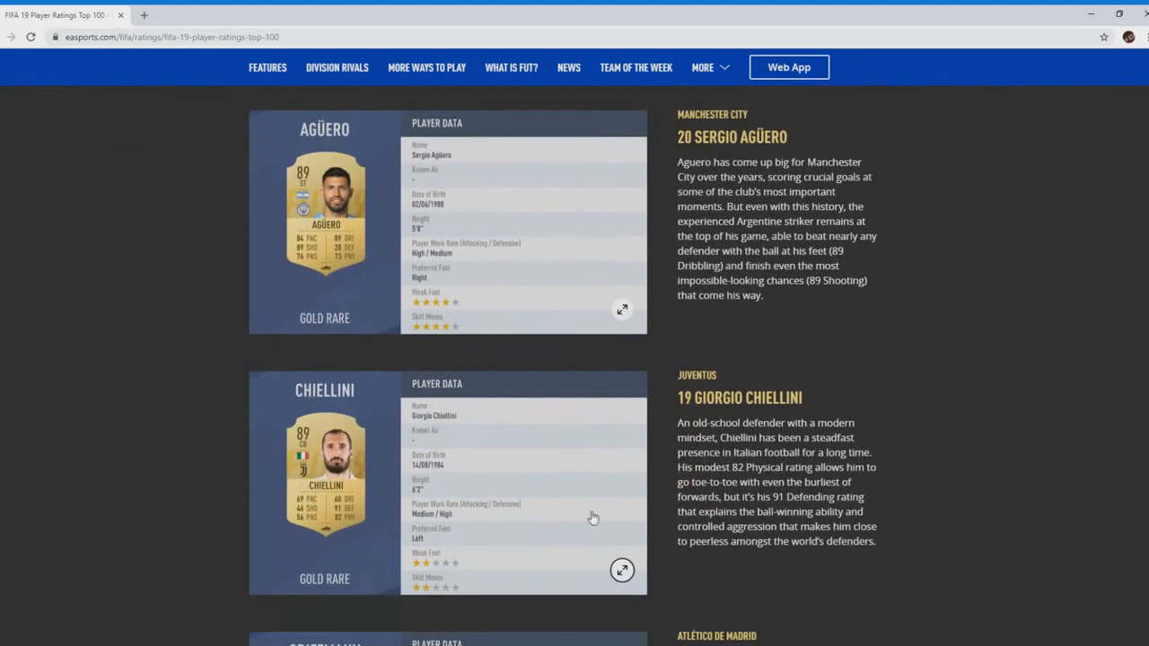
{"action": "mouse_move", "coordinate": [290, 483]}
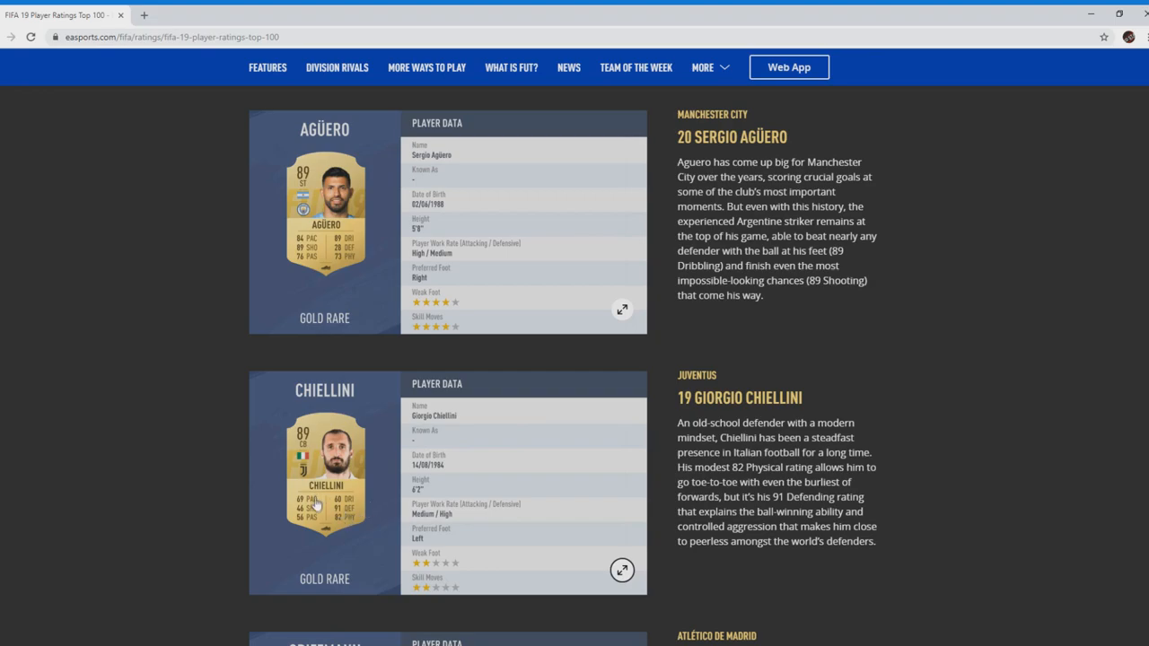
{"action": "mouse_move", "coordinate": [316, 506]}
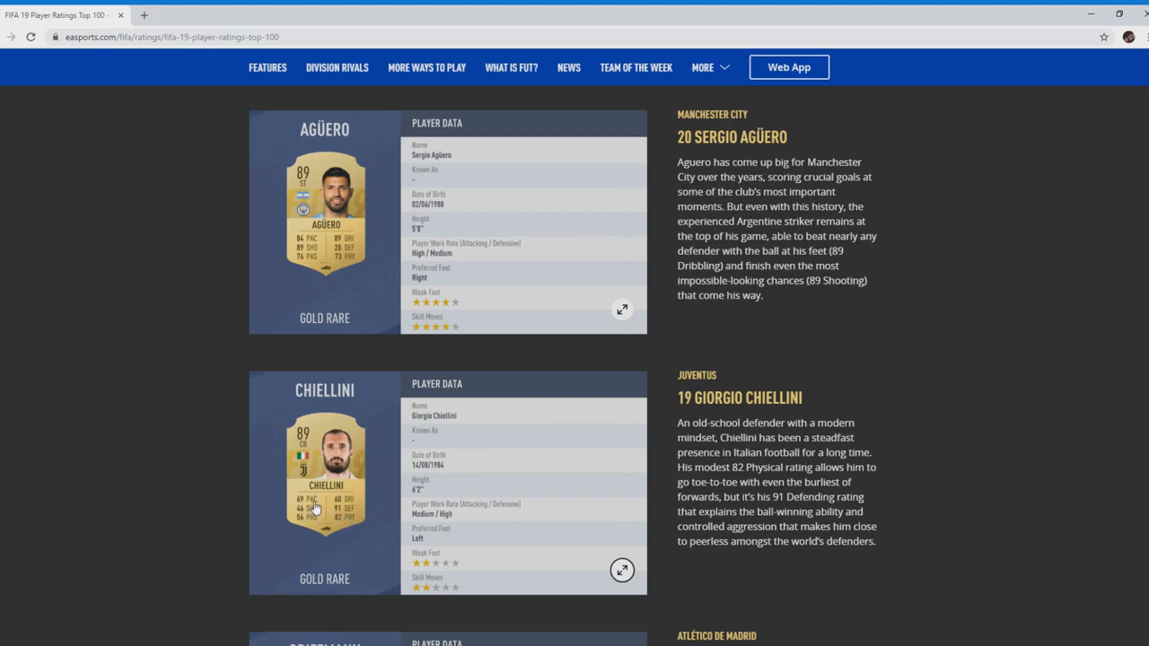
{"action": "mouse_move", "coordinate": [312, 509]}
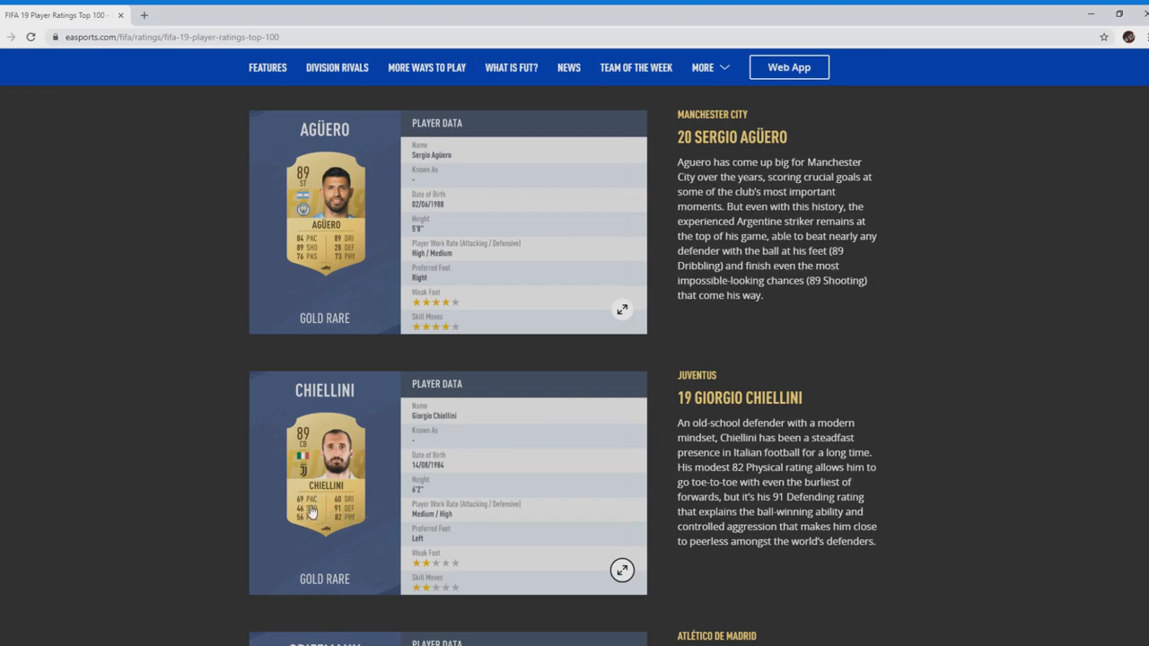
{"action": "mouse_move", "coordinate": [319, 495]}
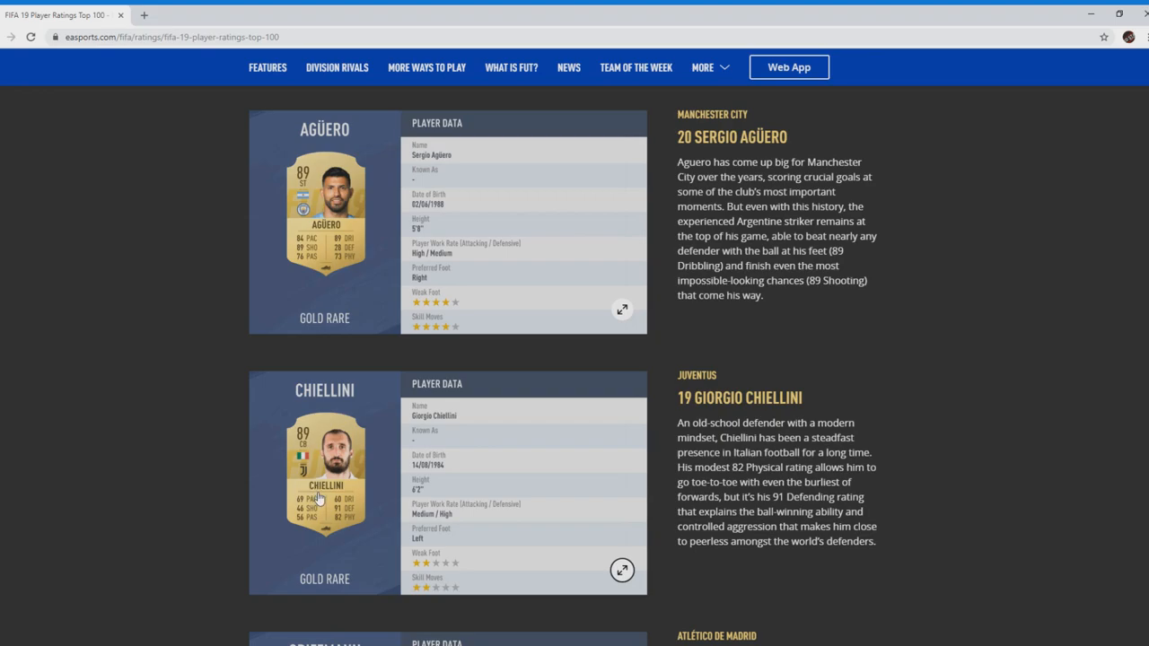
{"action": "mouse_move", "coordinate": [347, 528]}
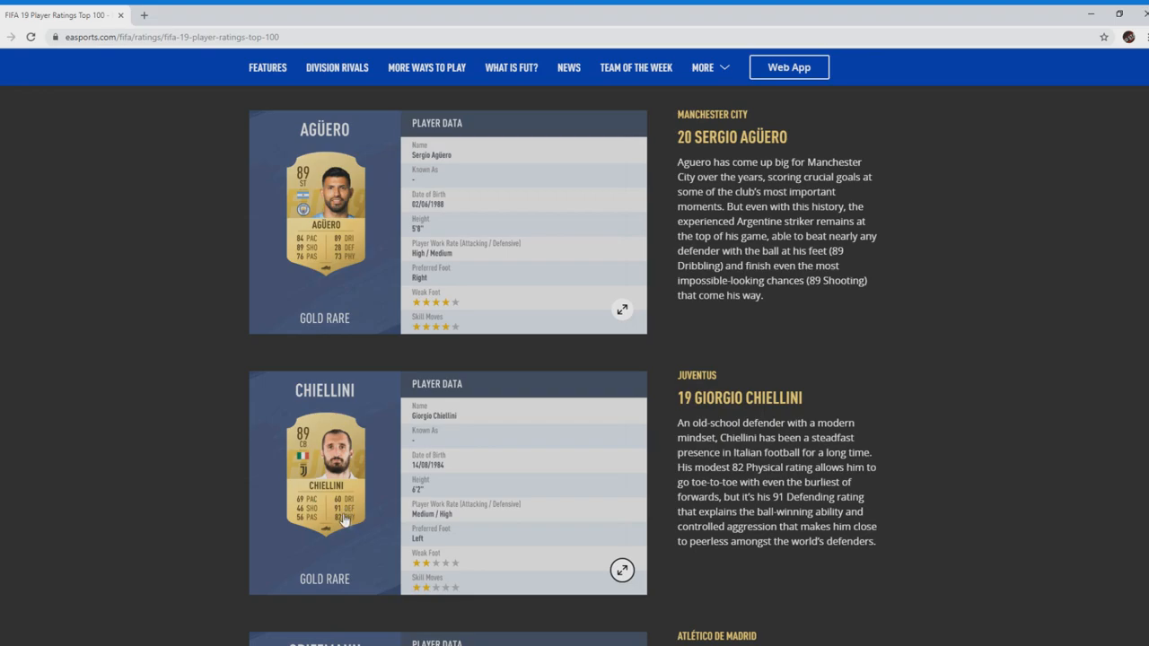
{"action": "mouse_move", "coordinate": [343, 520]}
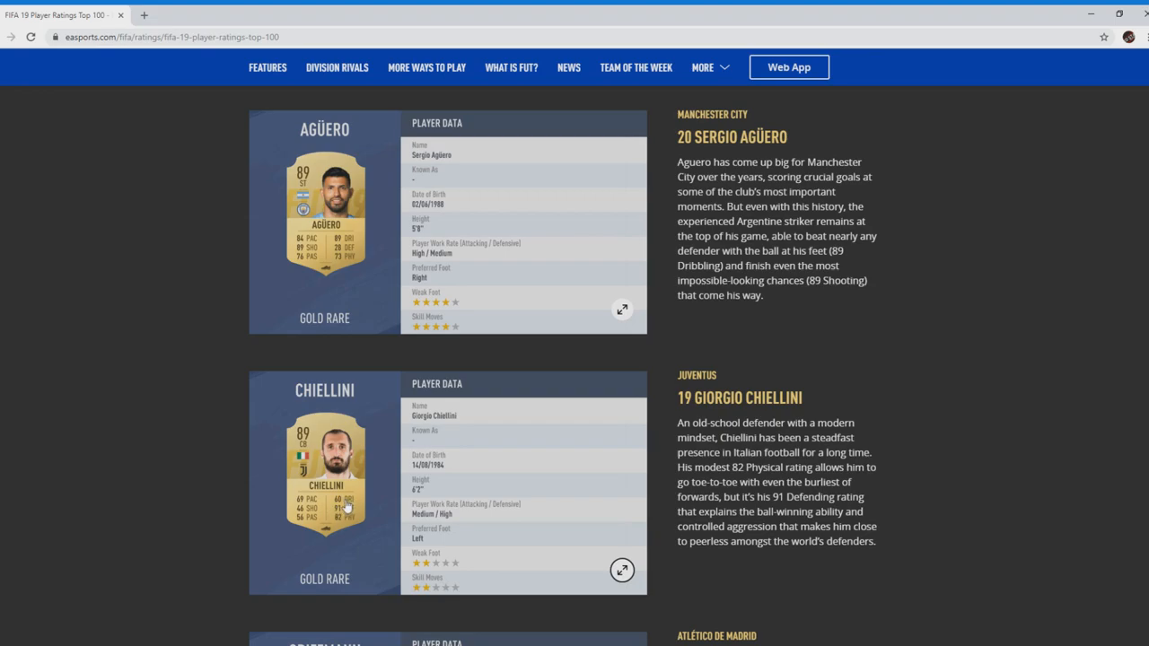
{"action": "mouse_move", "coordinate": [340, 502]}
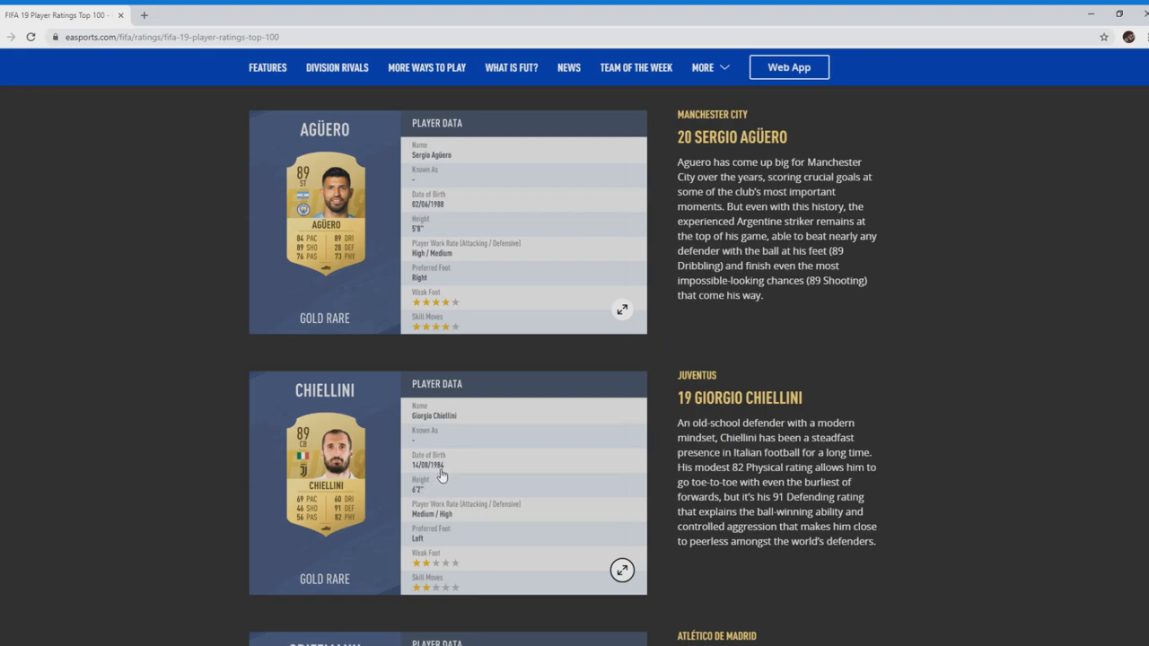
{"action": "mouse_move", "coordinate": [301, 513]}
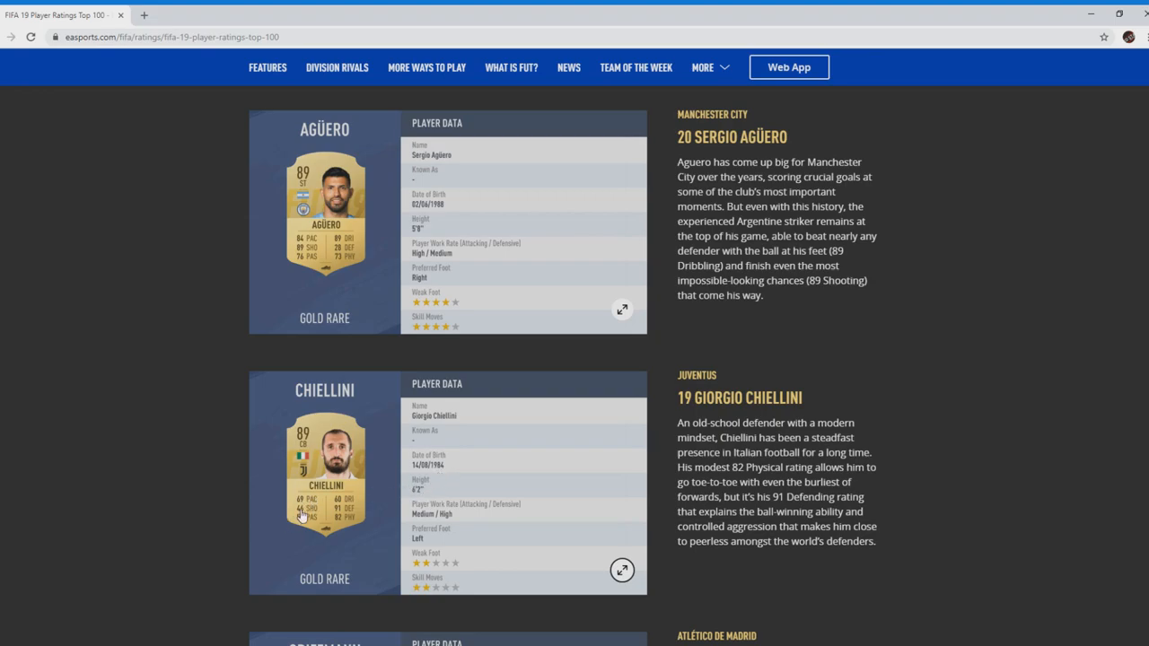
{"action": "mouse_move", "coordinate": [312, 503]}
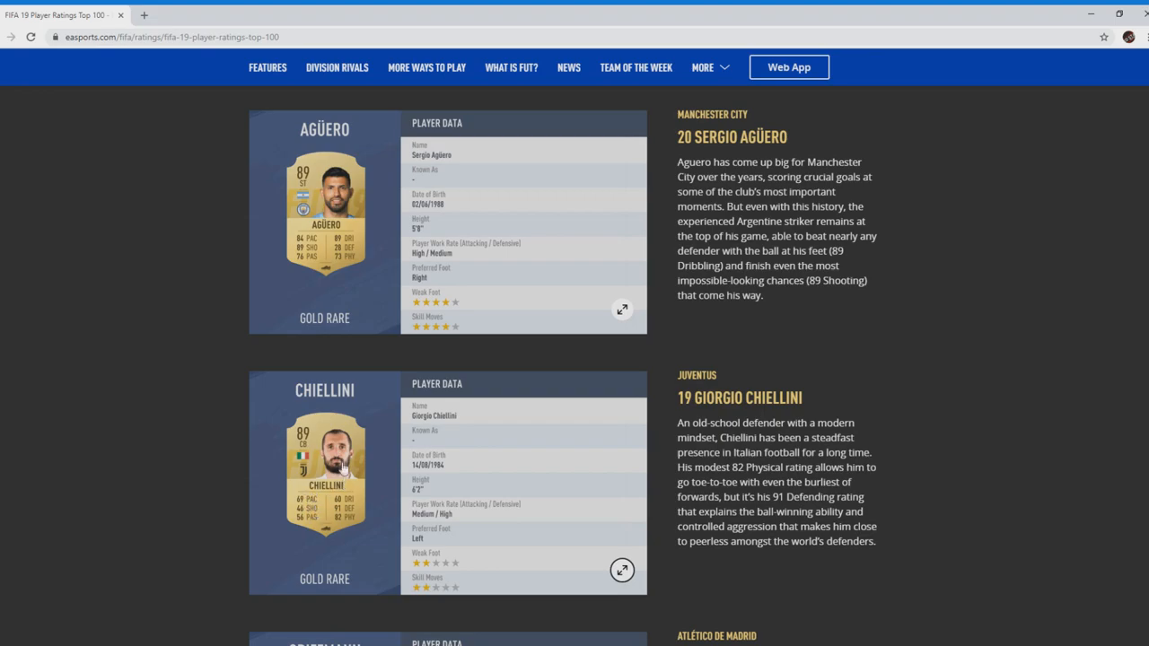
{"action": "mouse_move", "coordinate": [534, 529]}
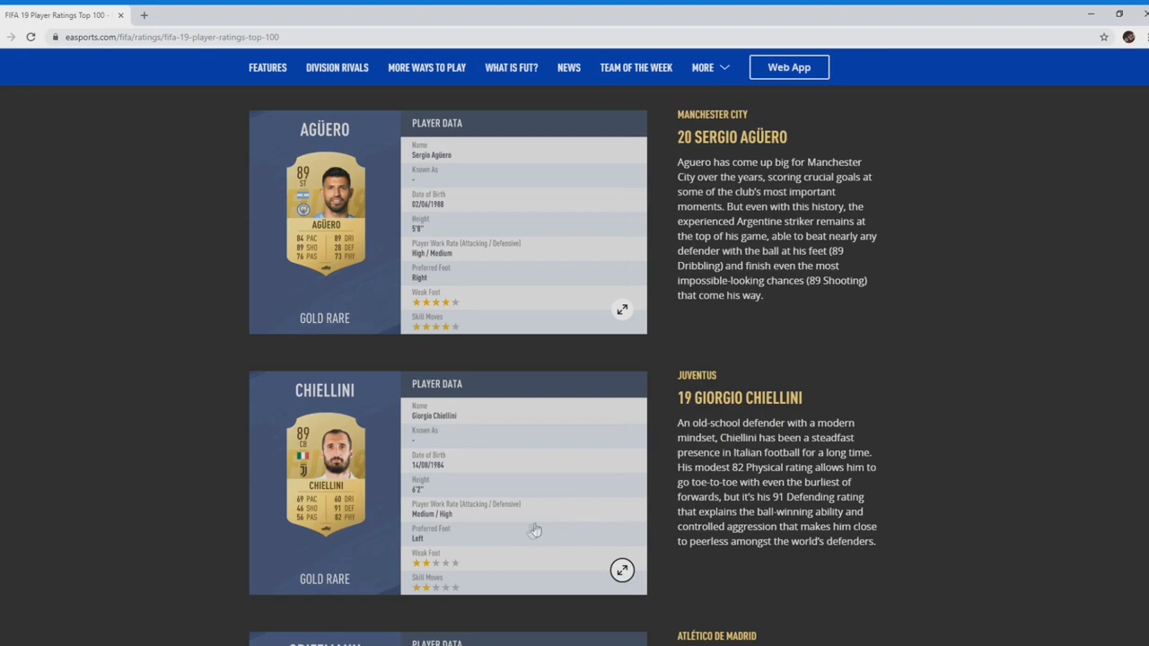
{"action": "mouse_move", "coordinate": [352, 515]}
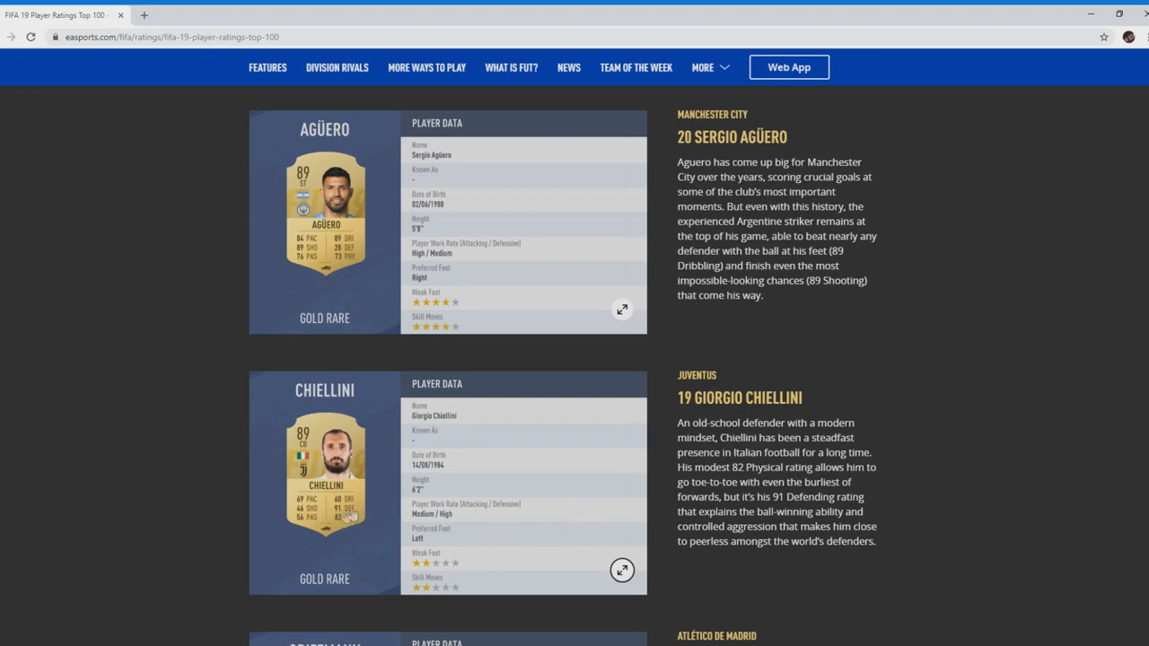
{"action": "mouse_move", "coordinate": [338, 539]}
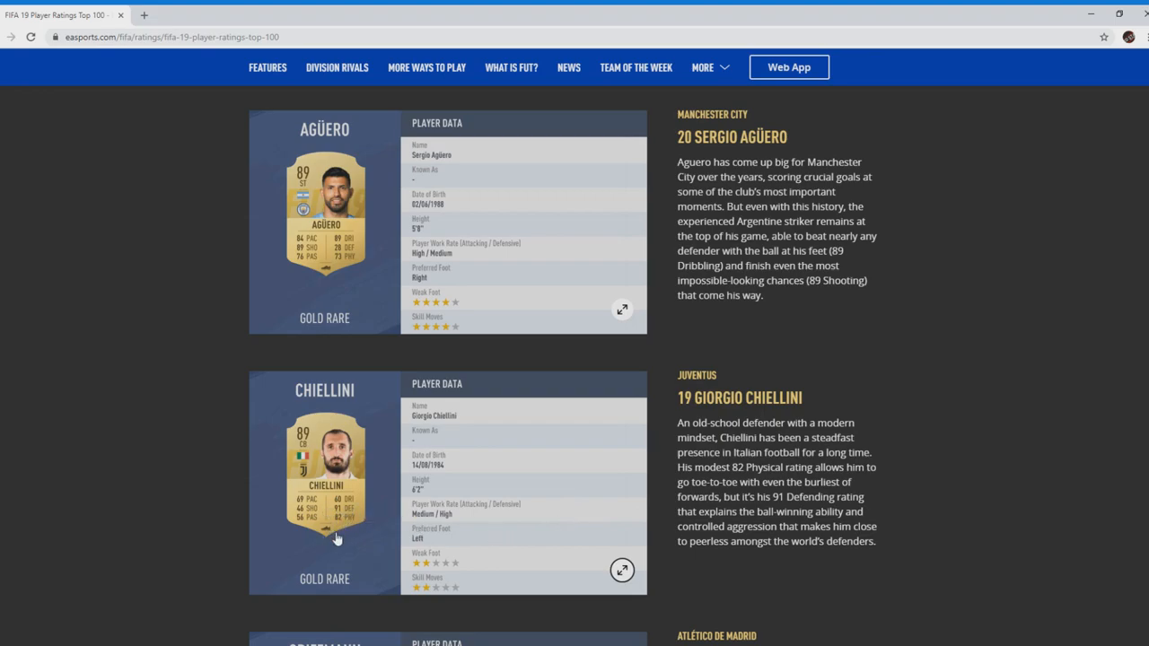
{"action": "mouse_move", "coordinate": [348, 546]}
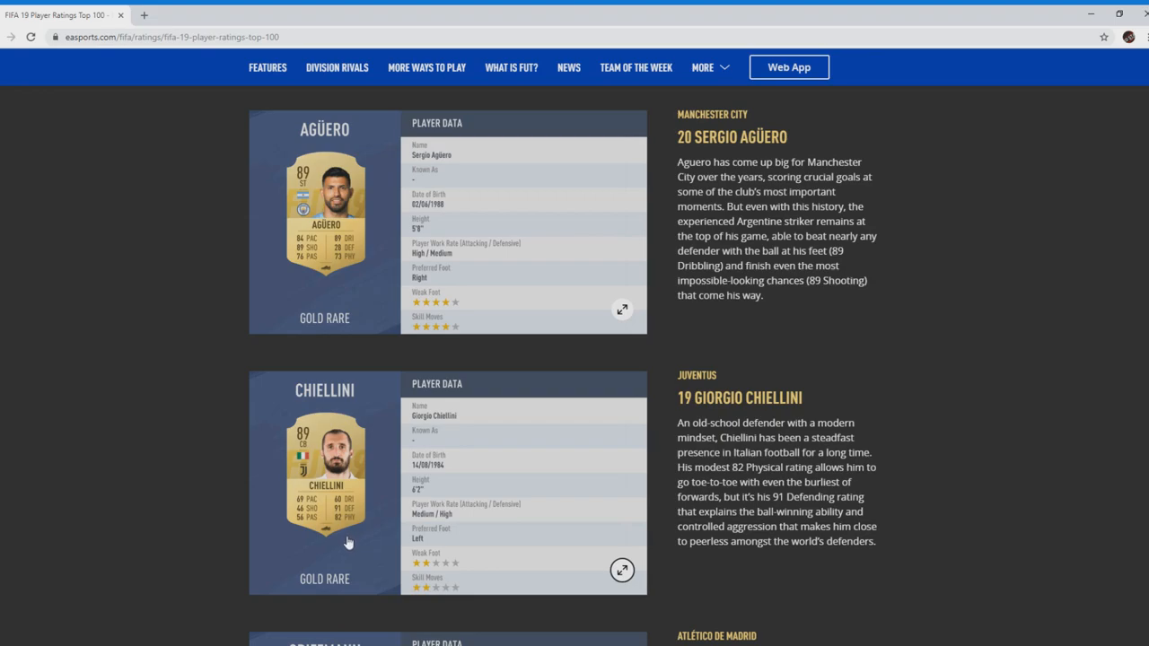
{"action": "mouse_move", "coordinate": [363, 542]}
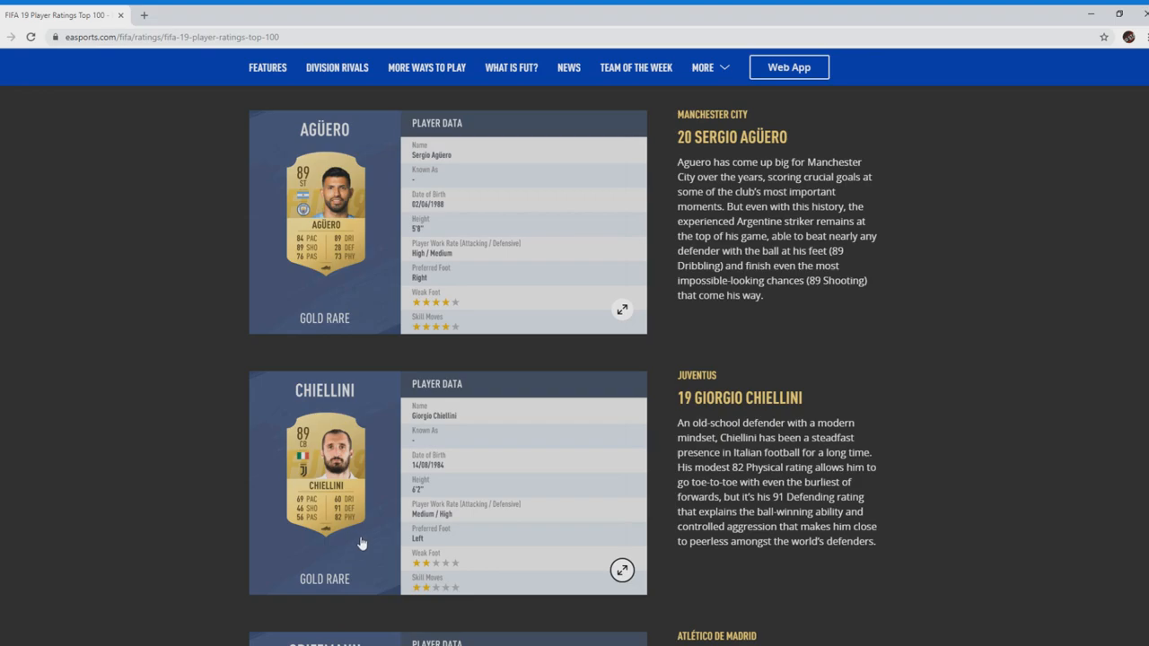
Step: Scroll down so #18 Antoine Griezmann's card and write-up sit below Chiellini's
{"action": "scroll", "scroll_direction": "down", "scroll_amount": 3}
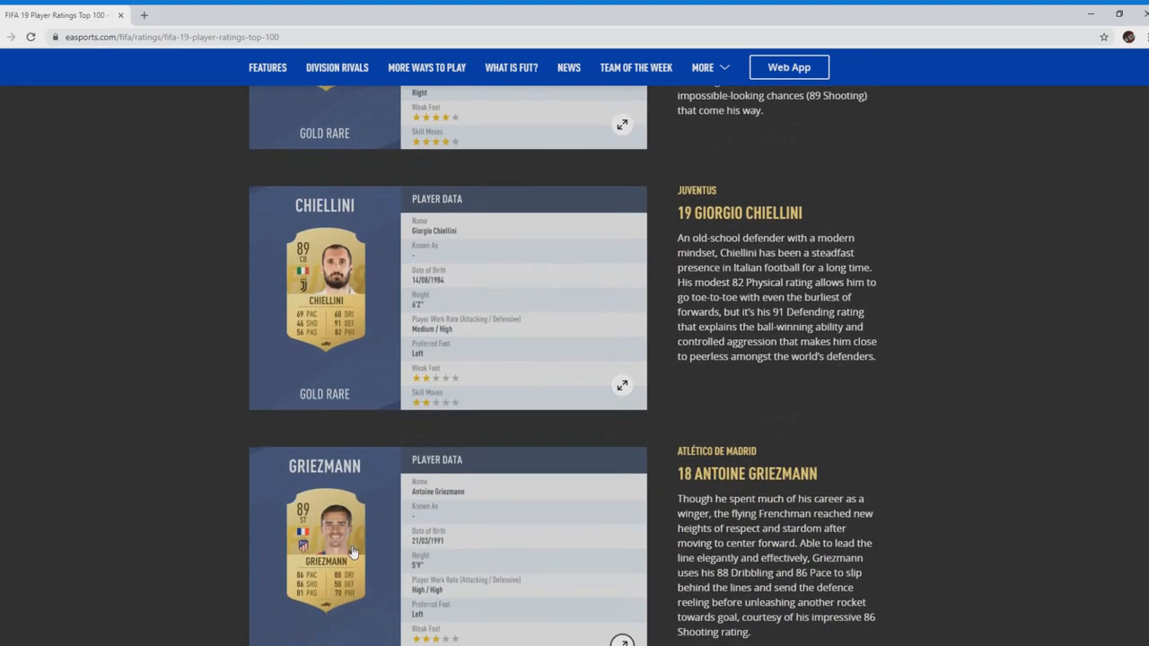
{"action": "scroll", "scroll_direction": "down", "scroll_amount": 3}
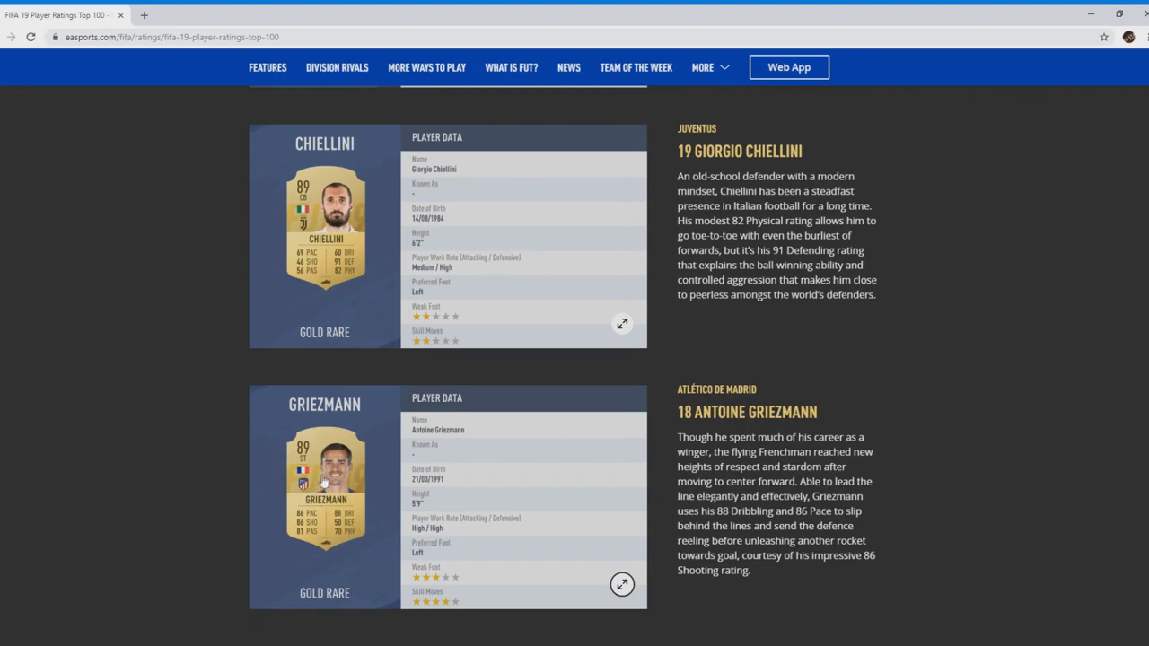
{"action": "mouse_move", "coordinate": [361, 463]}
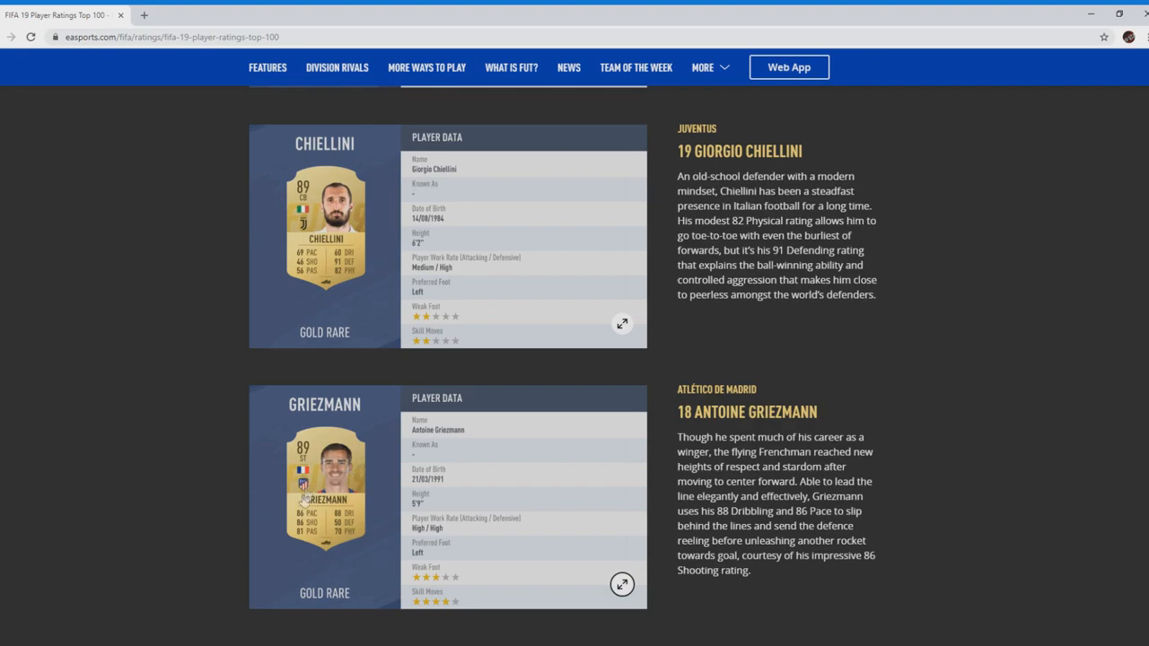
{"action": "mouse_move", "coordinate": [350, 524]}
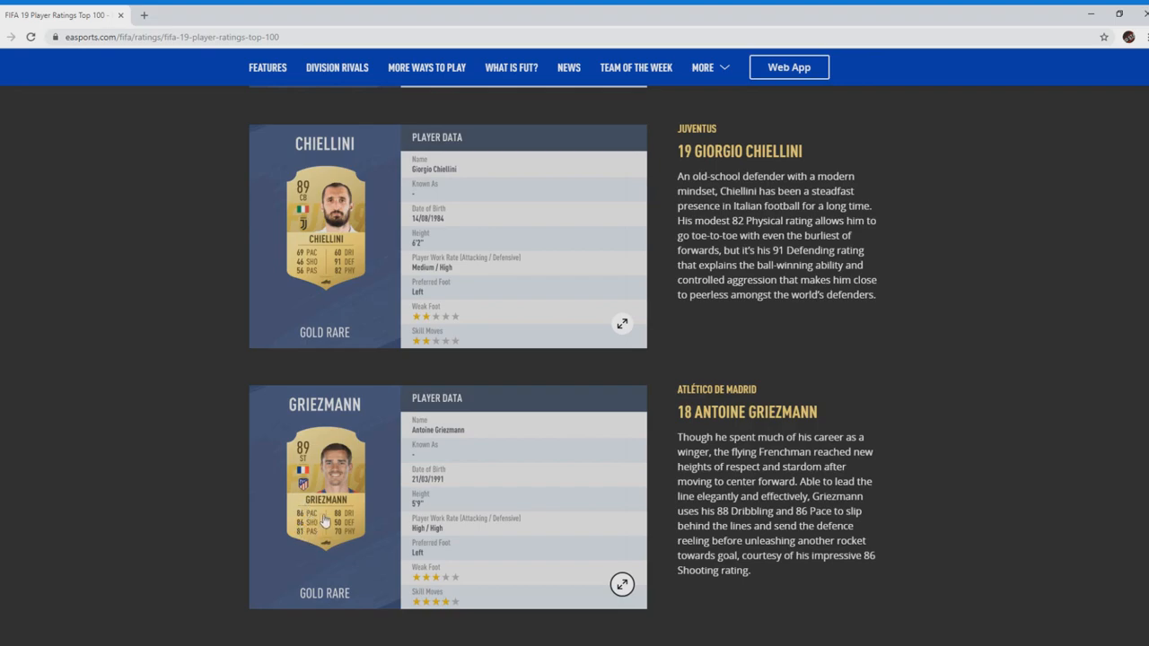
{"action": "mouse_move", "coordinate": [327, 521]}
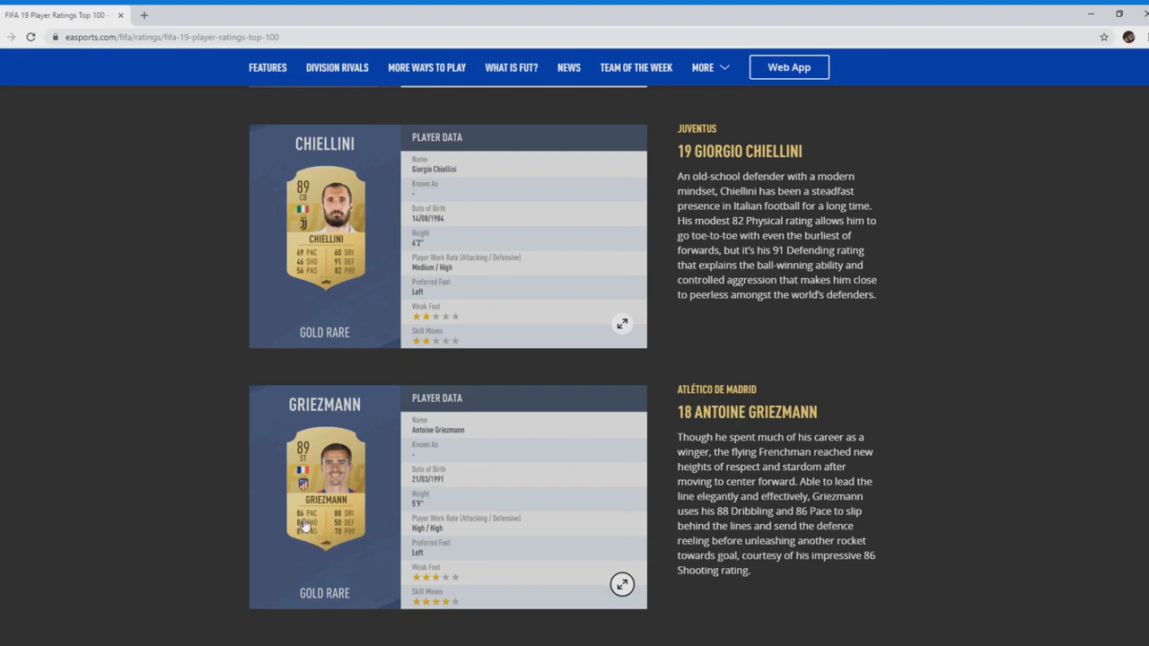
{"action": "mouse_move", "coordinate": [309, 524]}
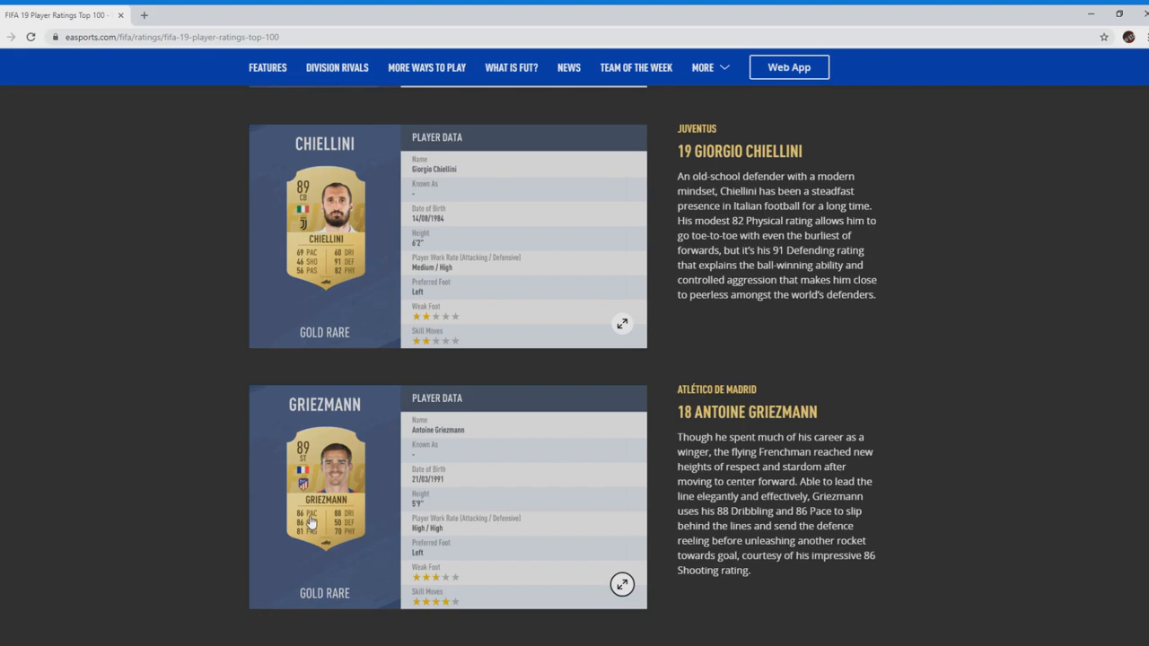
{"action": "mouse_move", "coordinate": [339, 530]}
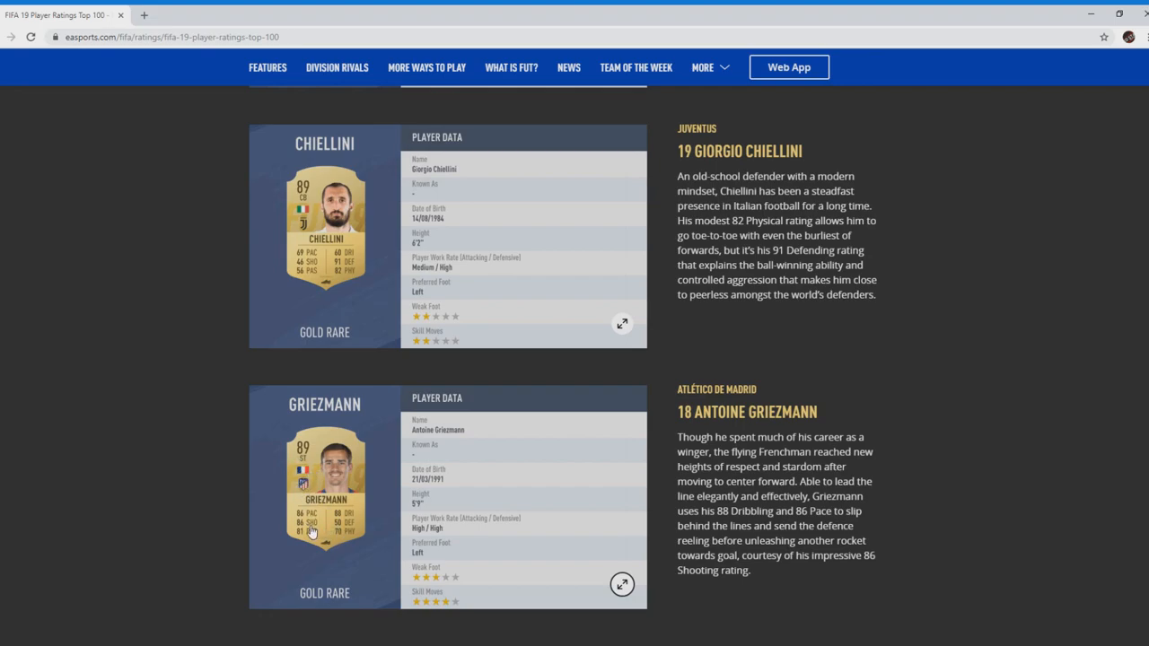
{"action": "mouse_move", "coordinate": [334, 523]}
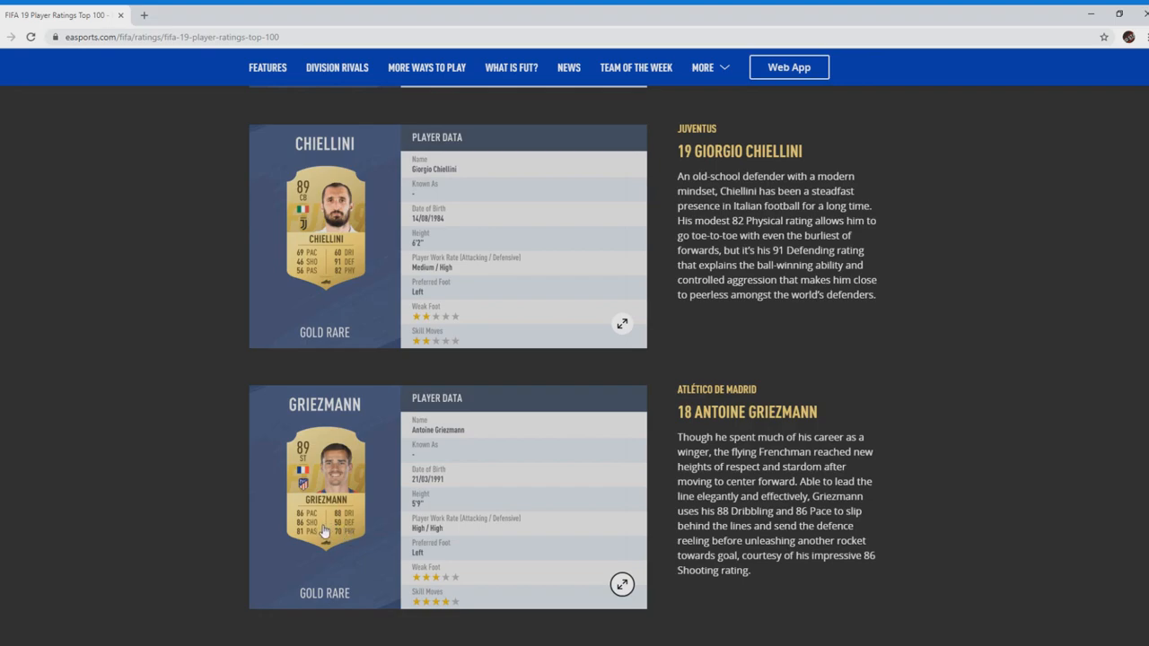
{"action": "mouse_move", "coordinate": [332, 529]}
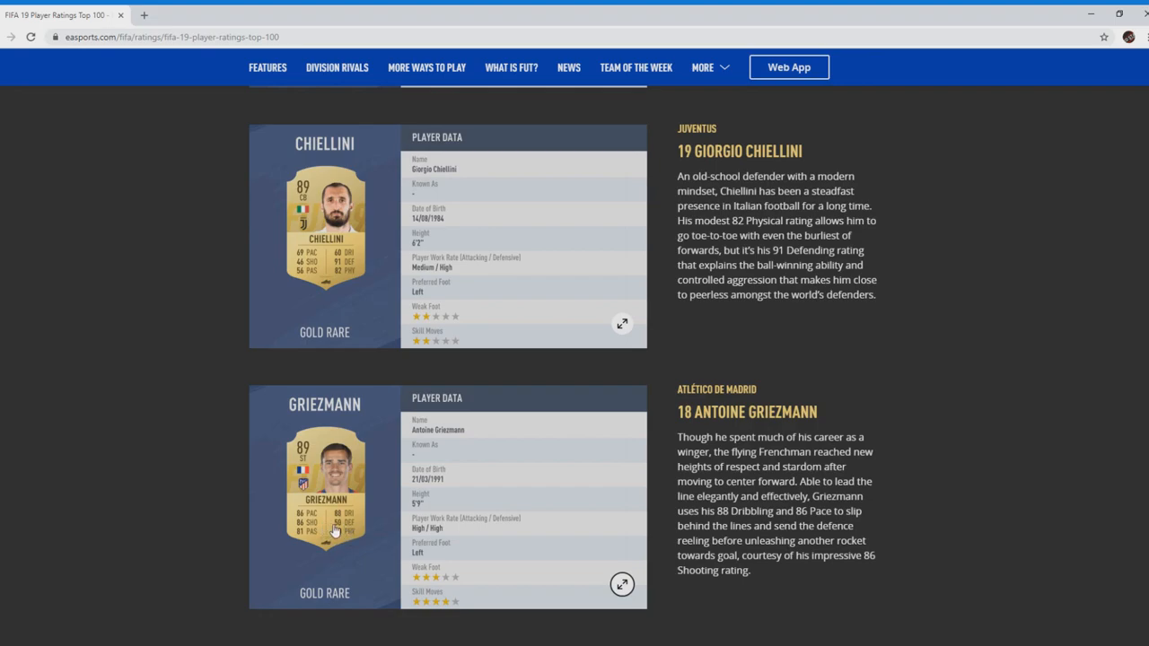
{"action": "mouse_move", "coordinate": [355, 528]}
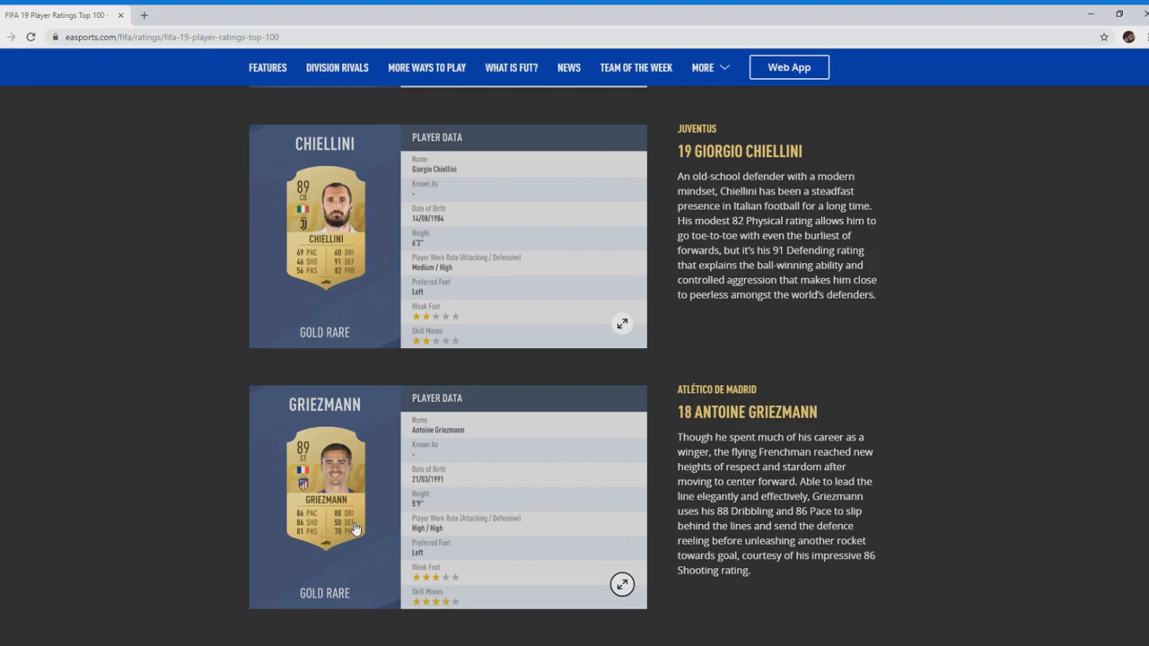
{"action": "mouse_move", "coordinate": [377, 532]}
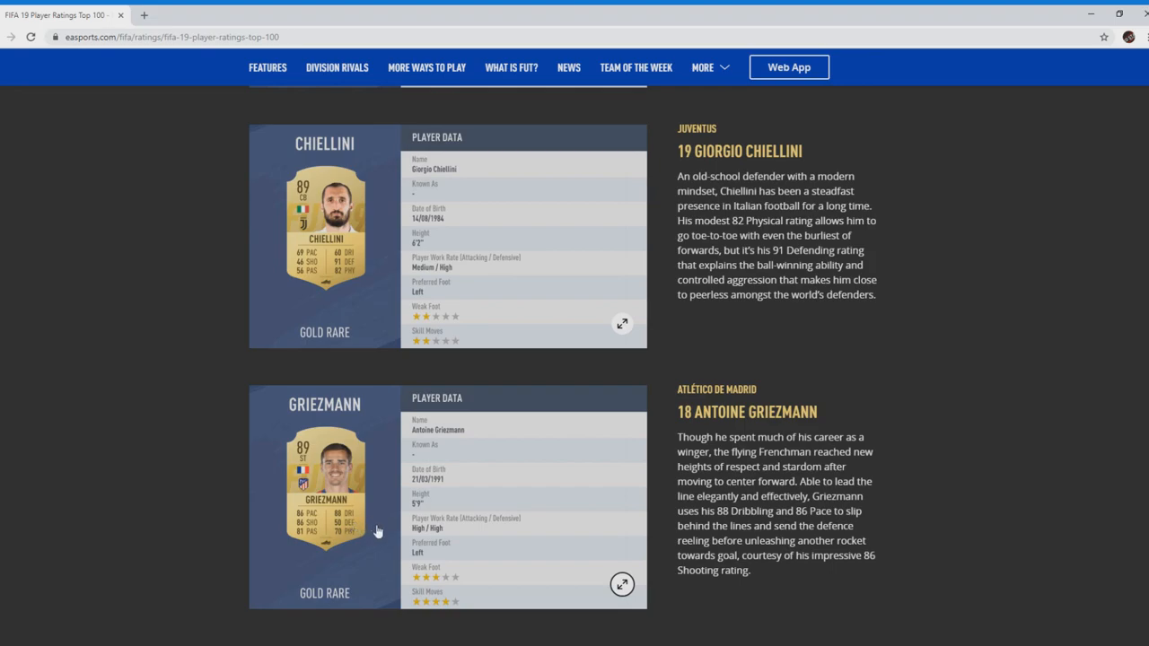
{"action": "mouse_move", "coordinate": [380, 571]}
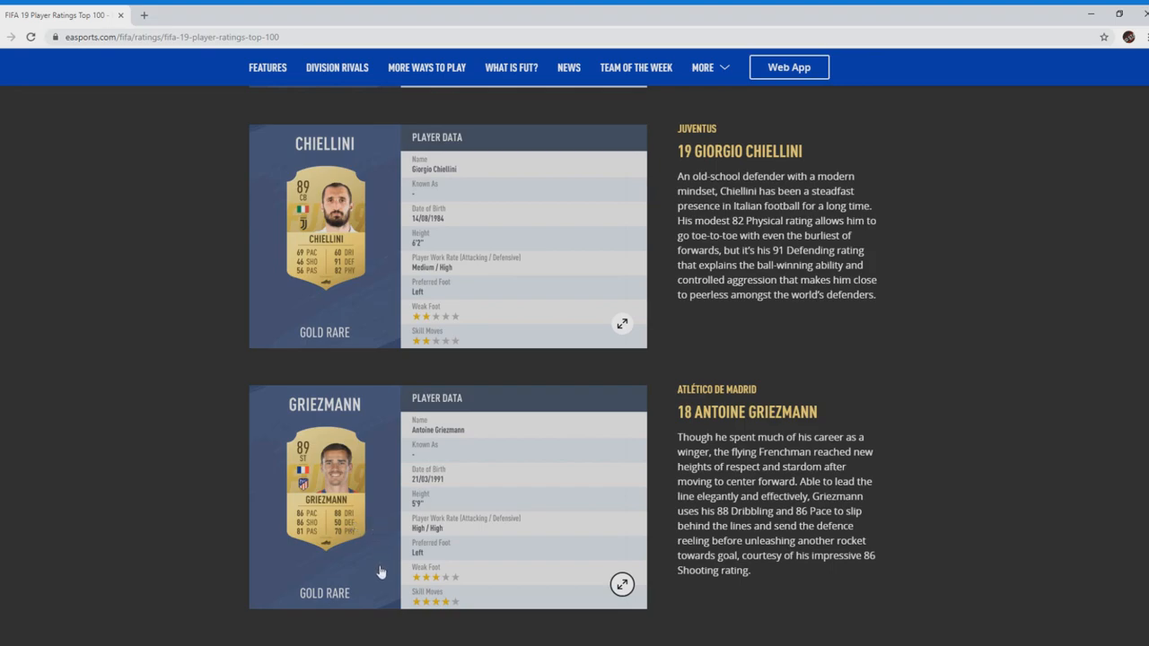
Step: Scroll to #17 Harry Kane and open his enlarged player card
{"action": "scroll", "scroll_direction": "down", "scroll_amount": 3}
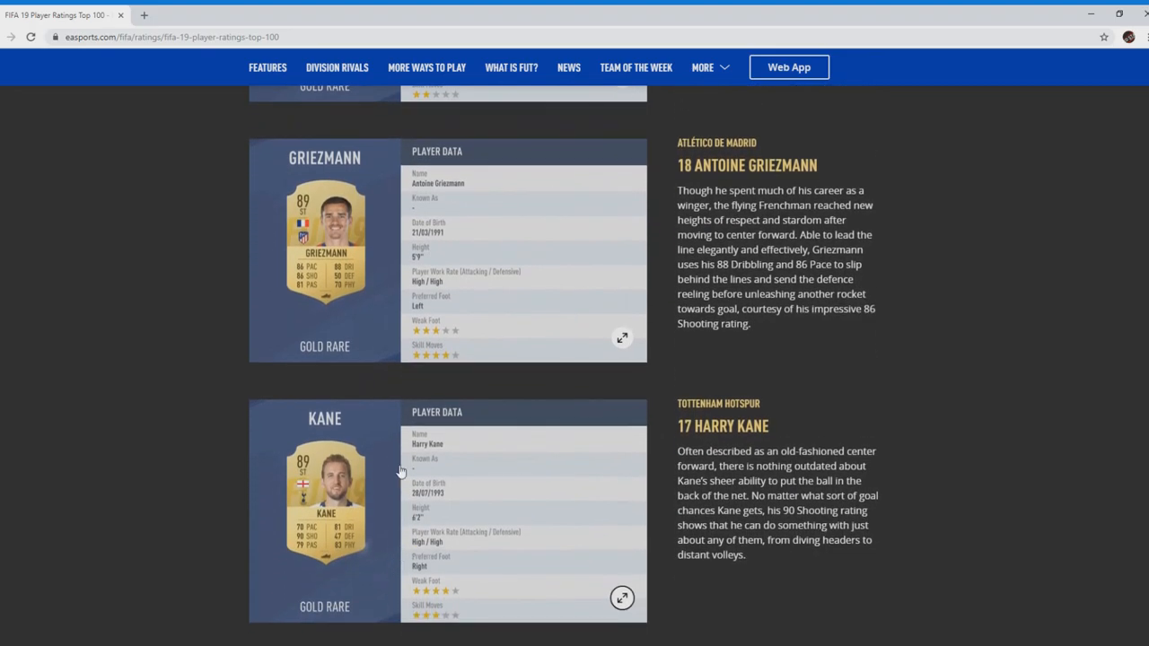
{"action": "mouse_move", "coordinate": [344, 475]}
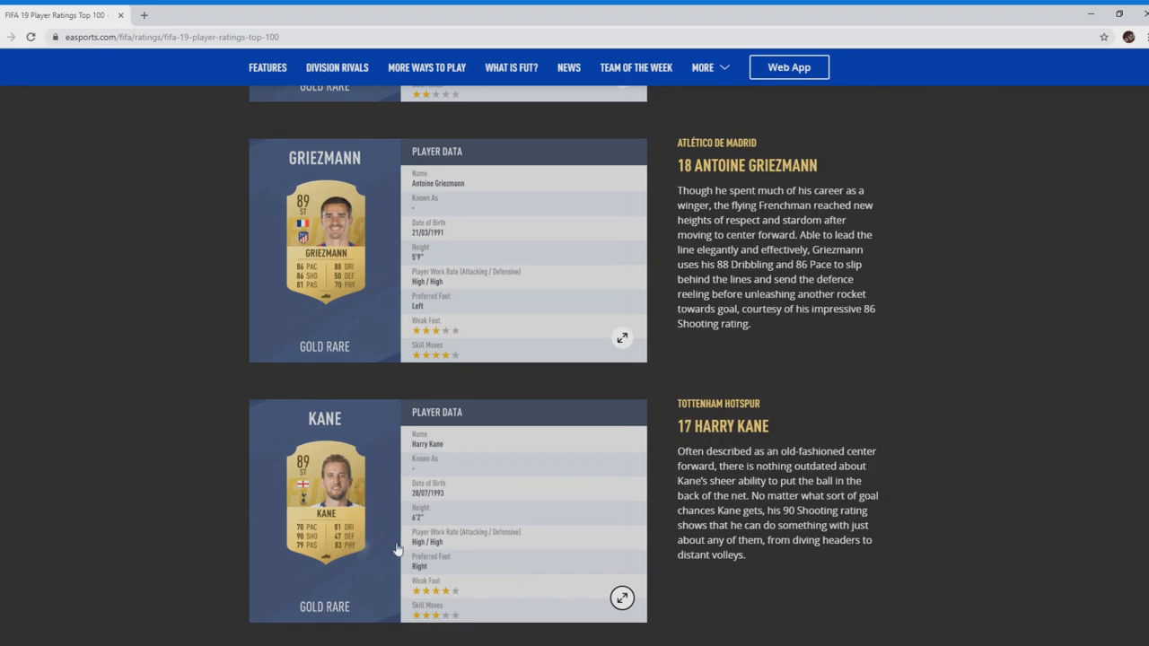
{"action": "mouse_move", "coordinate": [447, 599]}
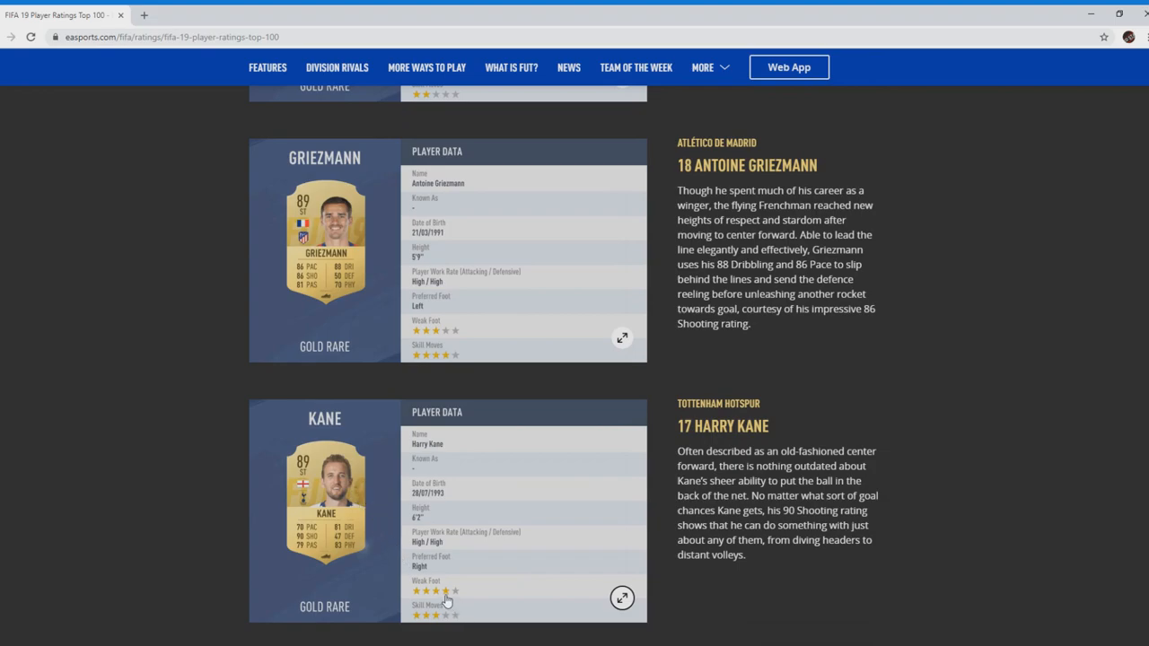
{"action": "mouse_move", "coordinate": [339, 551]}
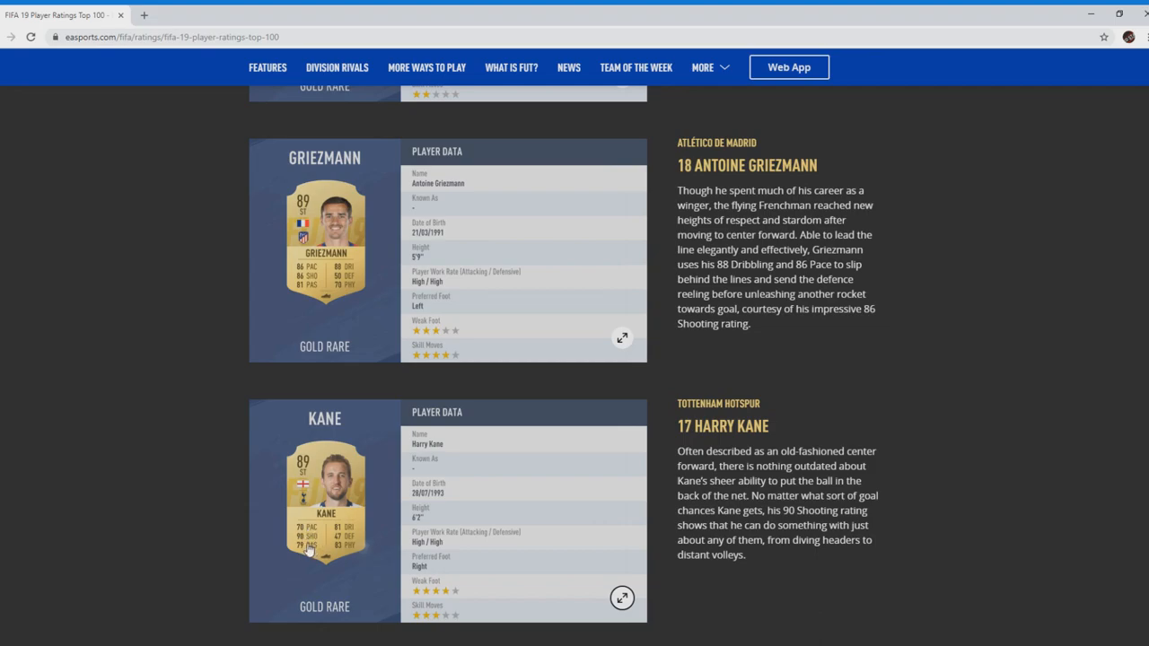
{"action": "mouse_move", "coordinate": [308, 546]}
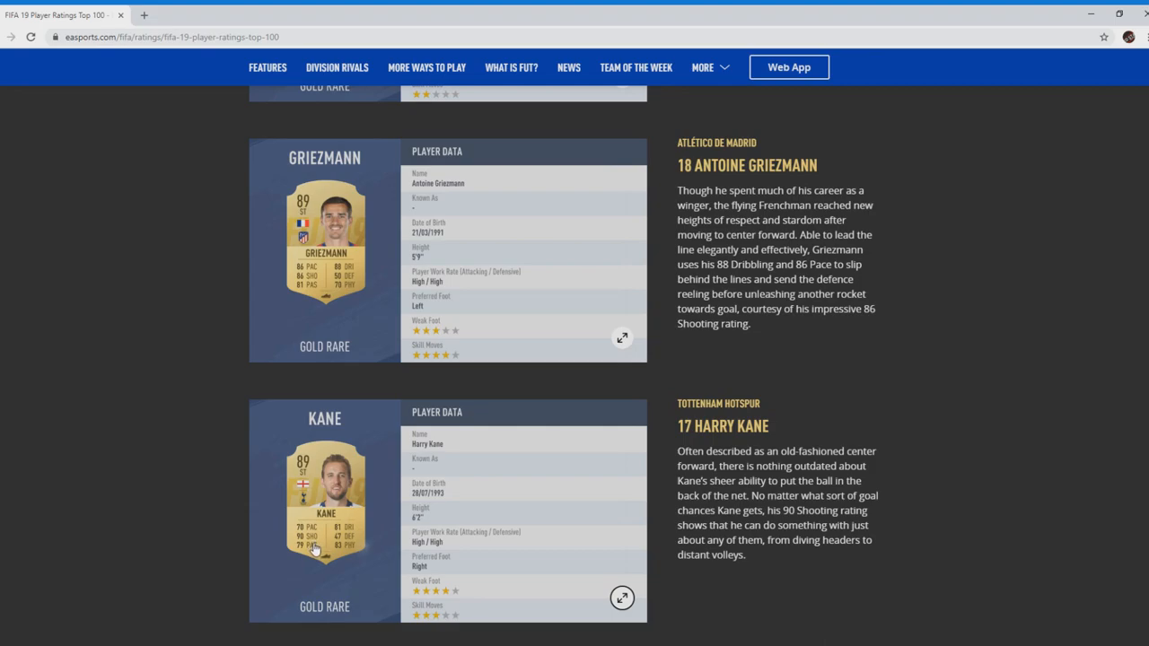
{"action": "mouse_move", "coordinate": [411, 542]}
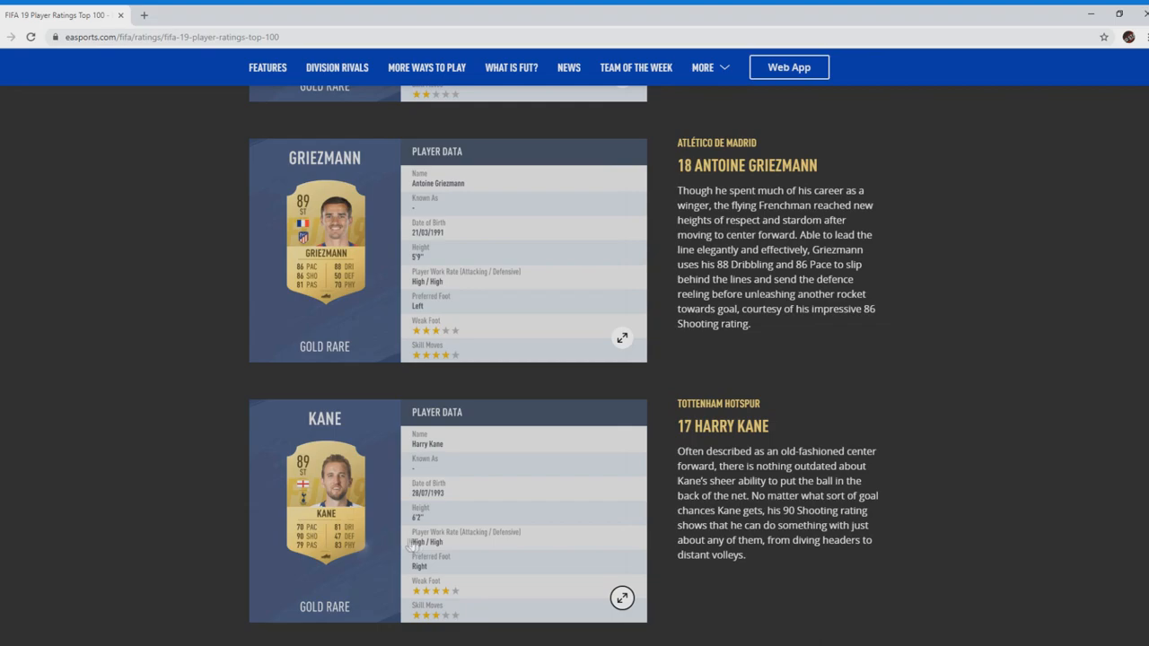
{"action": "mouse_move", "coordinate": [470, 546]}
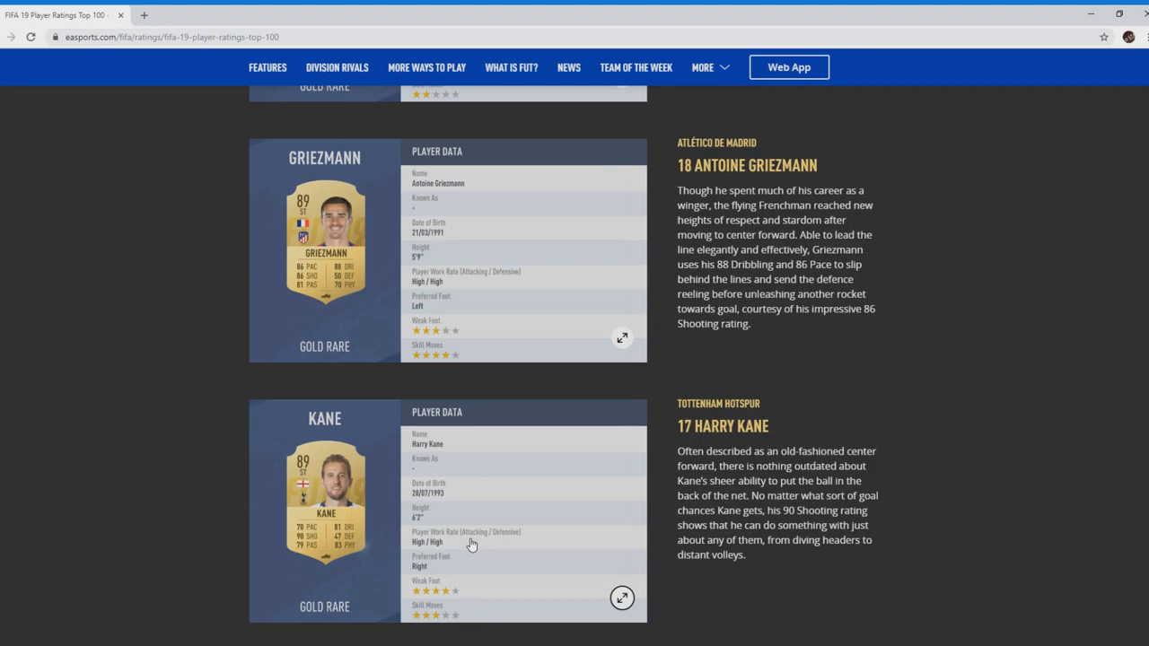
{"action": "mouse_move", "coordinate": [470, 540]}
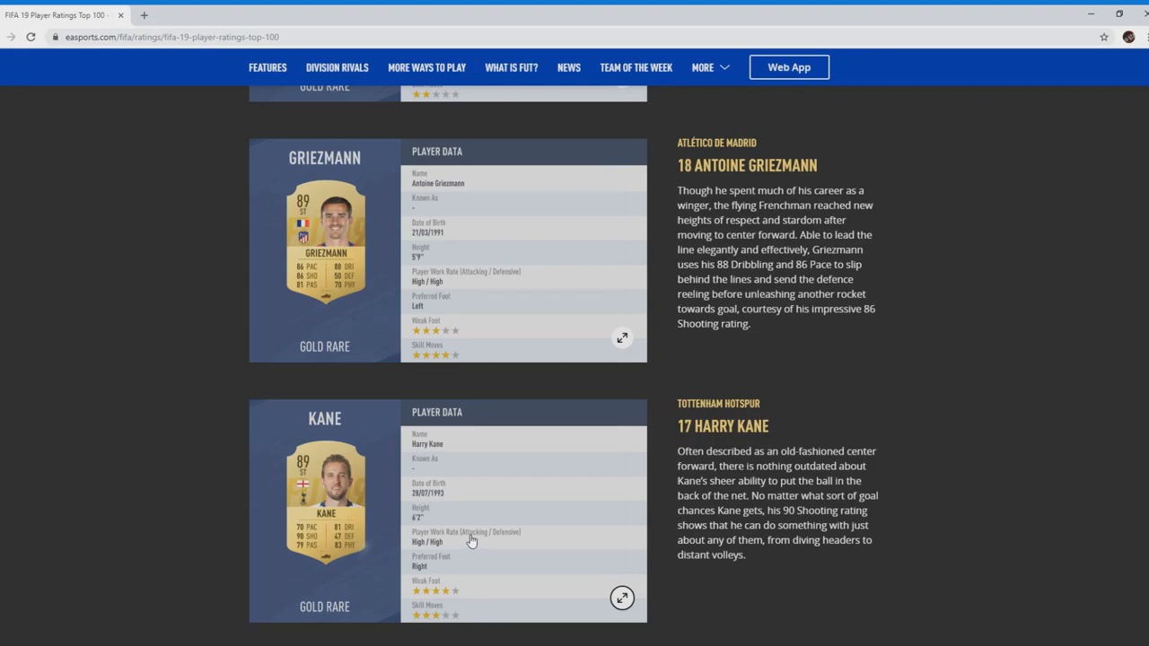
{"action": "mouse_move", "coordinate": [316, 545]}
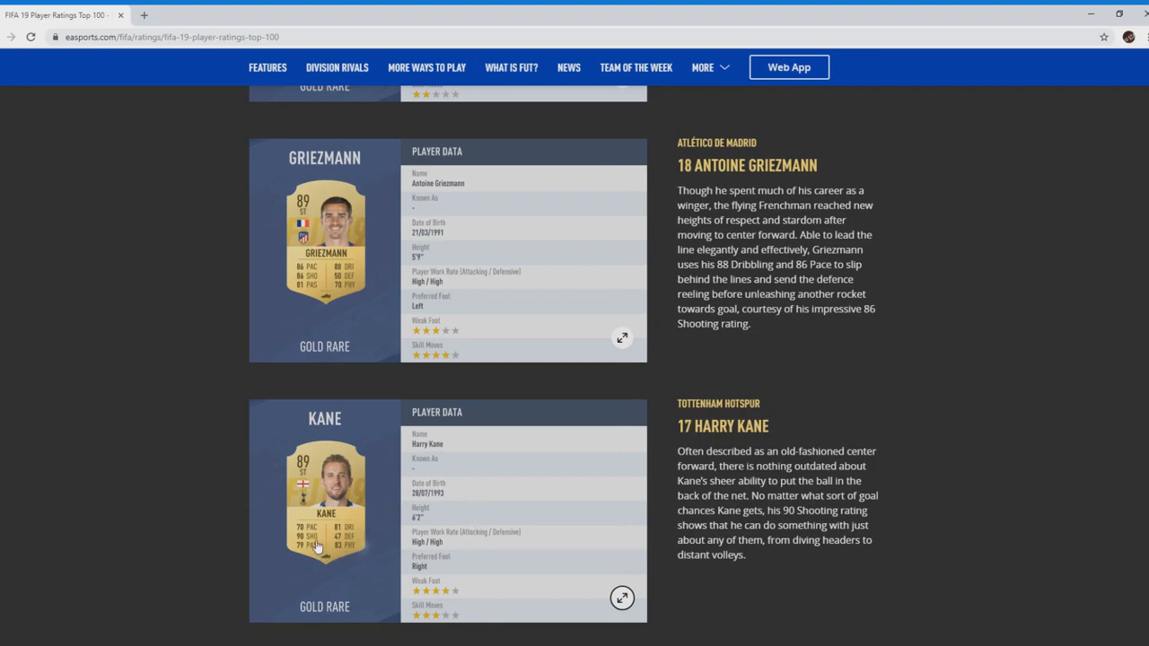
{"action": "mouse_move", "coordinate": [302, 535]}
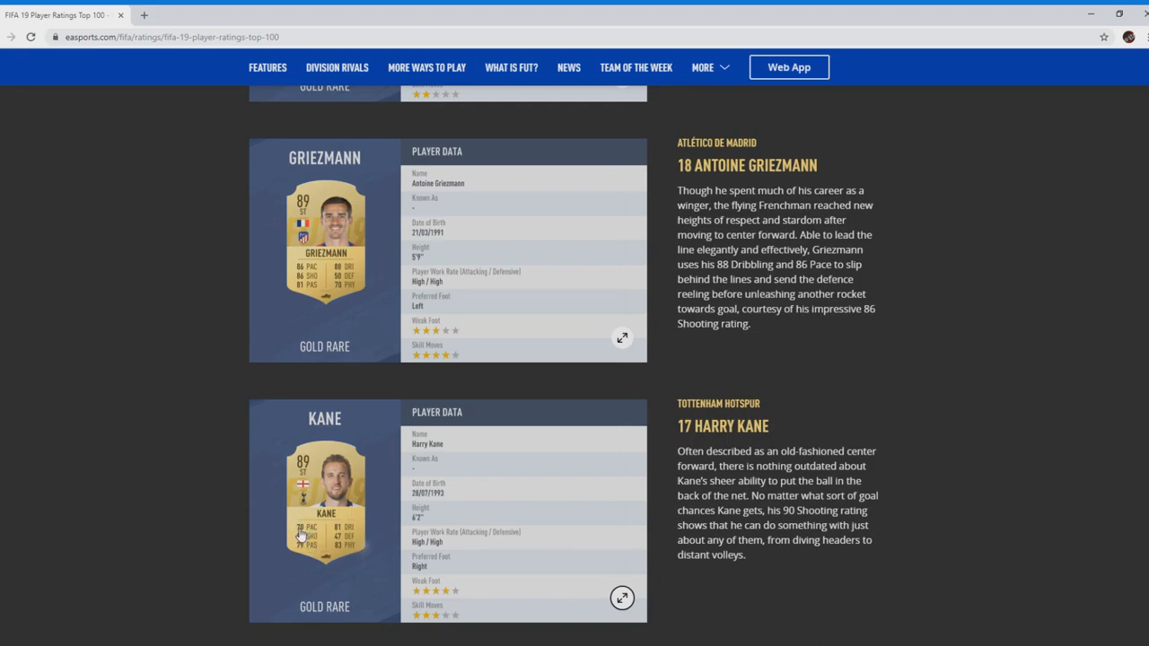
{"action": "mouse_move", "coordinate": [303, 535]}
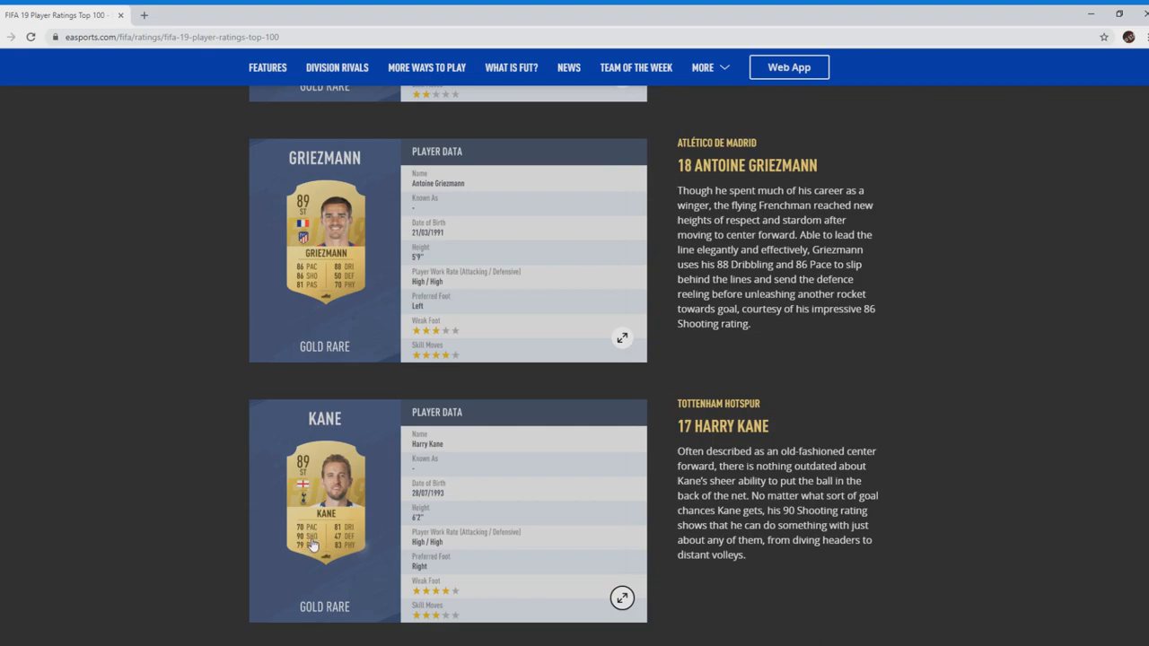
{"action": "left_click", "coordinate": [621, 598]}
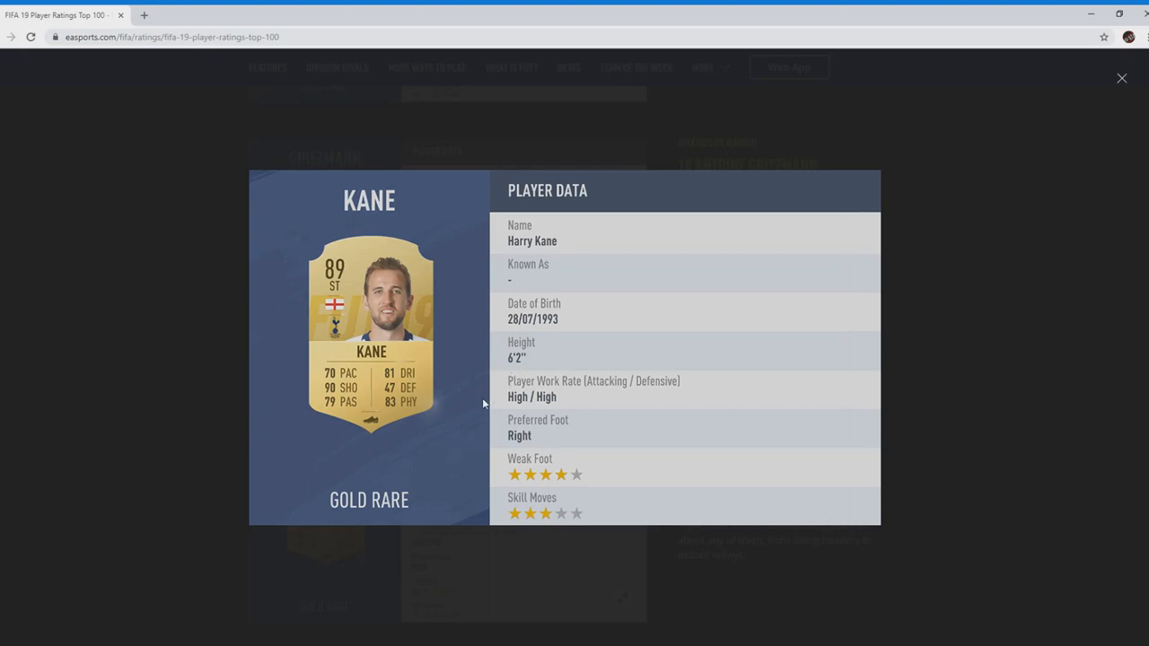
{"action": "mouse_move", "coordinate": [325, 535]}
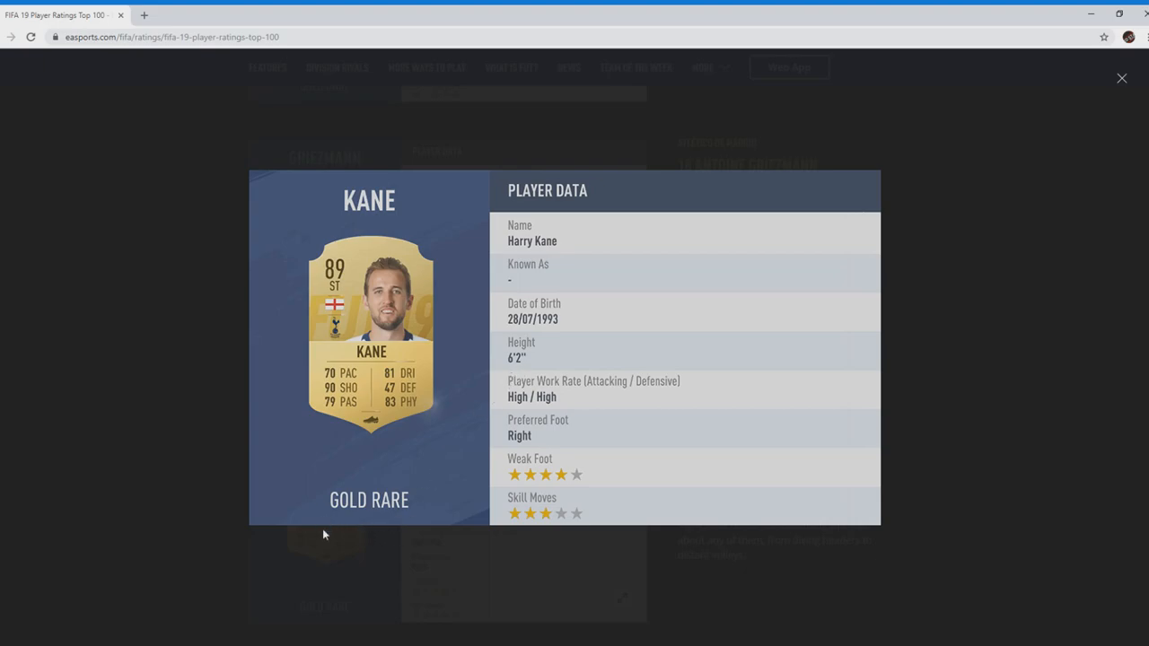
{"action": "mouse_move", "coordinate": [348, 514]}
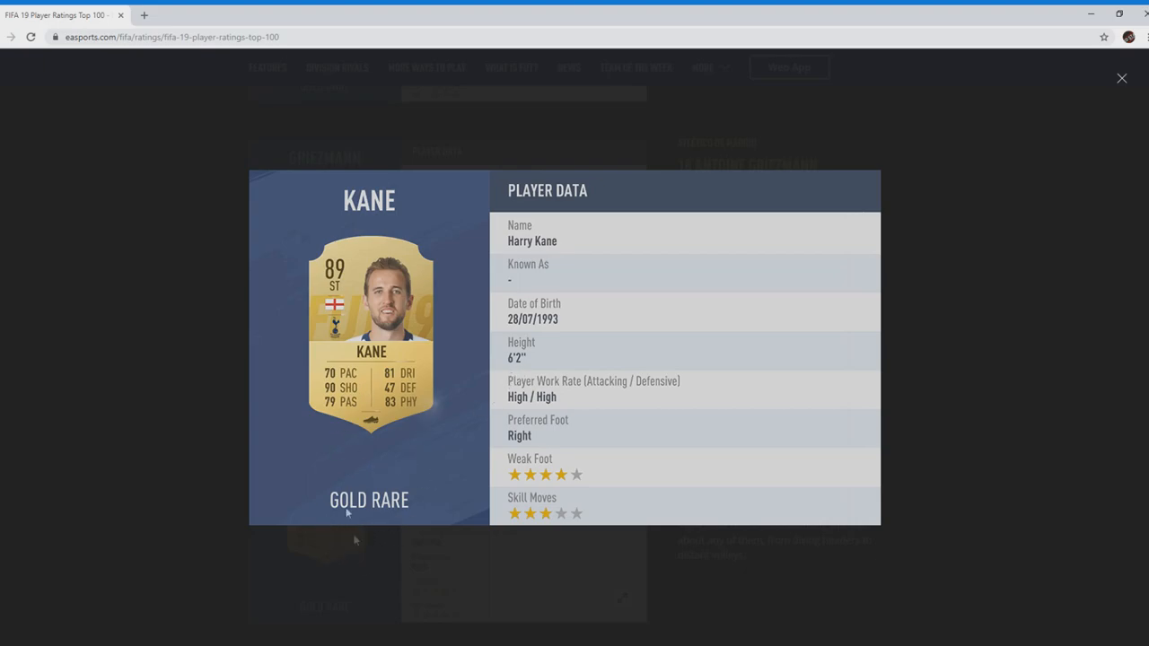
{"action": "mouse_move", "coordinate": [260, 574]}
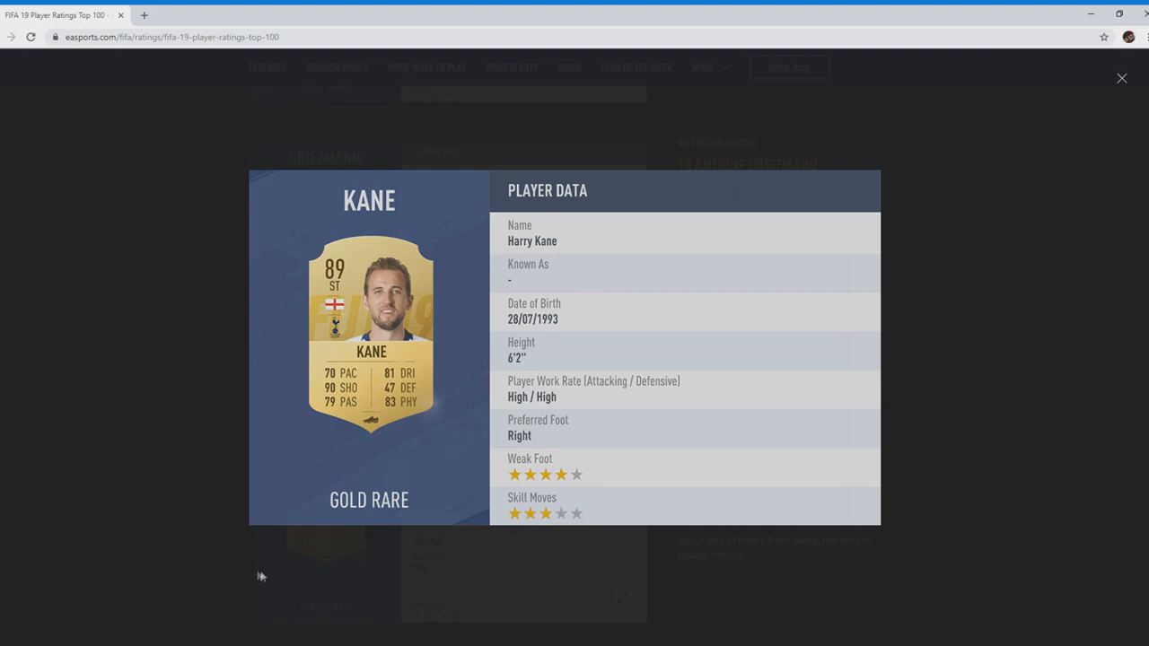
Step: Close Harry Kane's enlarged card, returning to the list with #16 N'Golo Kanté below
{"action": "left_click", "coordinate": [1120, 79]}
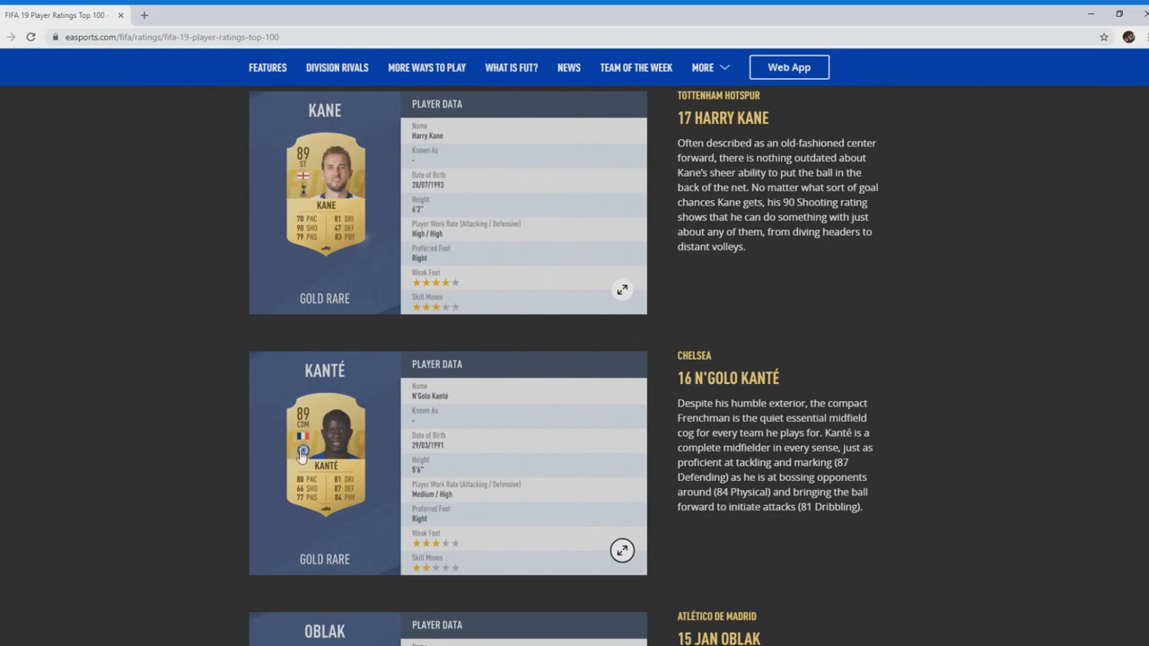
{"action": "mouse_move", "coordinate": [394, 447]}
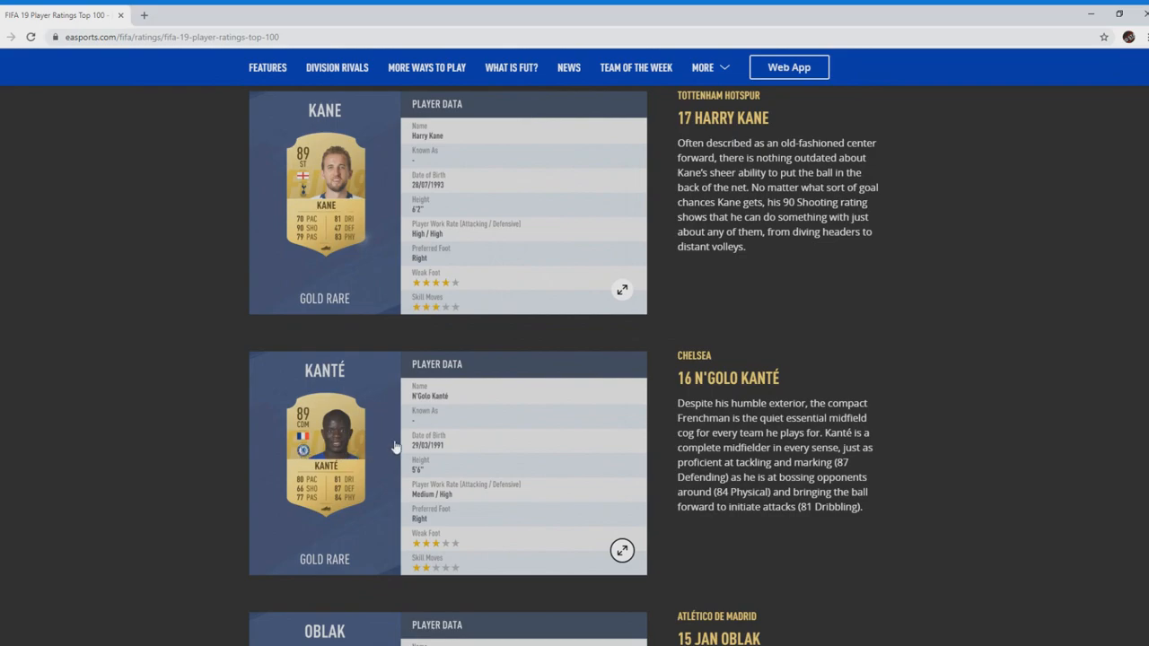
{"action": "mouse_move", "coordinate": [325, 509]}
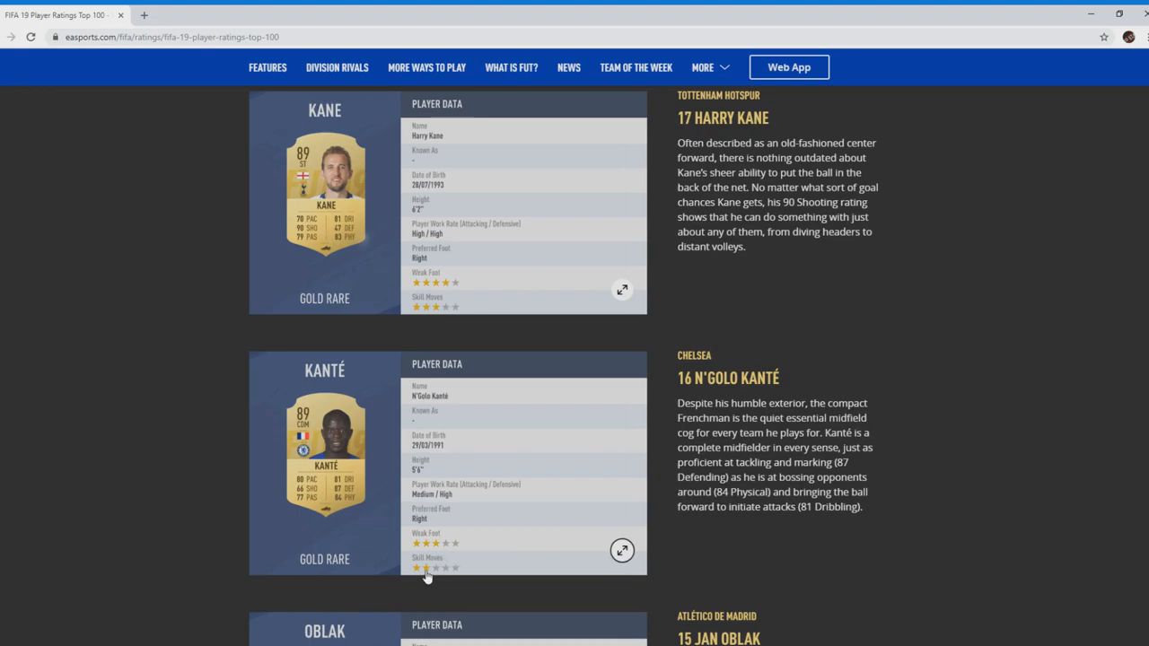
{"action": "mouse_move", "coordinate": [344, 508]}
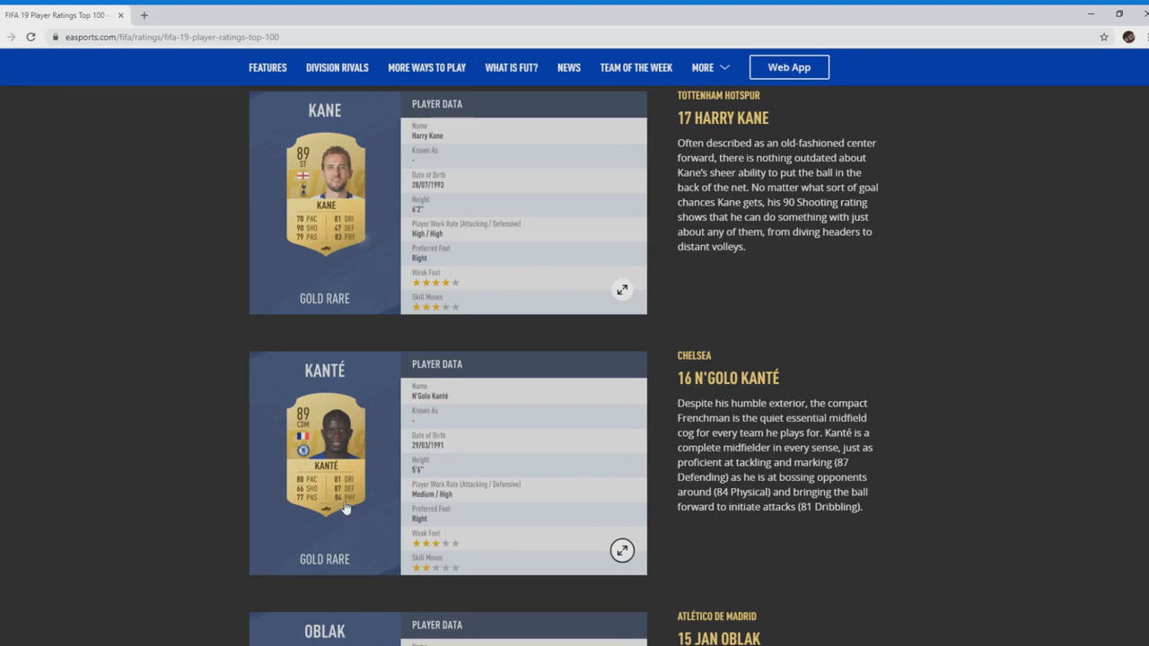
{"action": "mouse_move", "coordinate": [352, 485]}
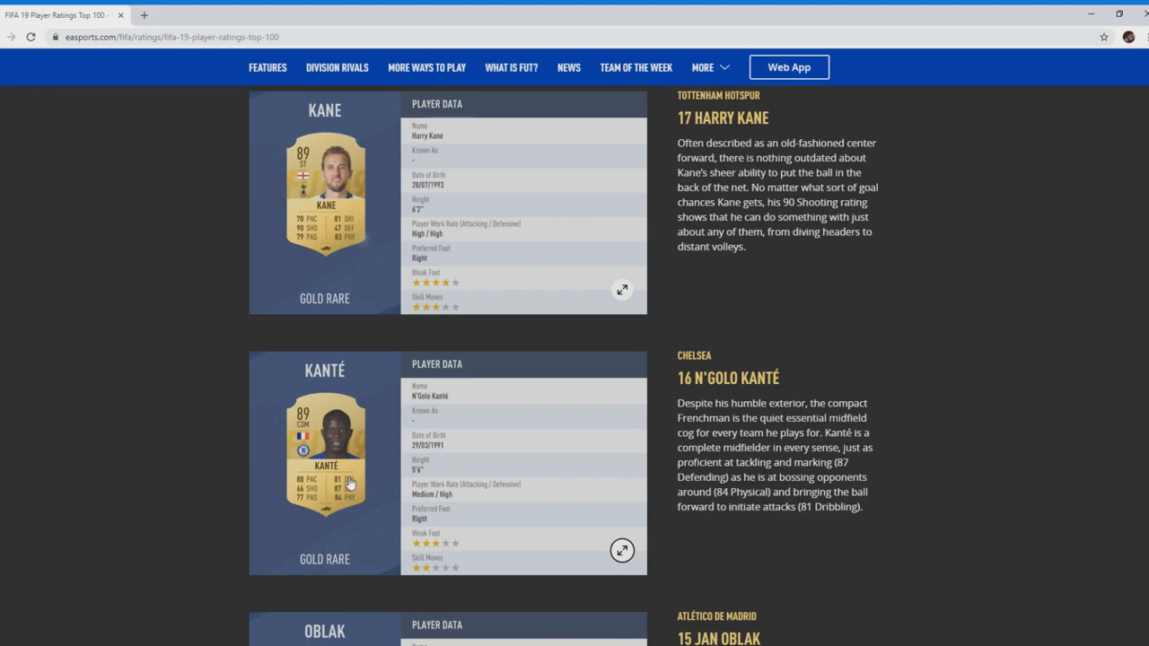
{"action": "mouse_move", "coordinate": [393, 511]}
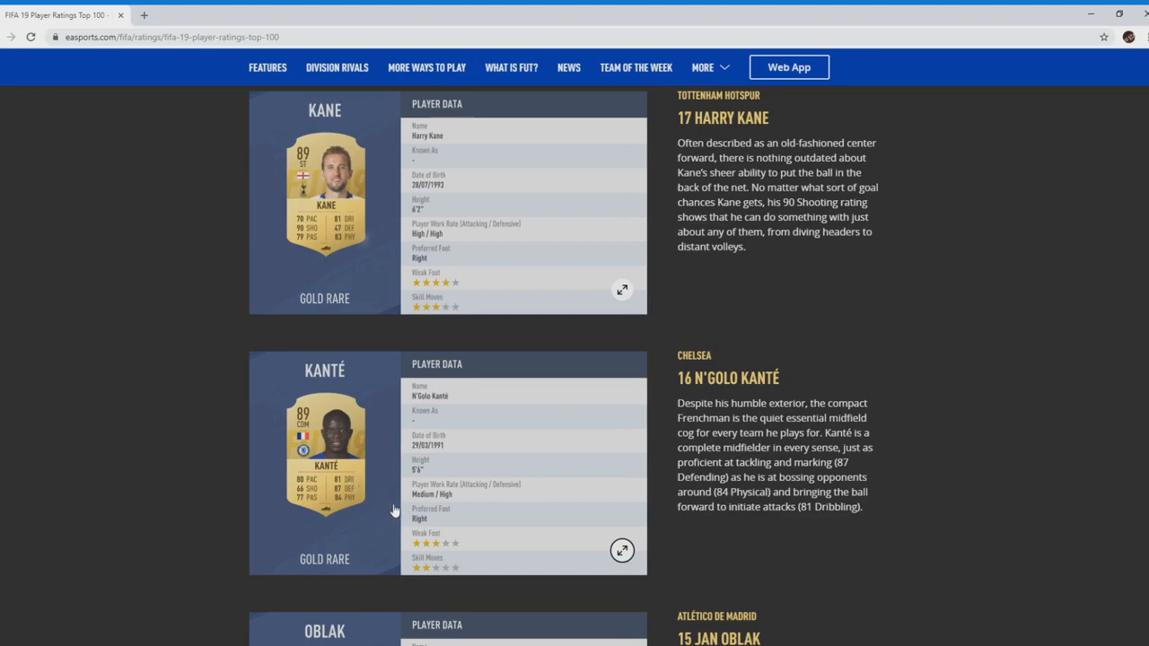
{"action": "mouse_move", "coordinate": [386, 499]}
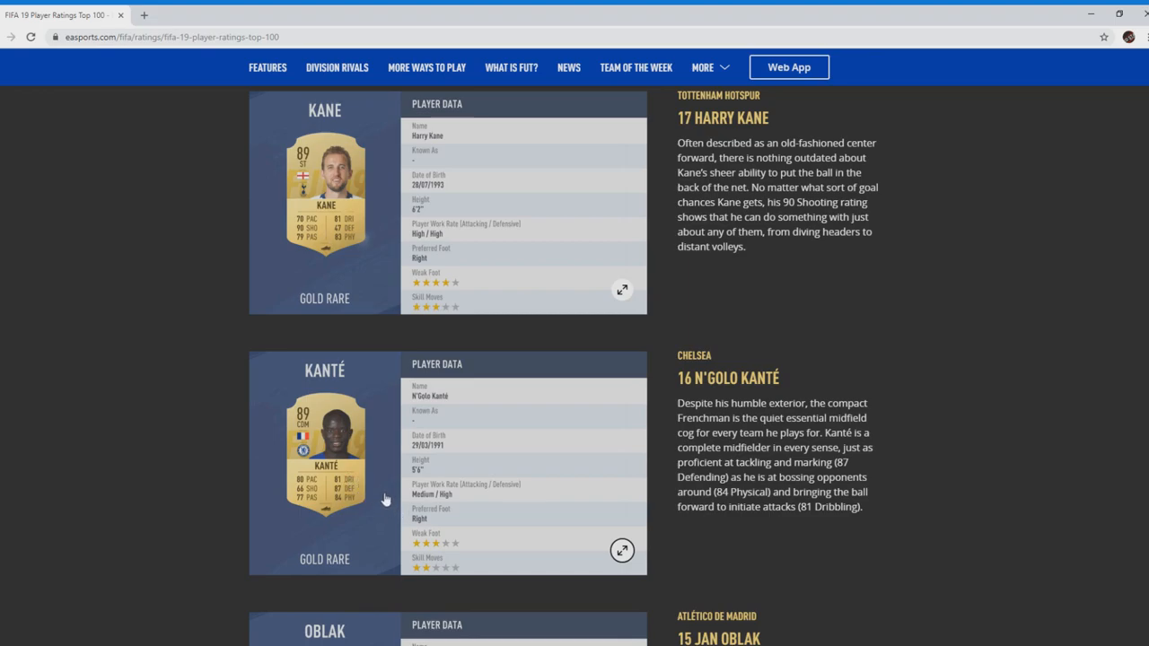
{"action": "mouse_move", "coordinate": [370, 502]}
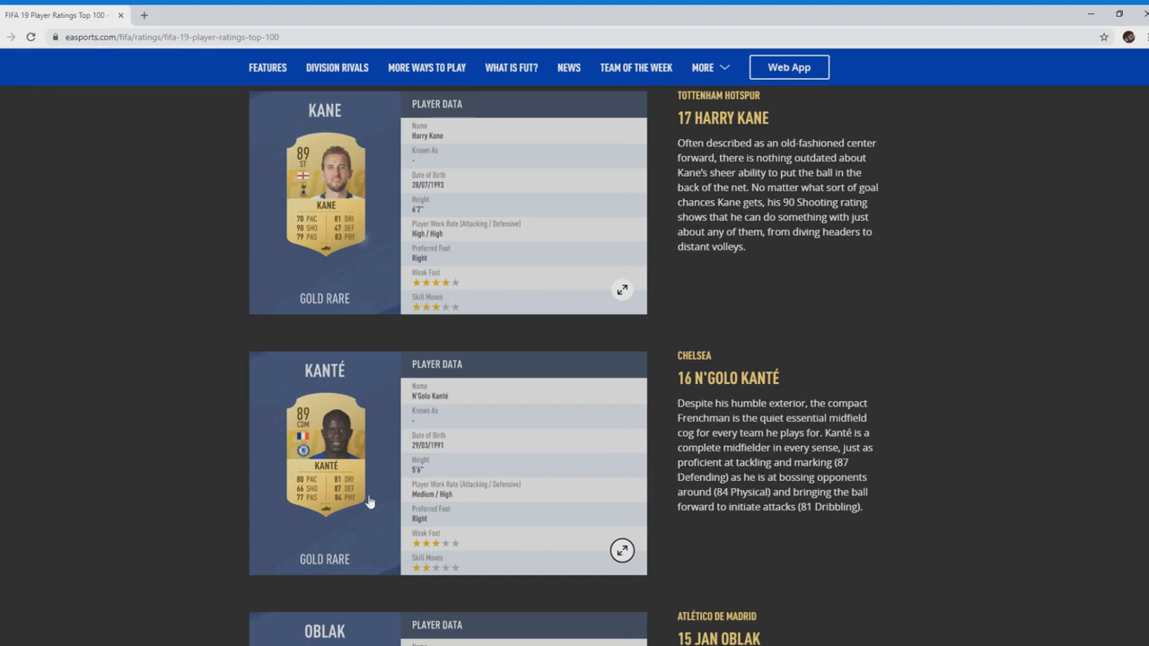
{"action": "mouse_move", "coordinate": [334, 481]}
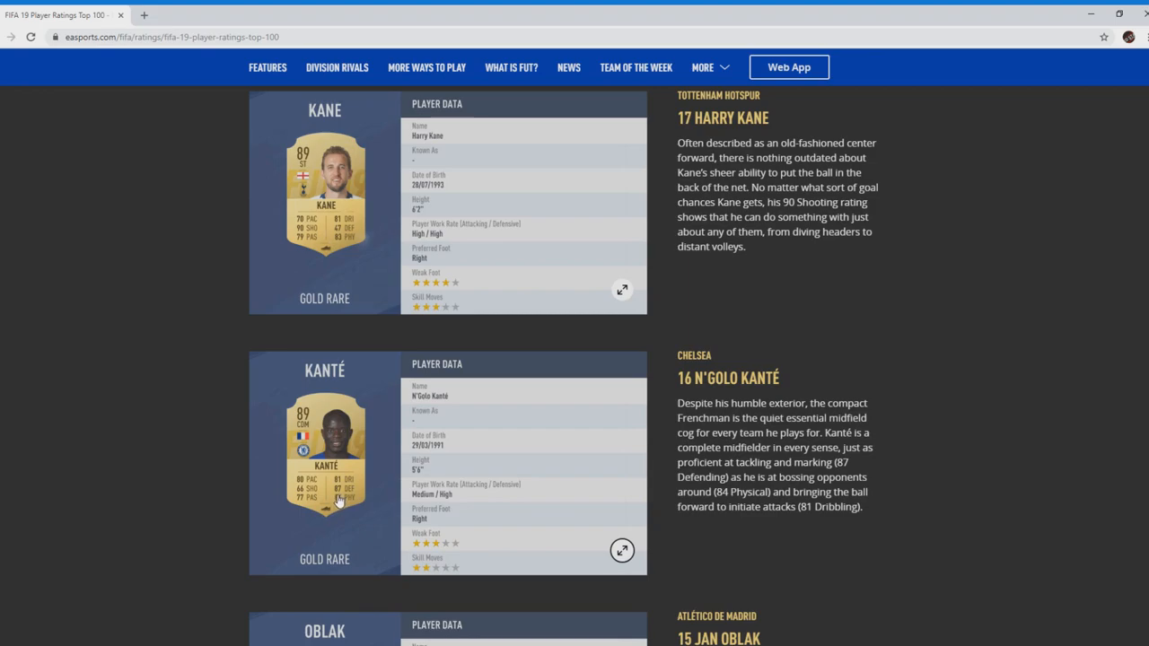
{"action": "mouse_move", "coordinate": [316, 518]}
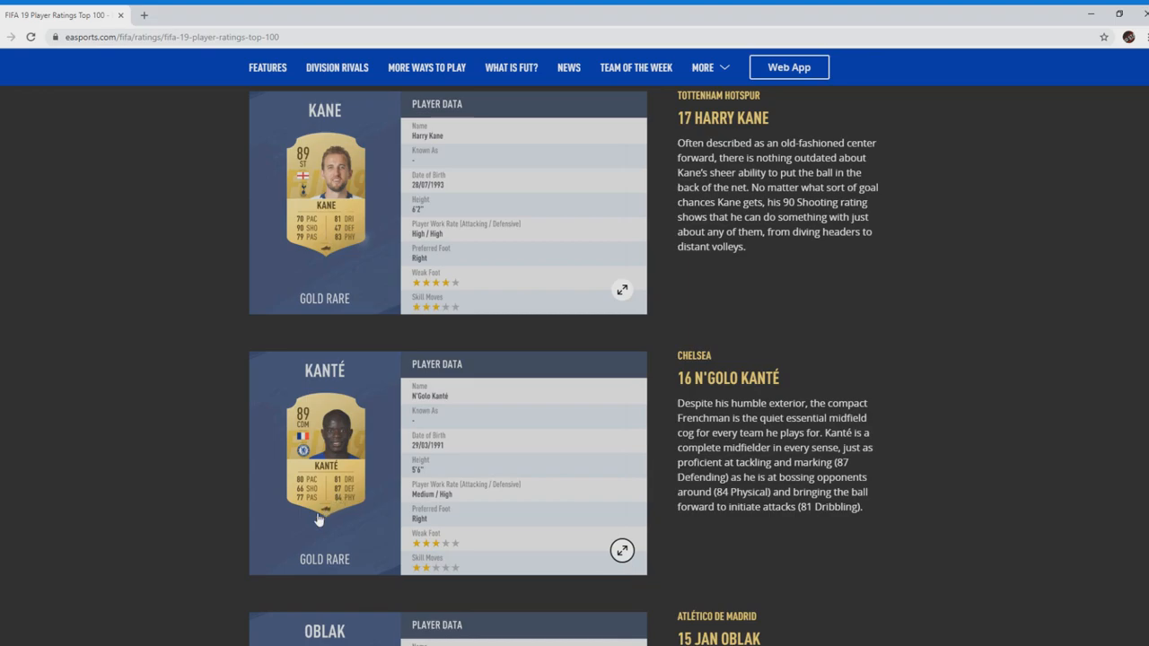
{"action": "mouse_move", "coordinate": [395, 477]}
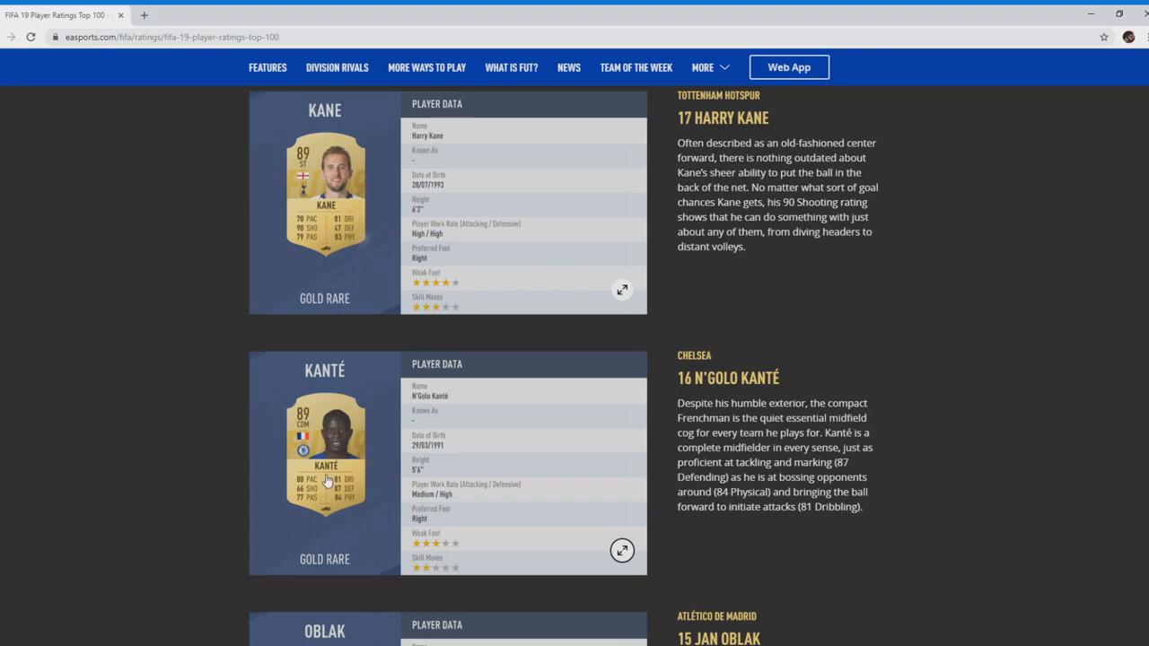
{"action": "mouse_move", "coordinate": [327, 481]}
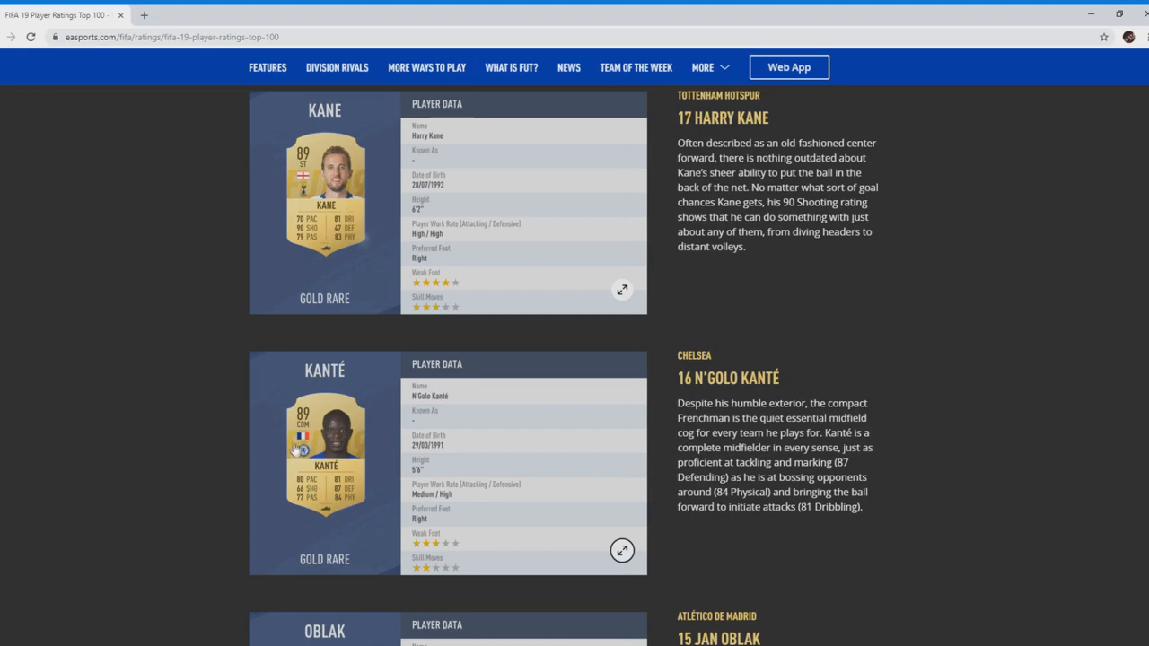
{"action": "mouse_move", "coordinate": [321, 470]}
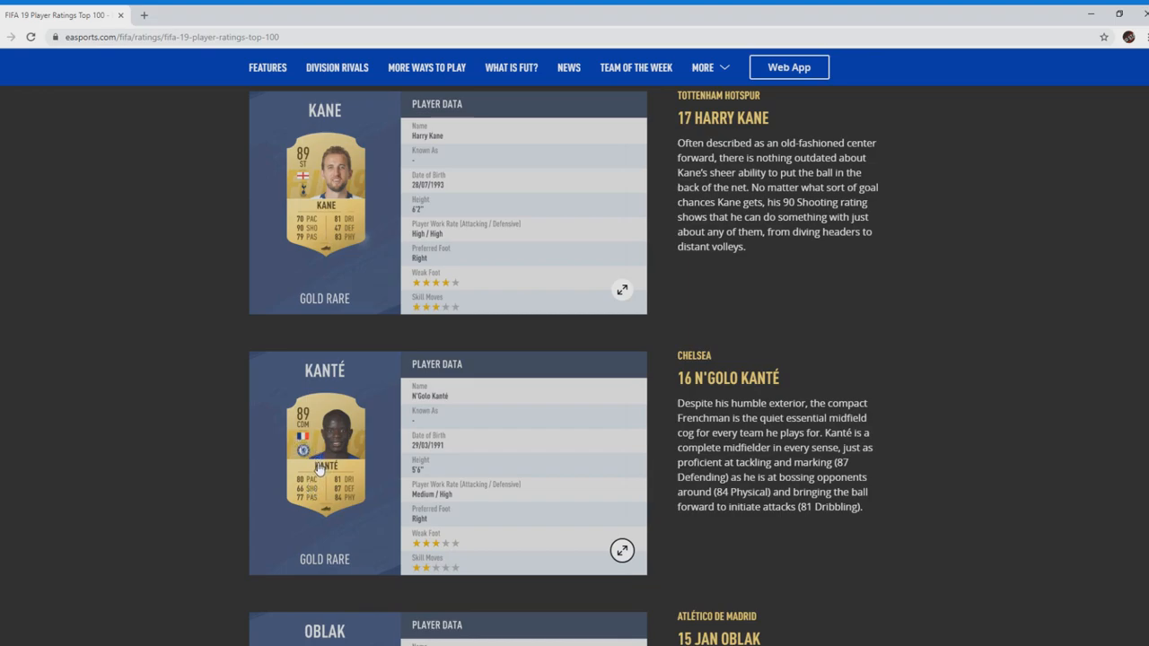
{"action": "mouse_move", "coordinate": [341, 513]}
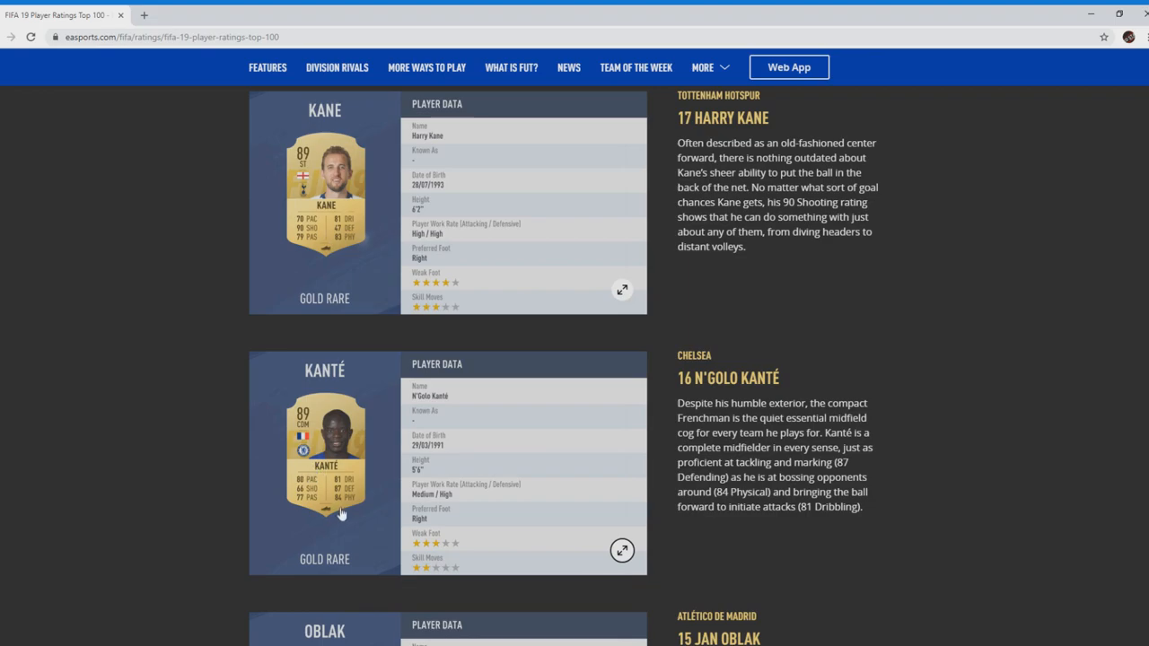
{"action": "mouse_move", "coordinate": [341, 510]}
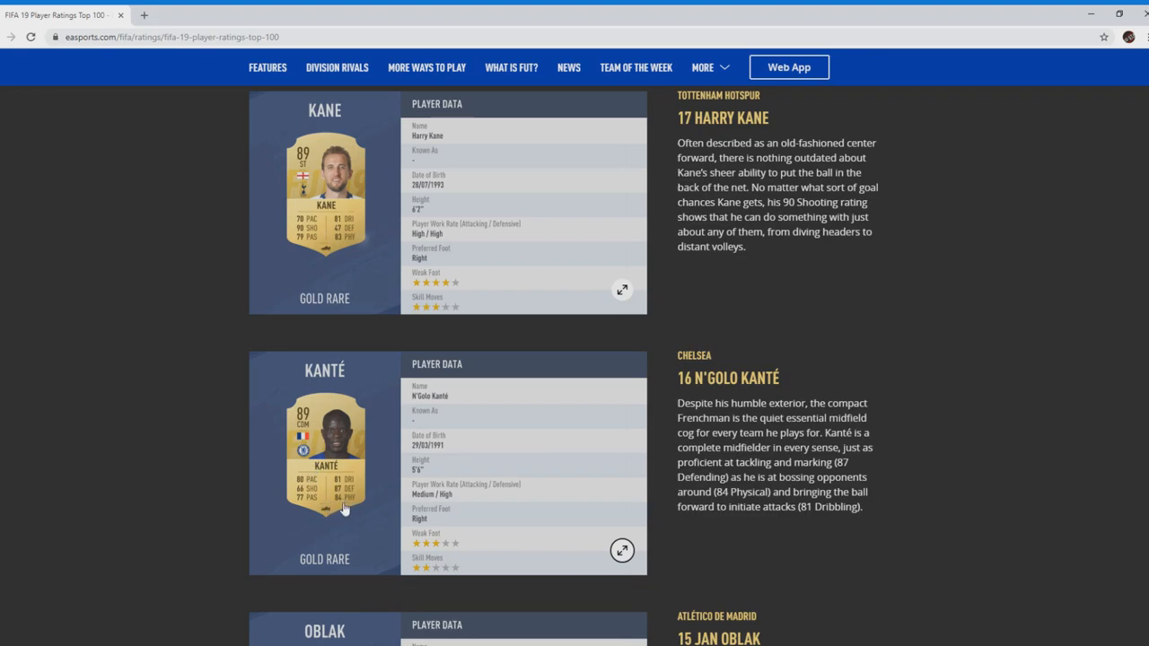
{"action": "mouse_move", "coordinate": [348, 509]}
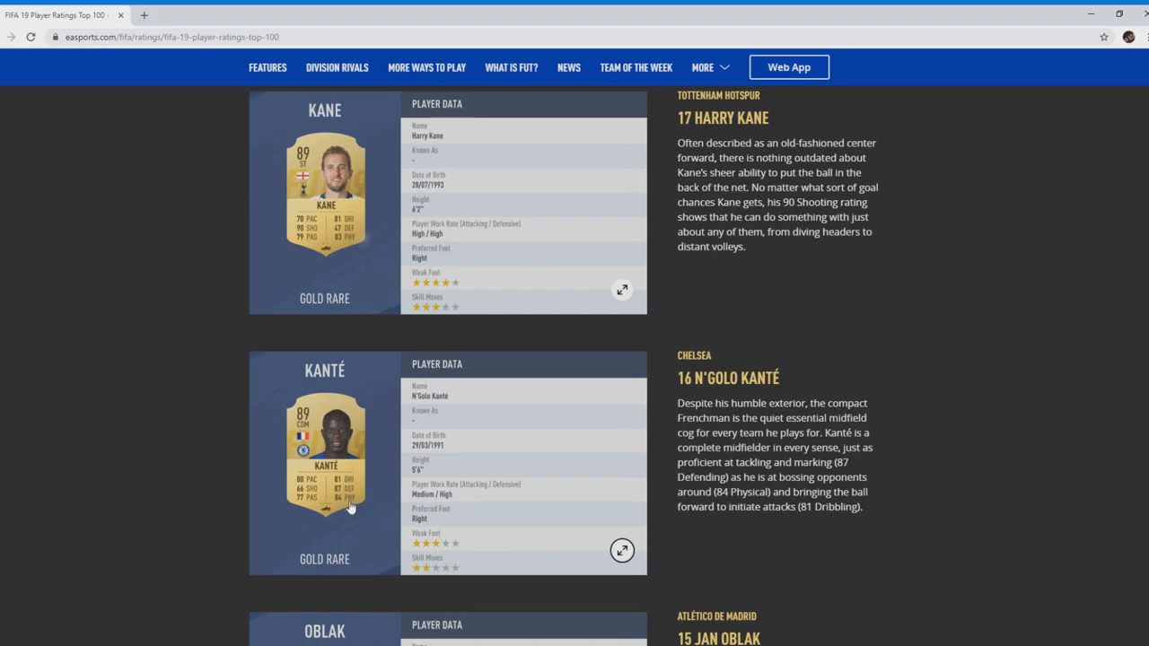
Step: Scroll down to #15 Jan Oblak and on to #14 Thibaut Courtois's entry
{"action": "scroll", "scroll_direction": "down", "scroll_amount": 3}
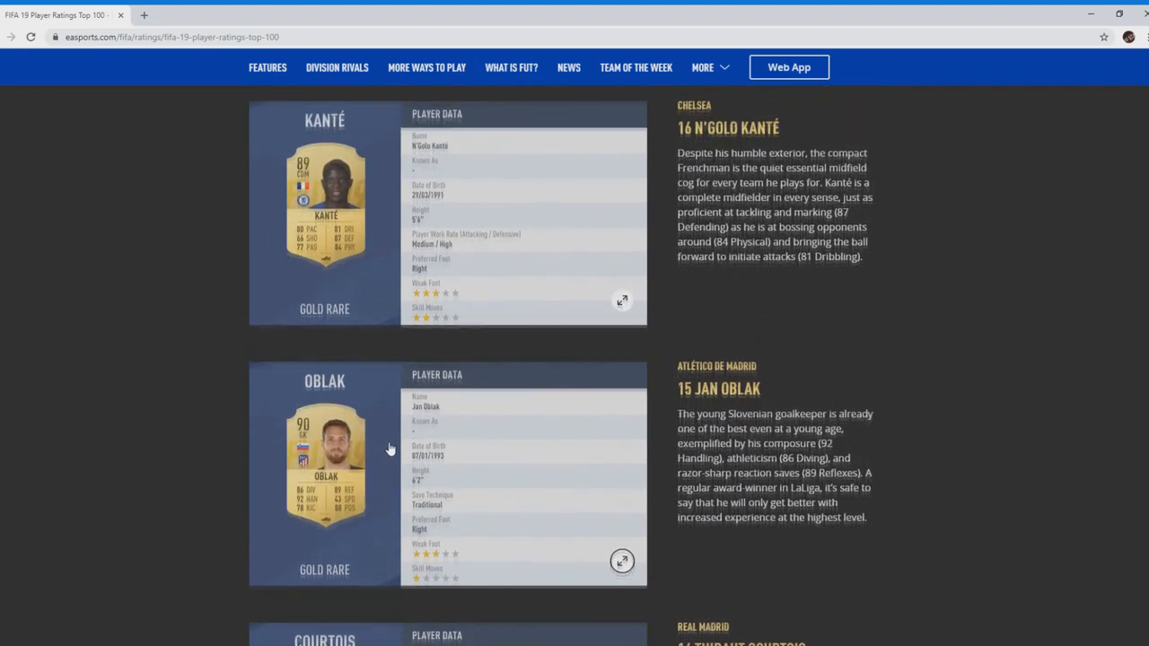
{"action": "scroll", "scroll_direction": "down", "scroll_amount": 3}
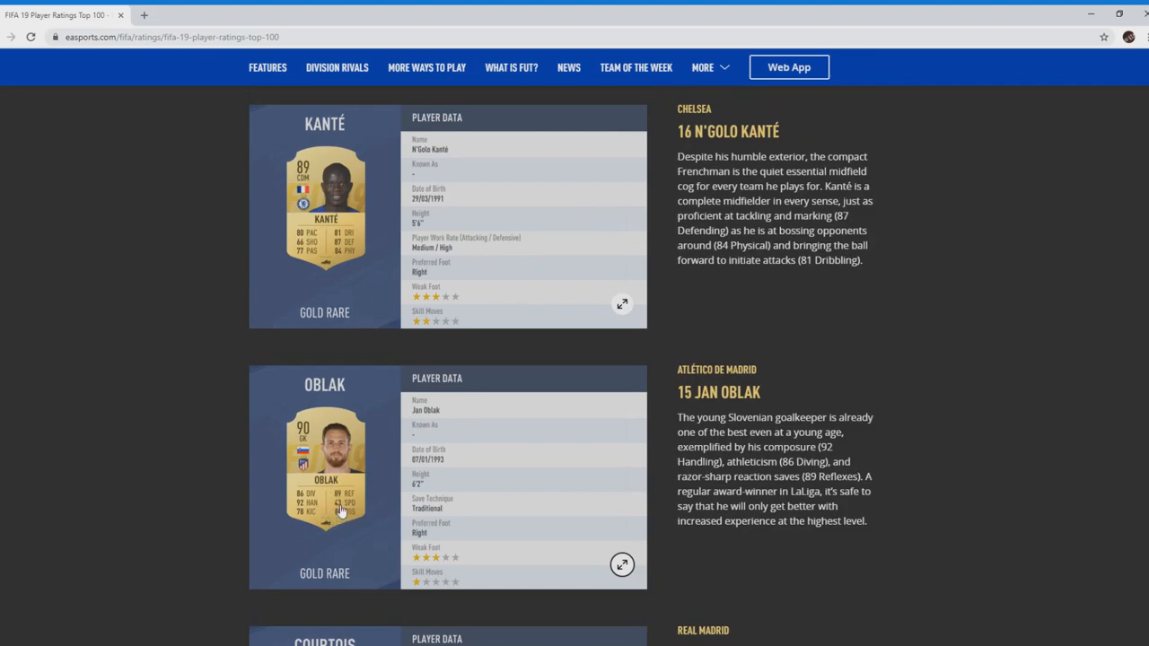
{"action": "mouse_move", "coordinate": [327, 477]}
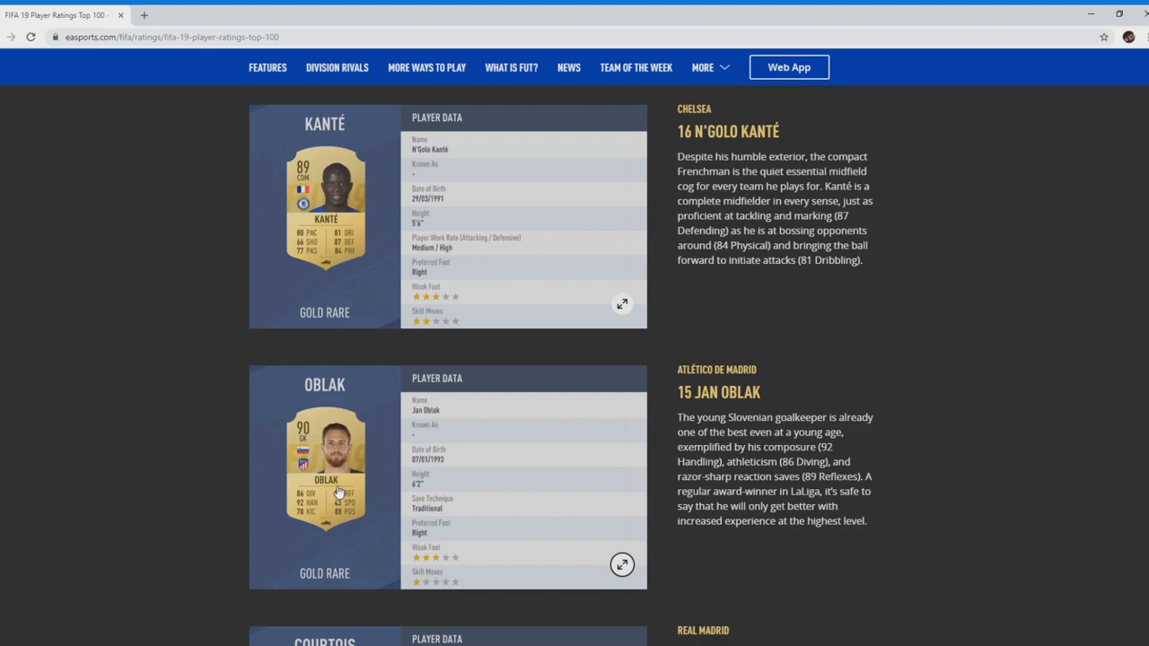
{"action": "mouse_move", "coordinate": [309, 511]}
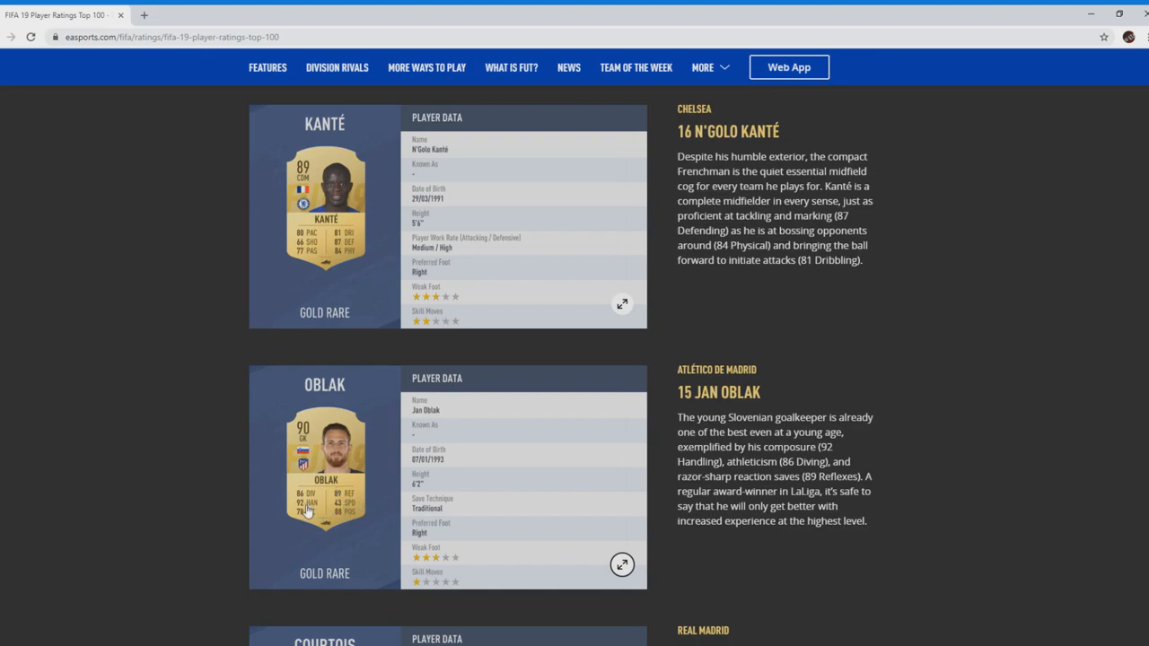
{"action": "mouse_move", "coordinate": [345, 521]}
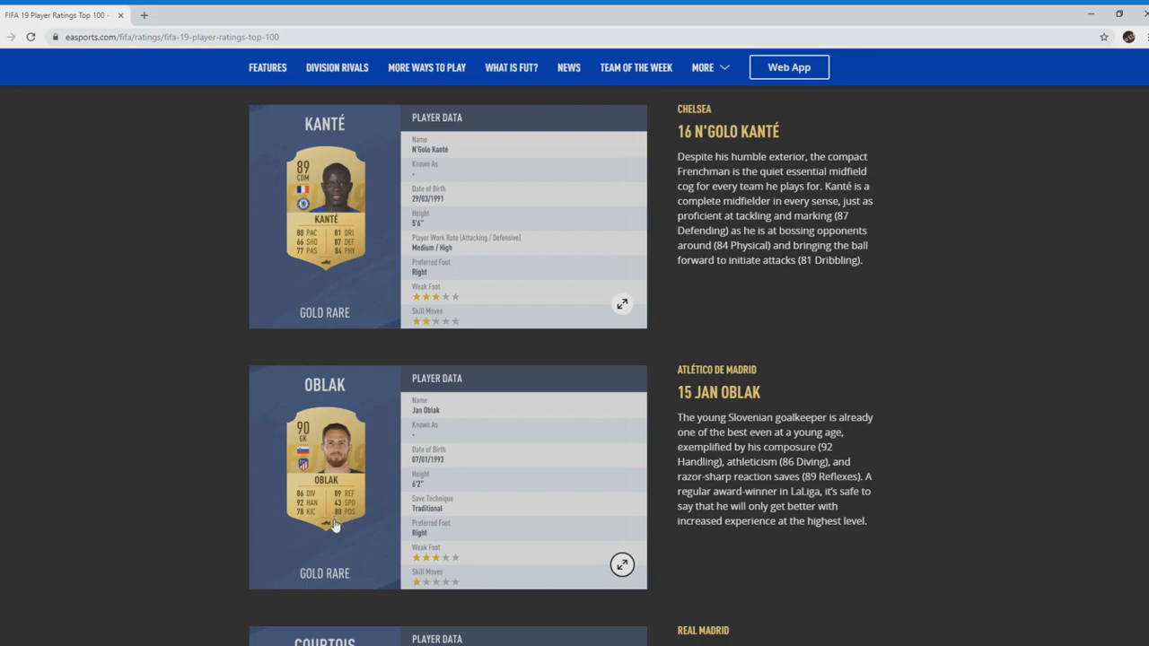
{"action": "mouse_move", "coordinate": [441, 513]}
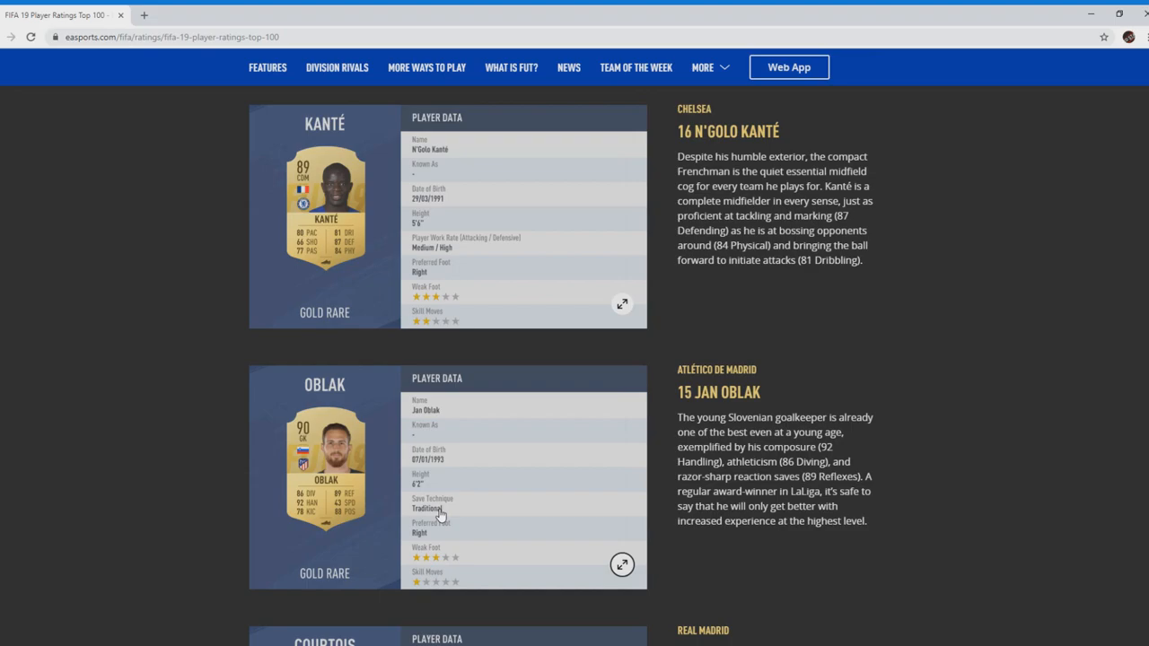
{"action": "mouse_move", "coordinate": [388, 536]}
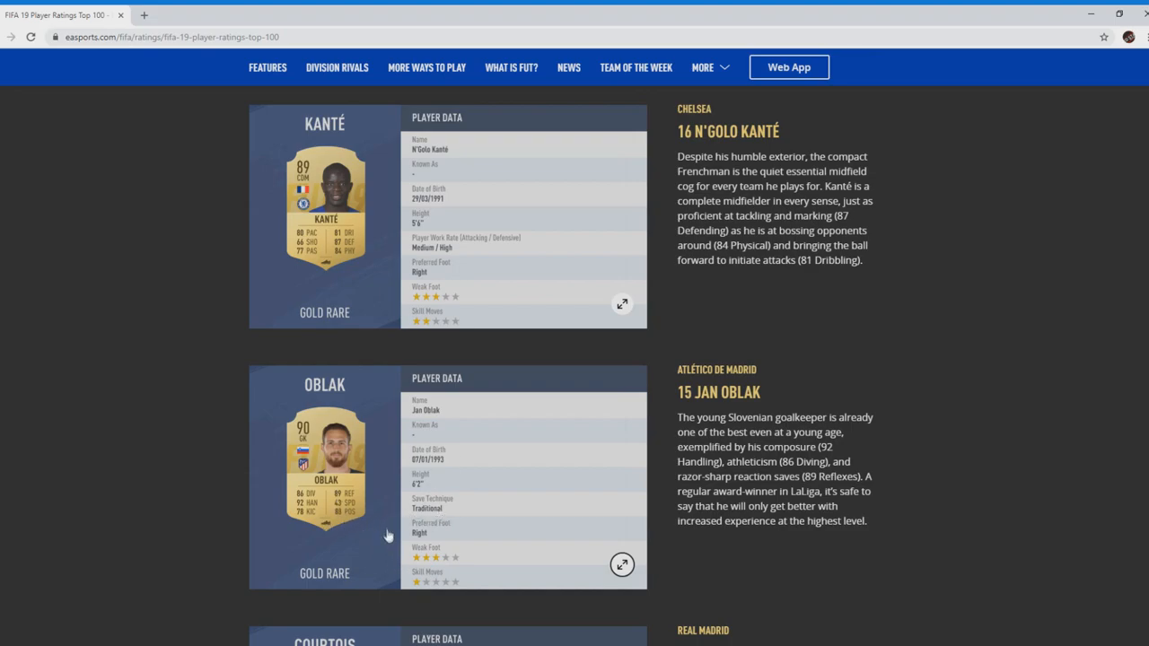
{"action": "mouse_move", "coordinate": [388, 534]}
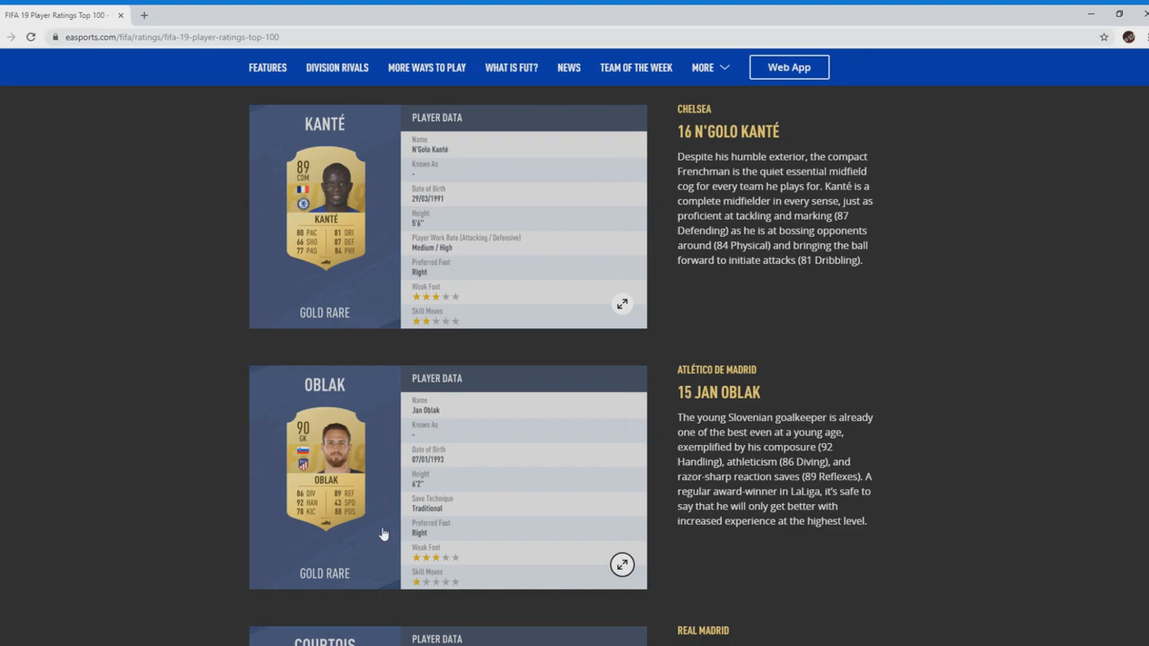
{"action": "mouse_move", "coordinate": [402, 535]}
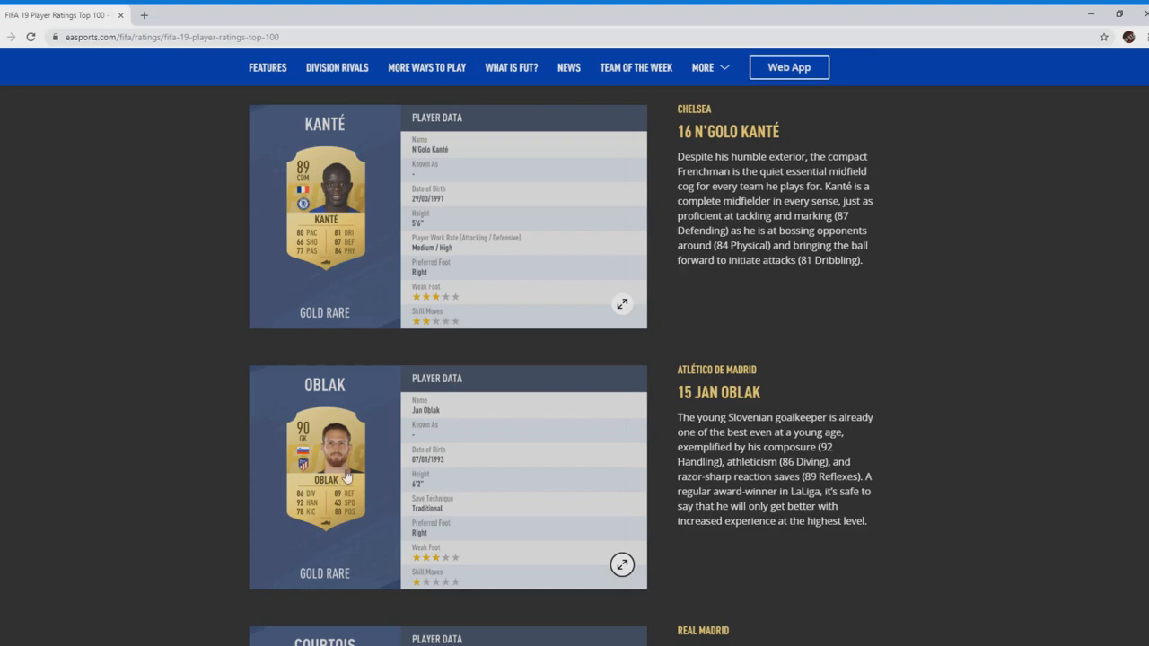
{"action": "mouse_move", "coordinate": [341, 499]}
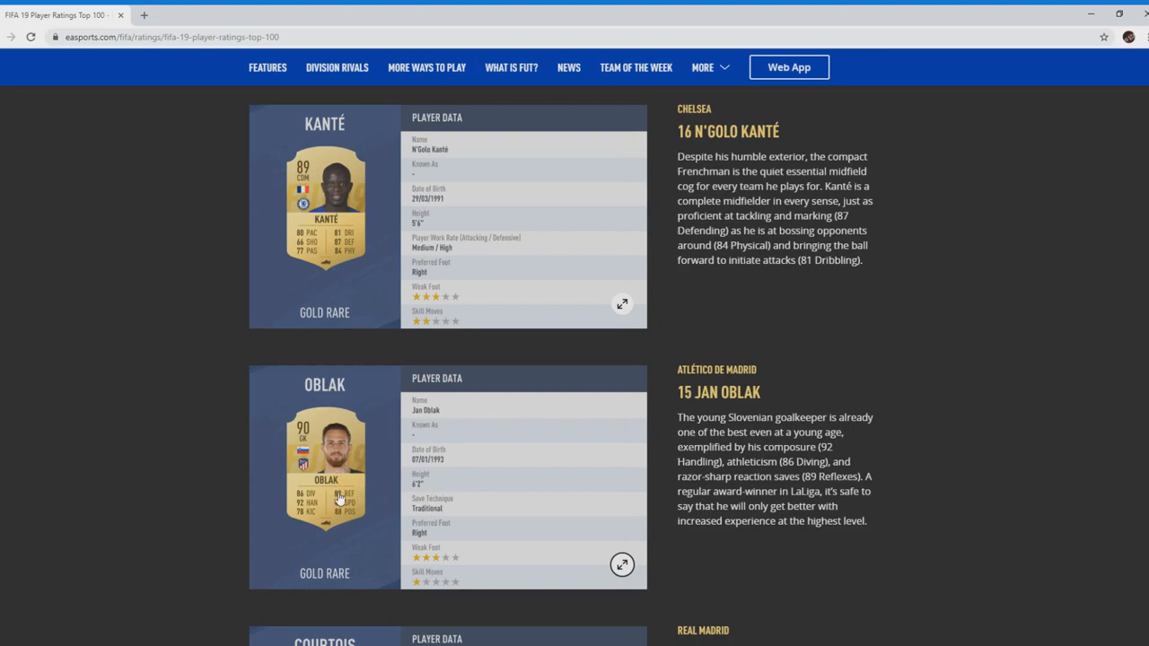
{"action": "mouse_move", "coordinate": [357, 503]}
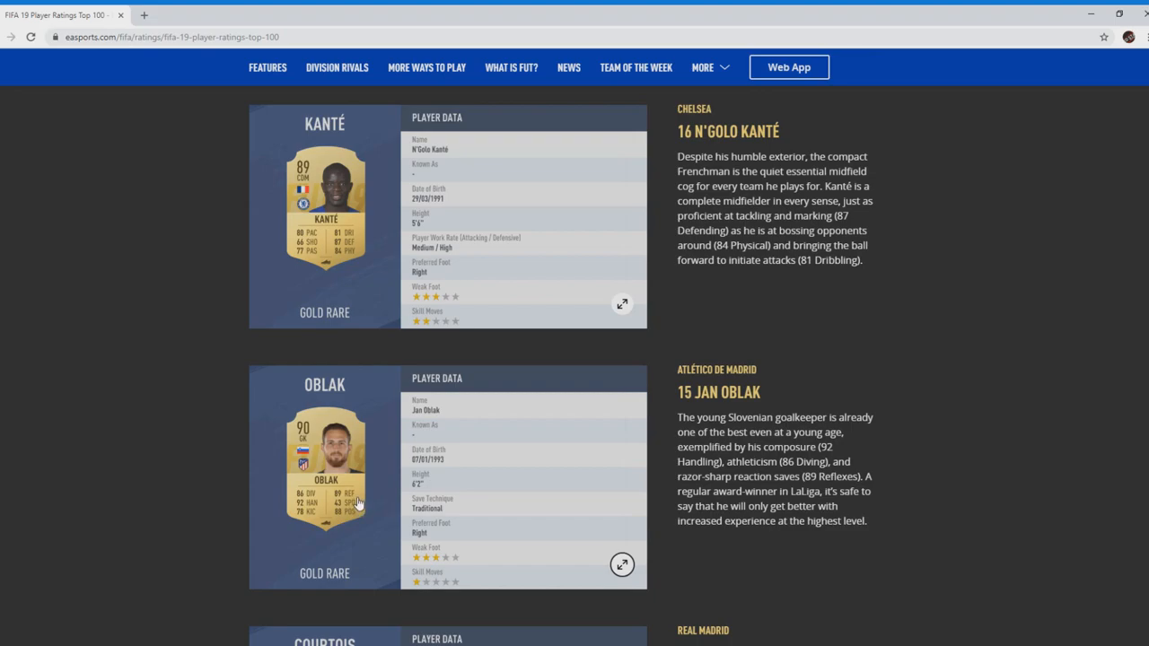
{"action": "mouse_move", "coordinate": [331, 496]}
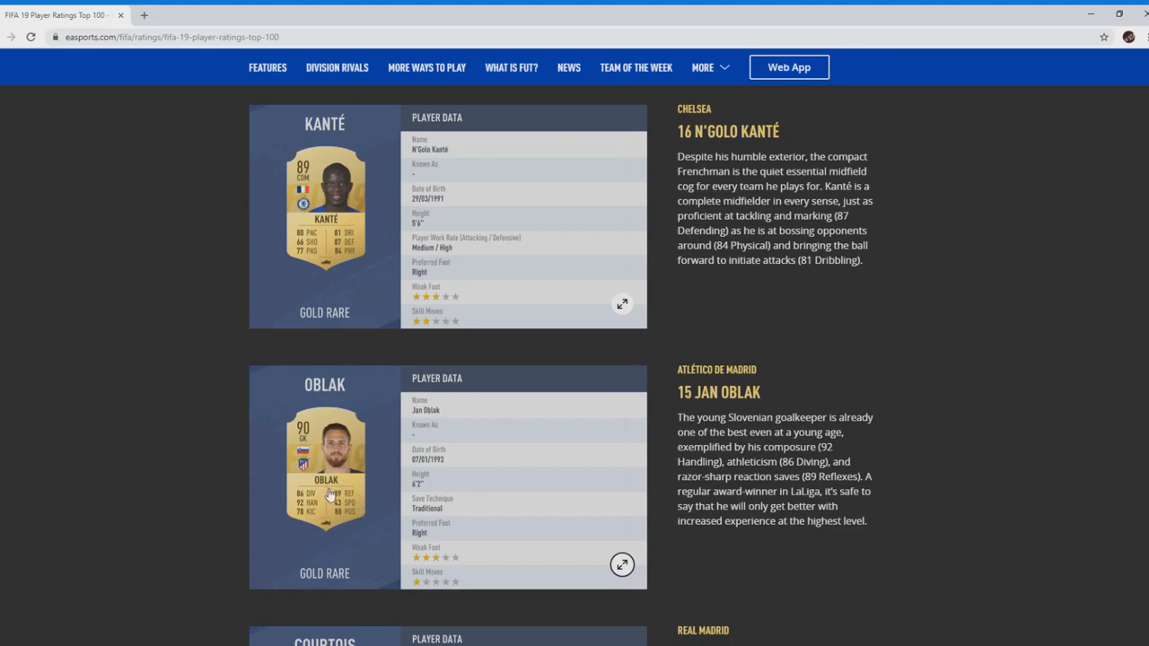
{"action": "mouse_move", "coordinate": [327, 447]}
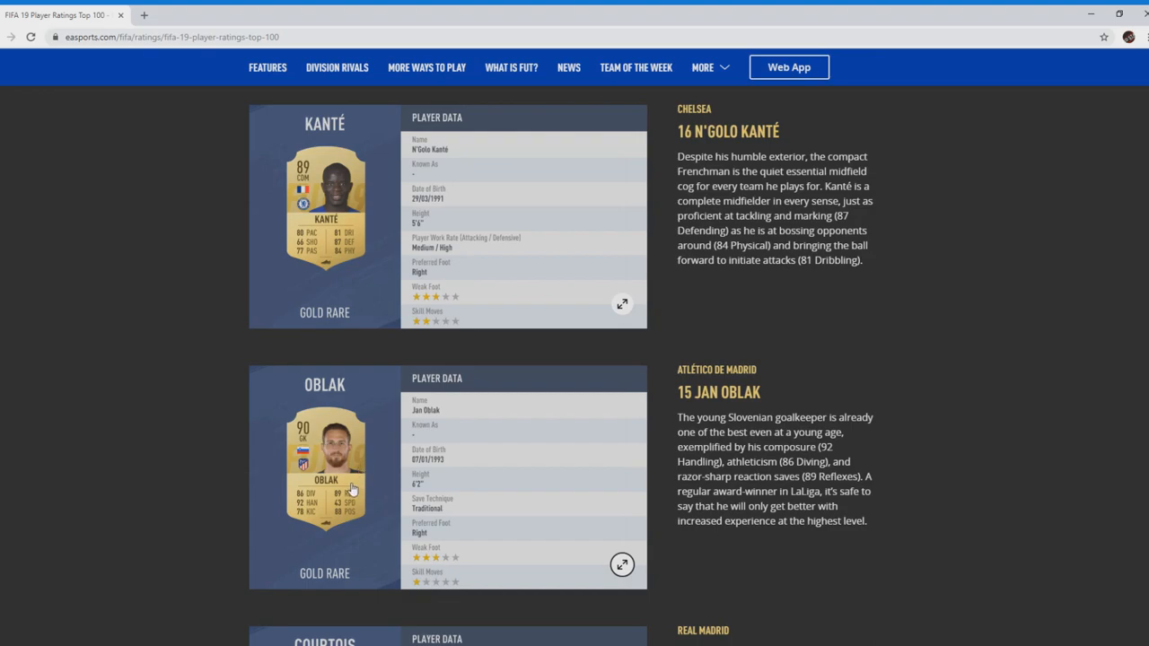
{"action": "mouse_move", "coordinate": [369, 463]}
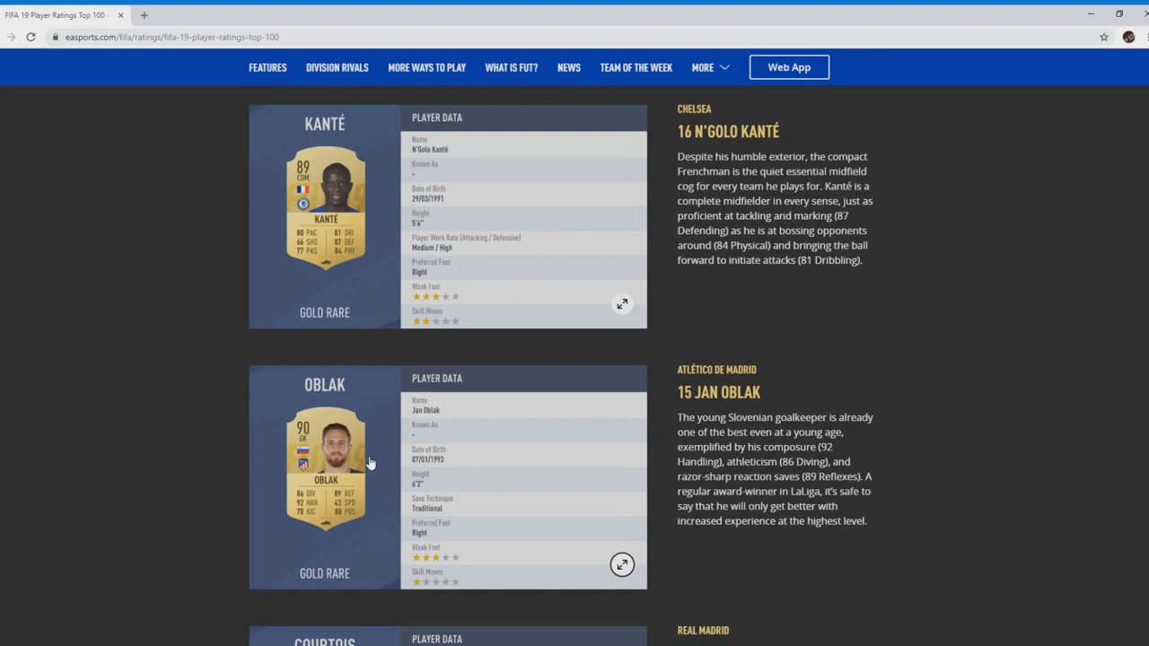
{"action": "scroll", "scroll_direction": "down", "scroll_amount": 3}
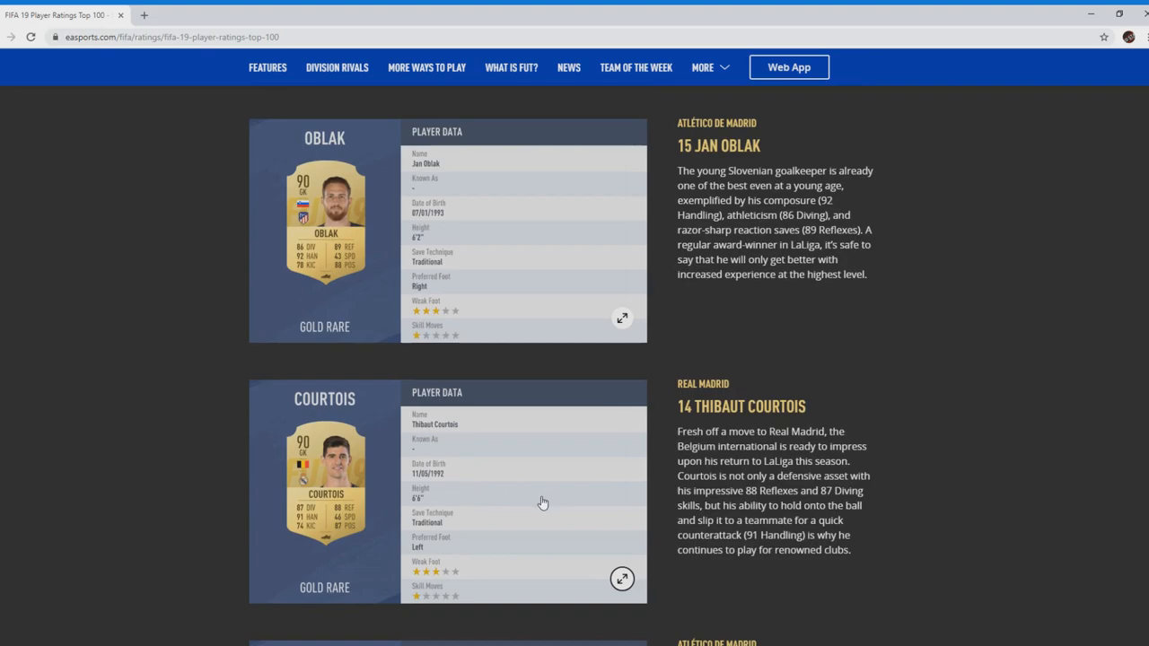
{"action": "mouse_move", "coordinate": [548, 497]}
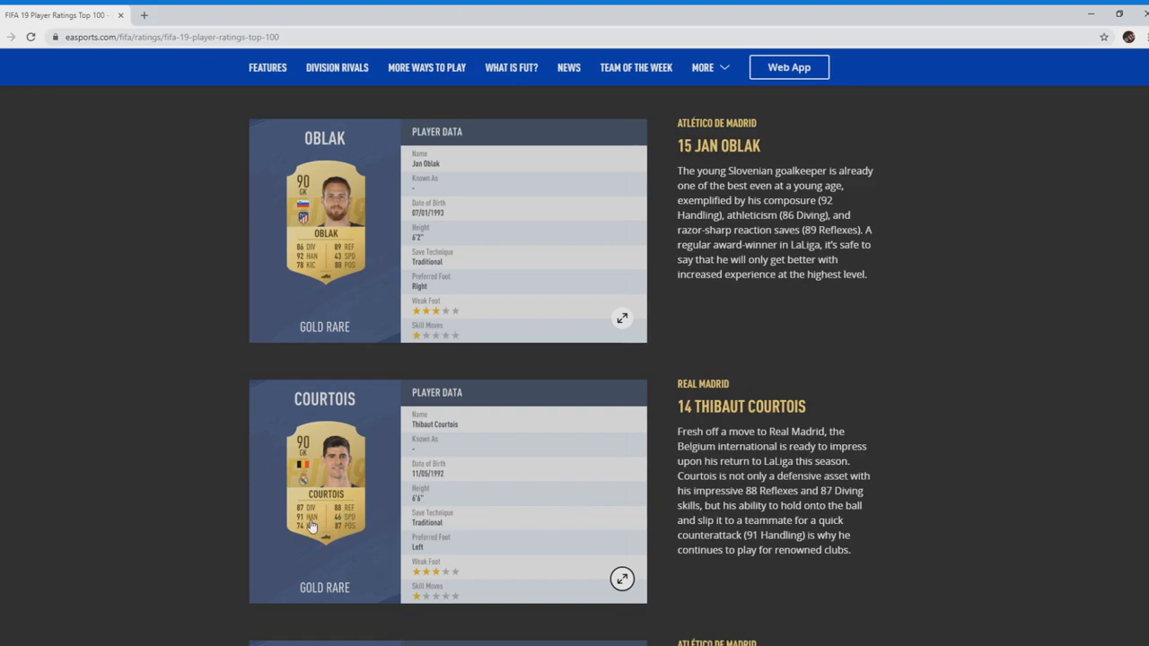
{"action": "mouse_move", "coordinate": [312, 513]}
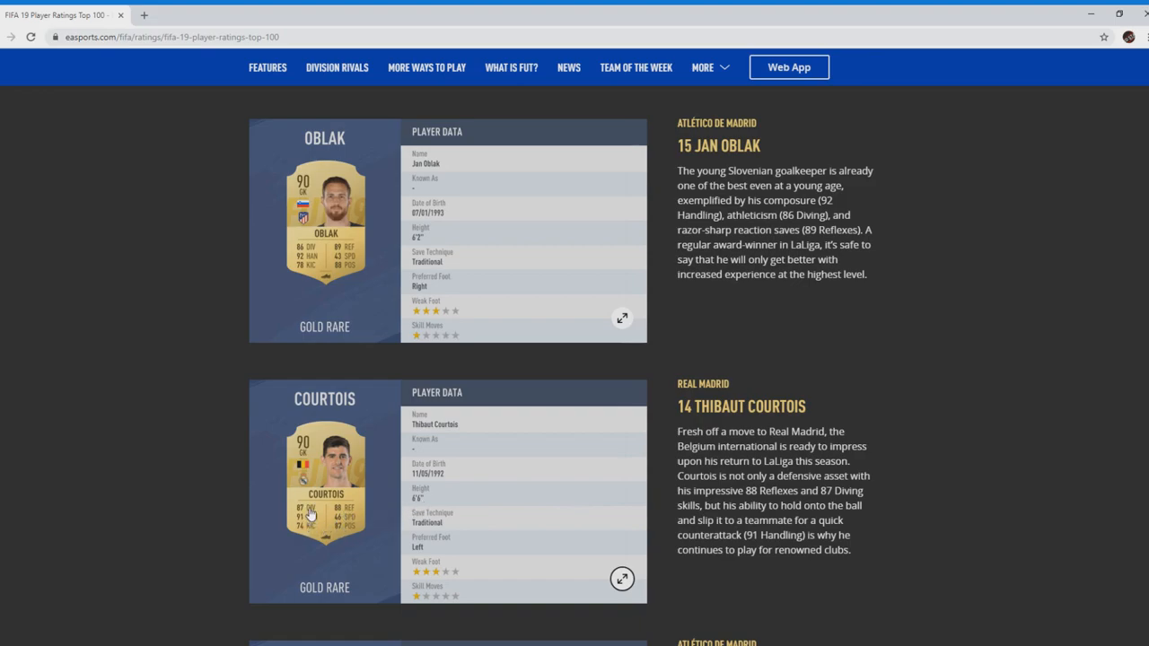
{"action": "mouse_move", "coordinate": [327, 513]}
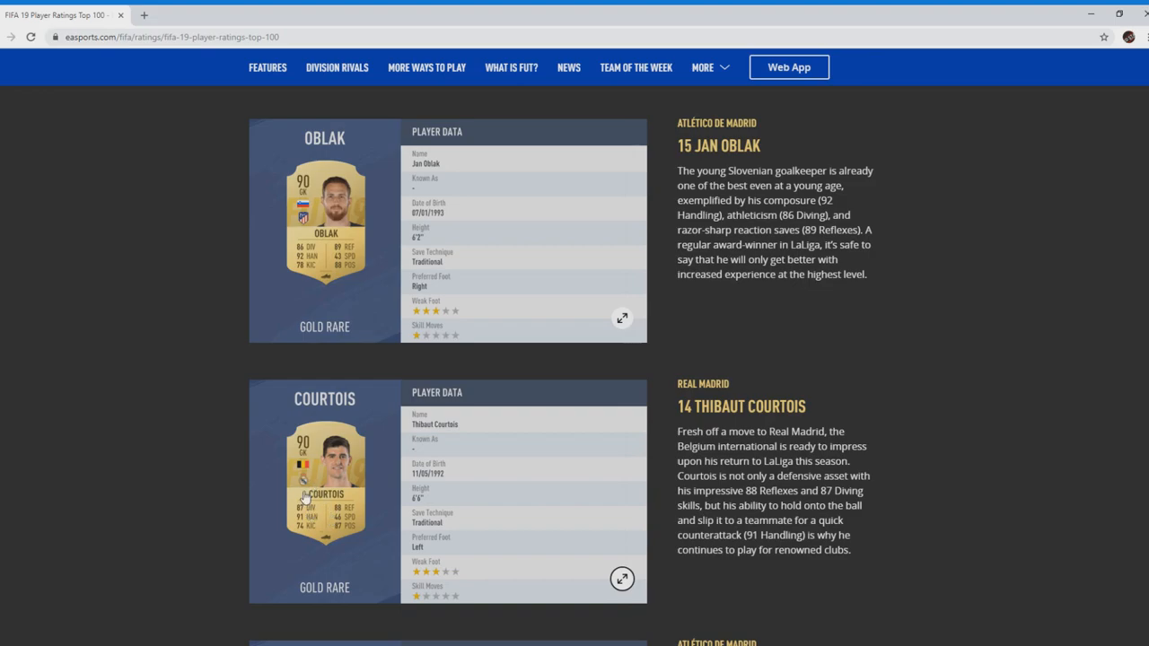
{"action": "mouse_move", "coordinate": [326, 496]}
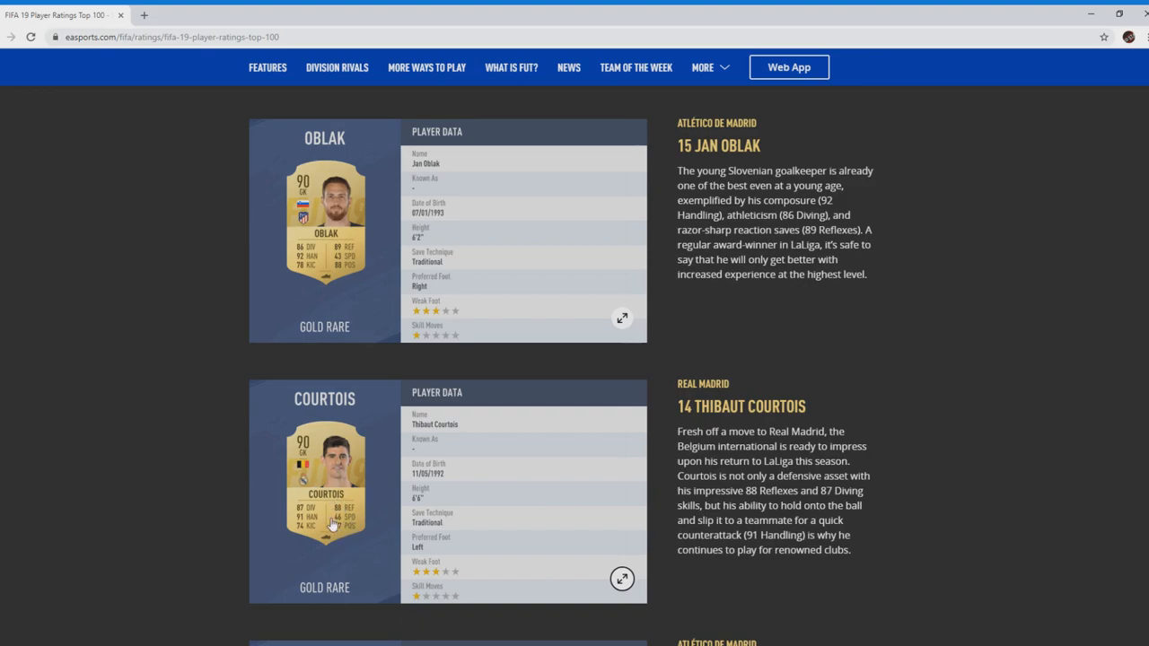
{"action": "mouse_move", "coordinate": [305, 481]}
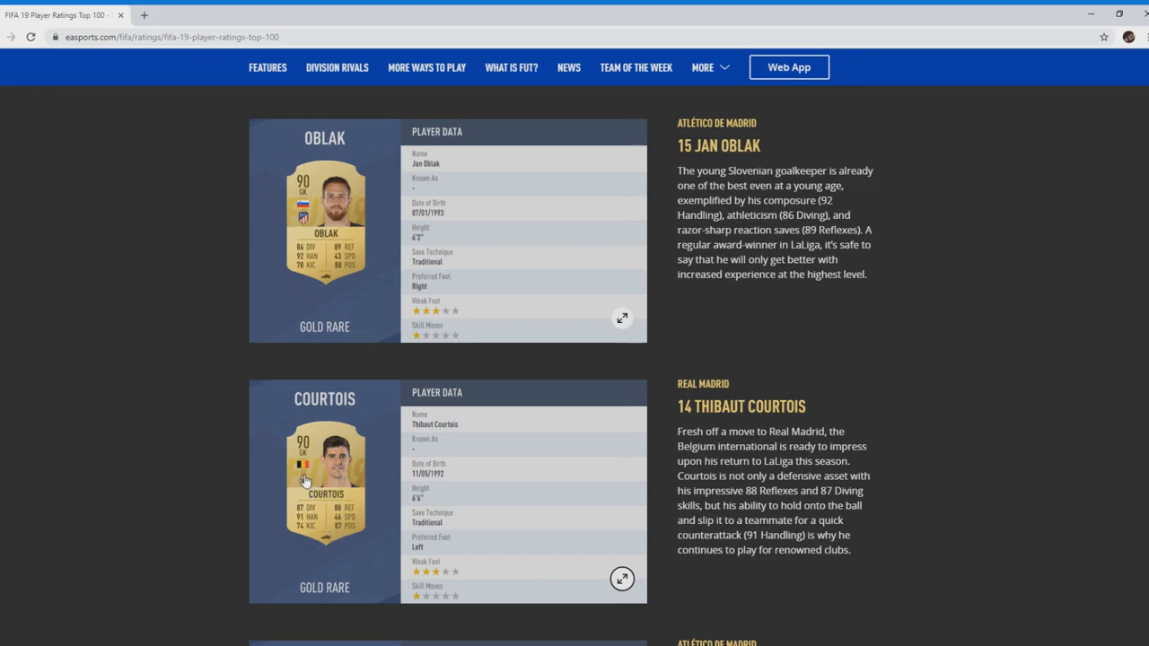
{"action": "mouse_move", "coordinate": [369, 553]}
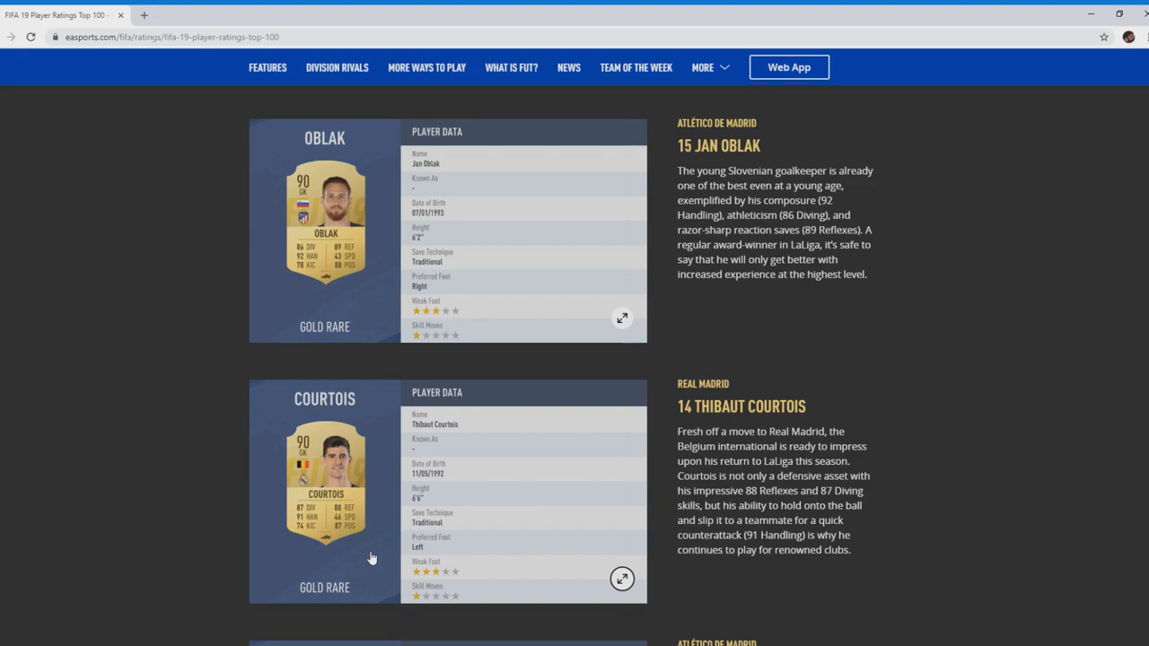
{"action": "mouse_move", "coordinate": [326, 552]}
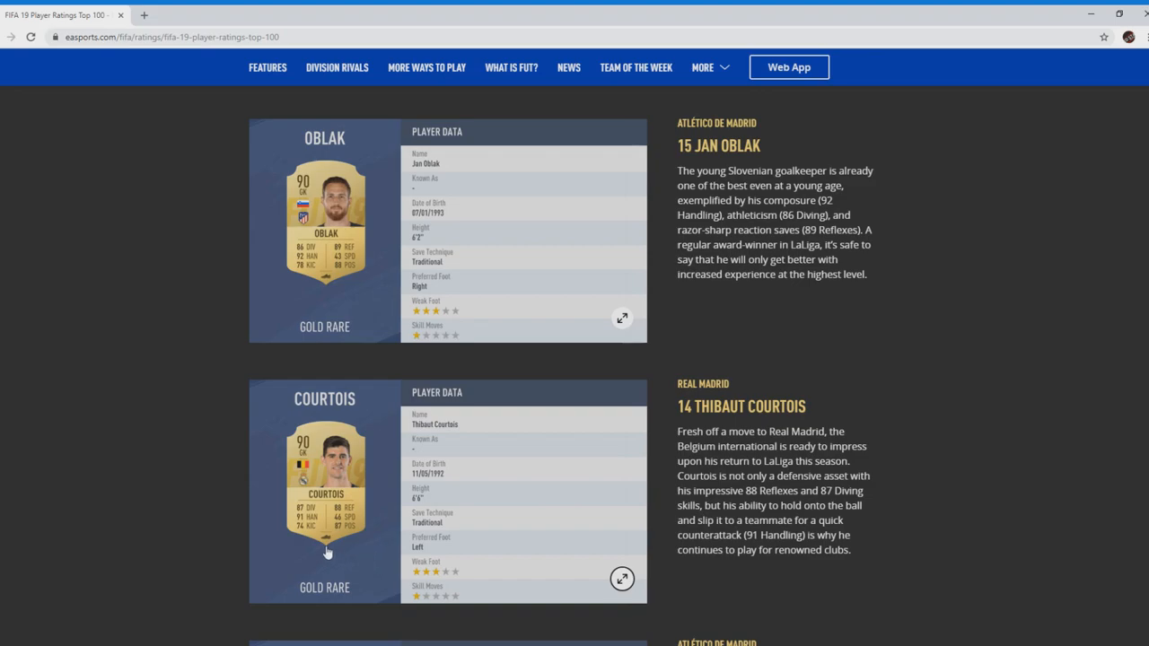
{"action": "mouse_move", "coordinate": [427, 535]}
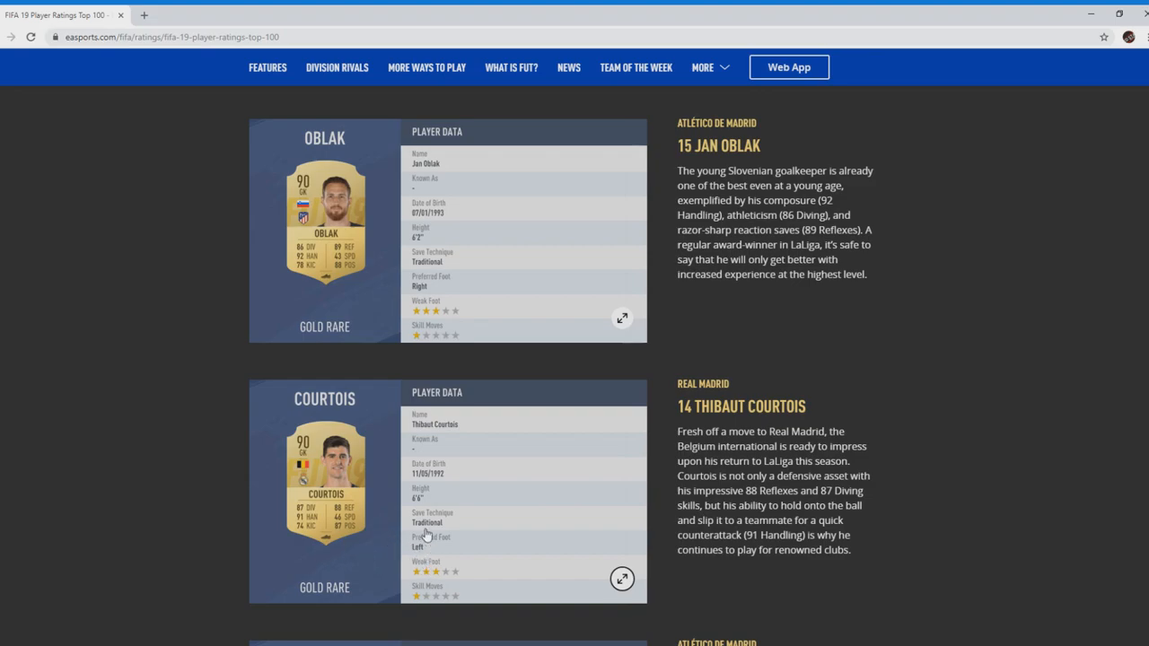
{"action": "mouse_move", "coordinate": [352, 546]}
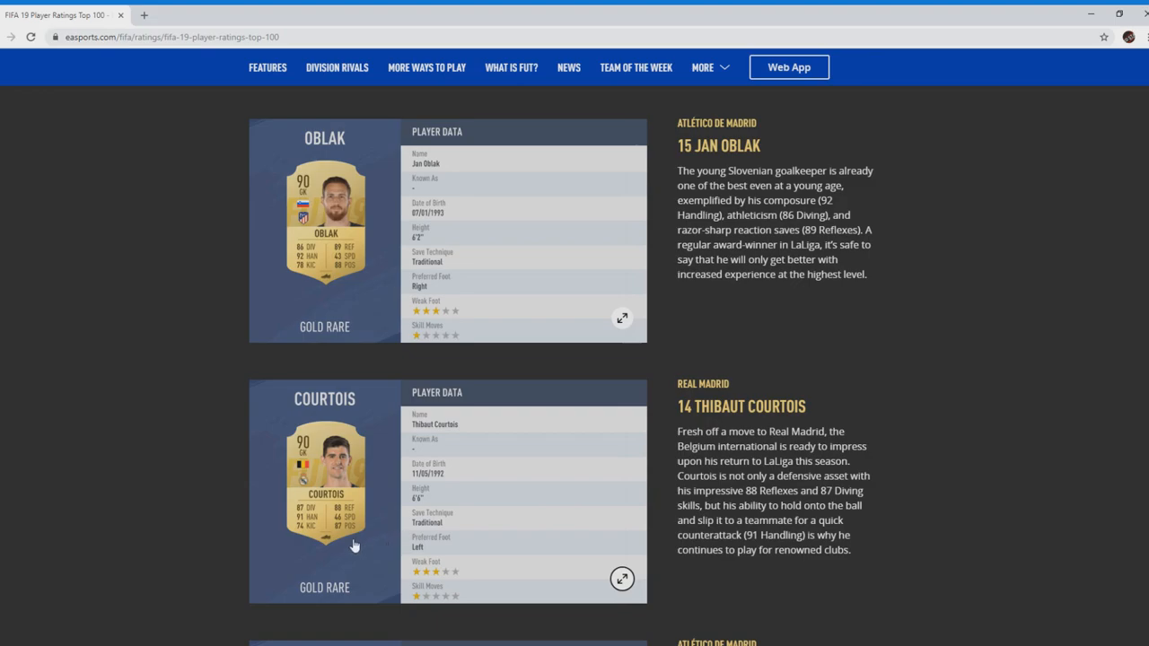
Step: Scroll down so #13 Diego Godín's full card and write-up show beneath Courtois
{"action": "scroll", "scroll_direction": "down", "scroll_amount": 3}
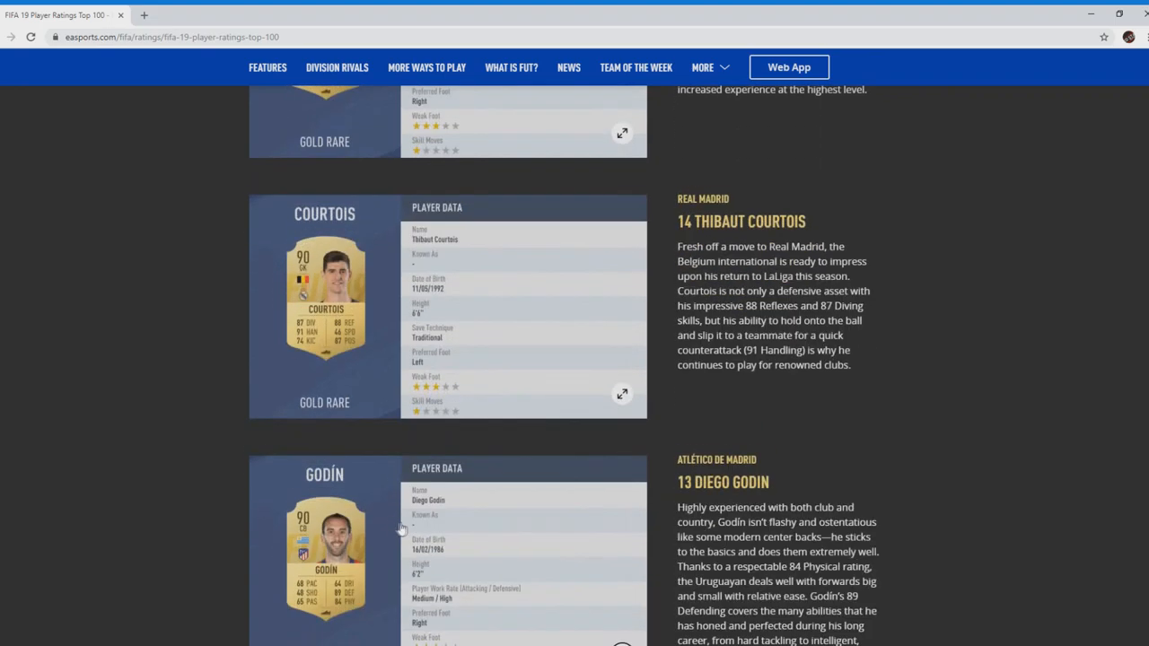
{"action": "scroll", "scroll_direction": "down", "scroll_amount": 3}
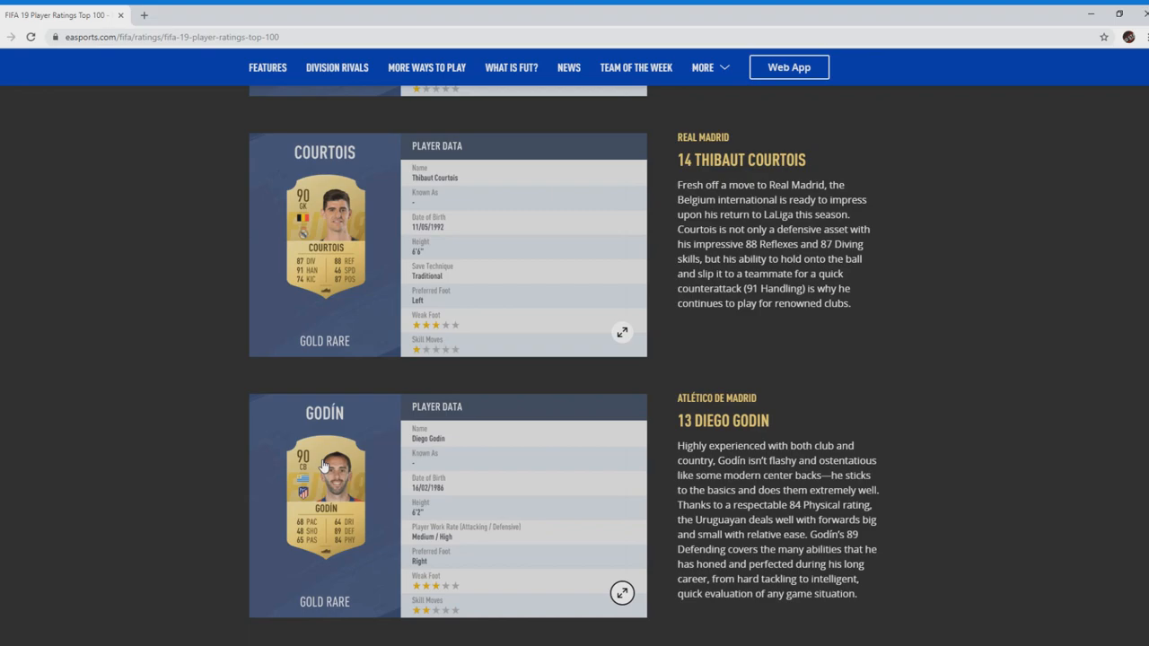
{"action": "mouse_move", "coordinate": [323, 466]}
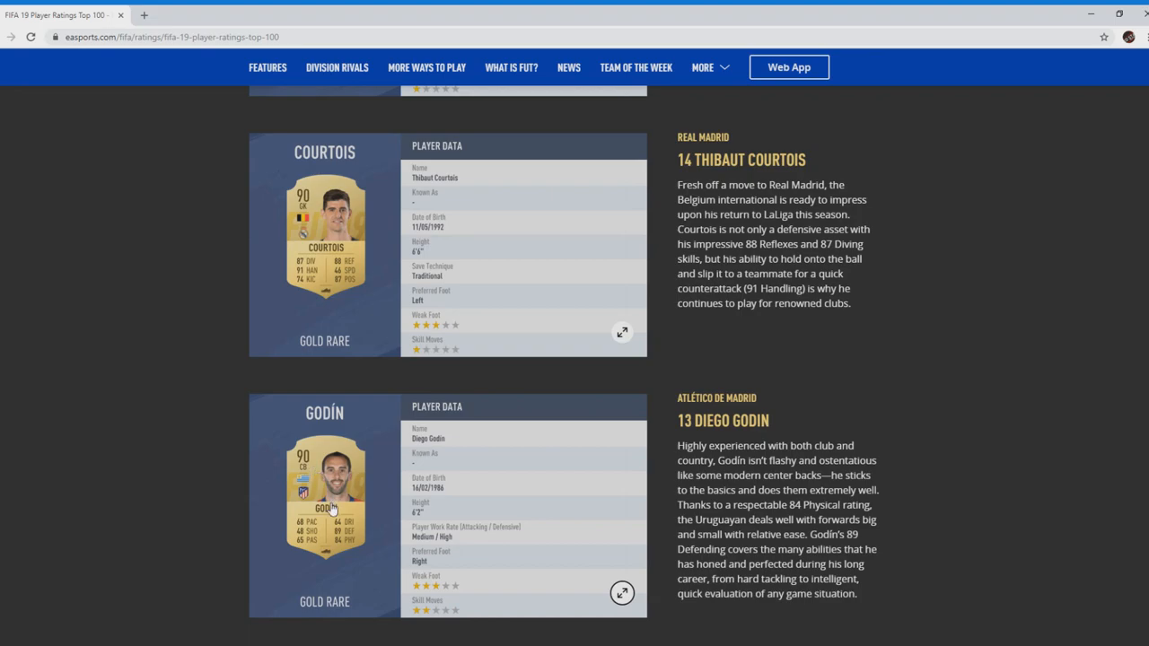
{"action": "mouse_move", "coordinate": [316, 531]}
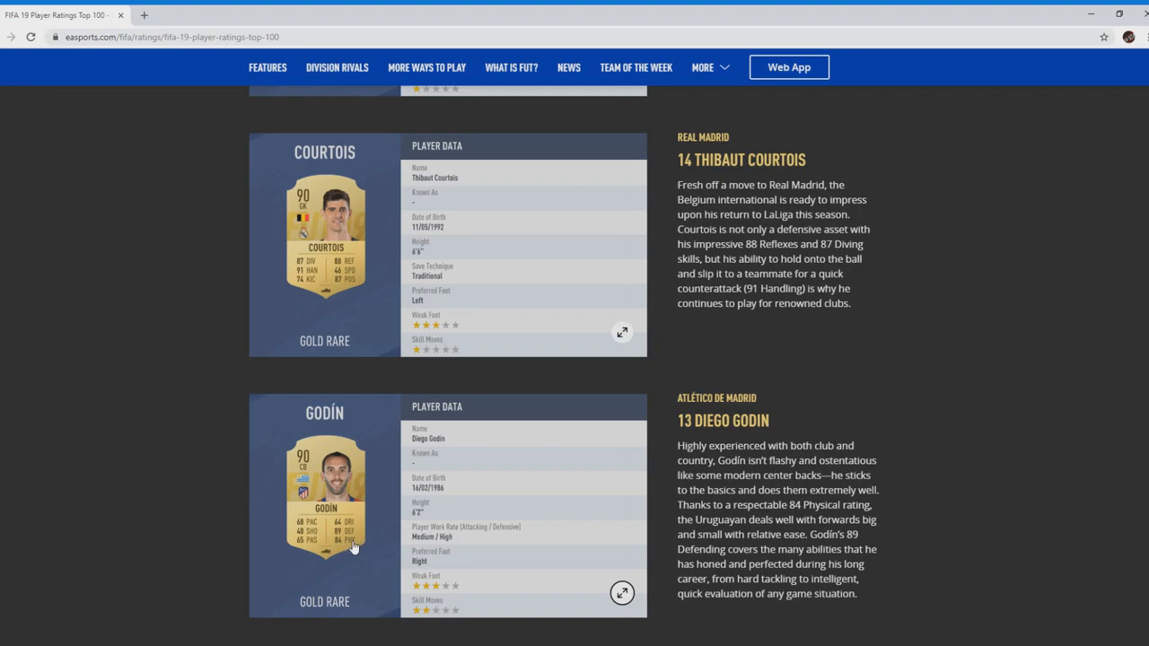
{"action": "mouse_move", "coordinate": [364, 546]}
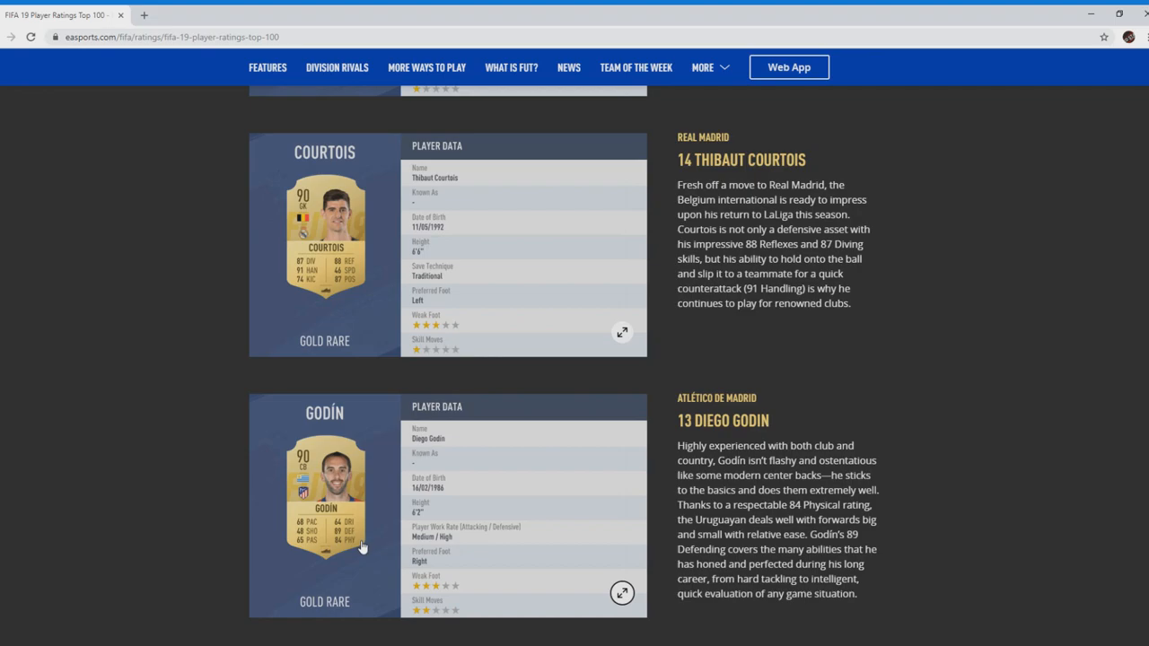
{"action": "mouse_move", "coordinate": [359, 547]}
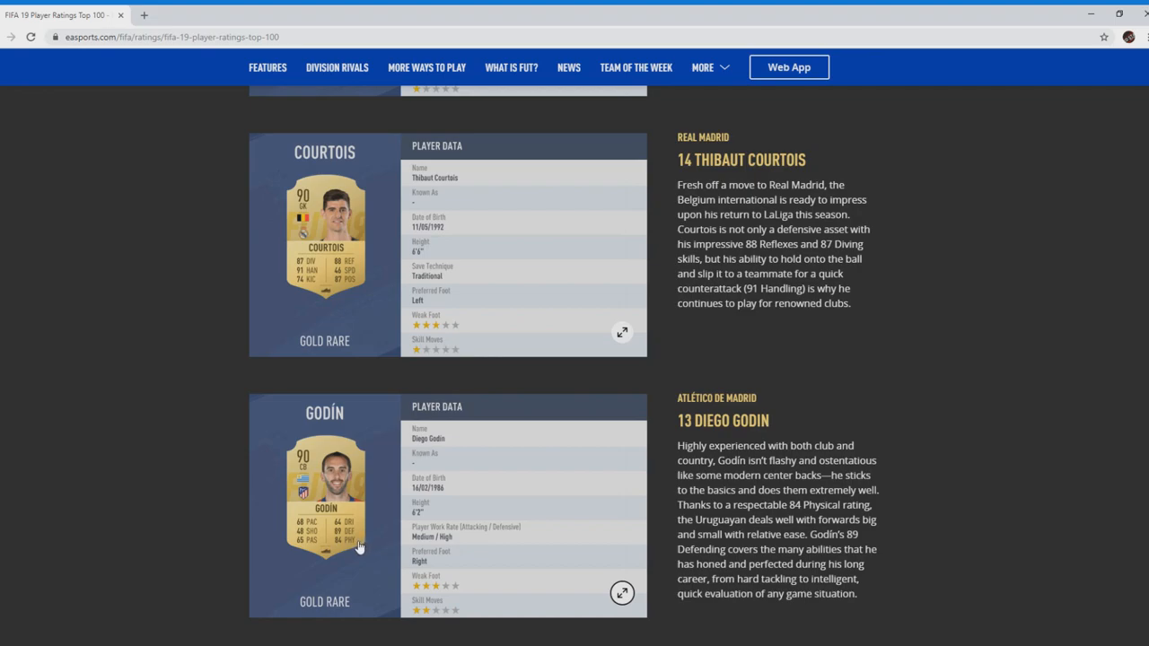
{"action": "mouse_move", "coordinate": [391, 517]}
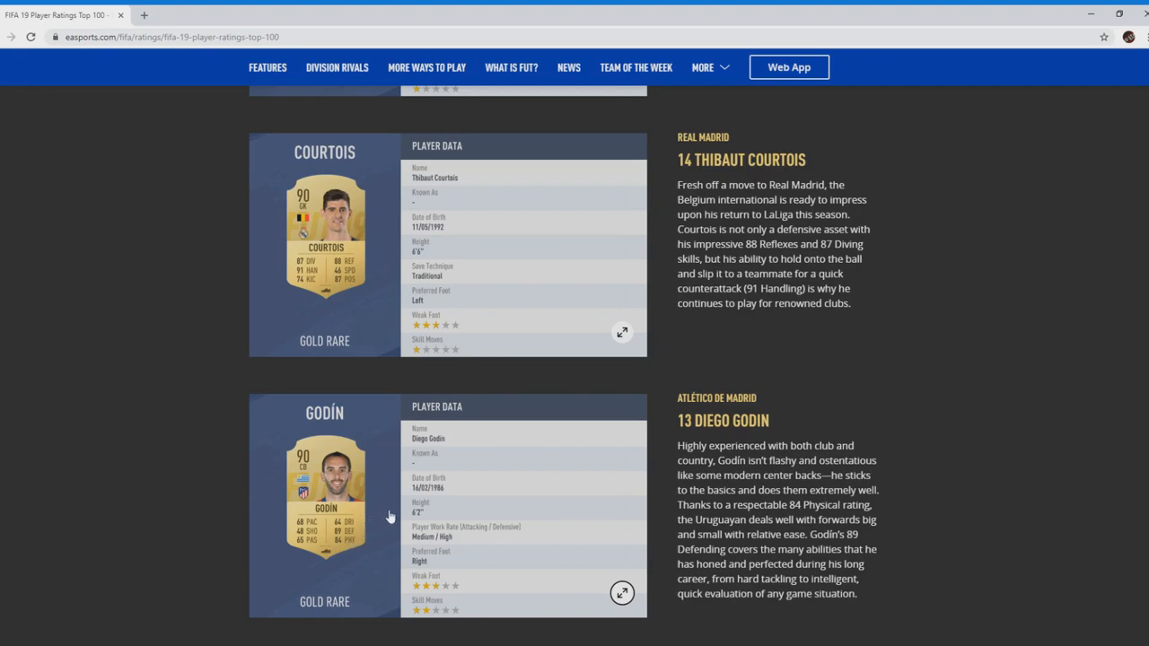
{"action": "mouse_move", "coordinate": [453, 574]}
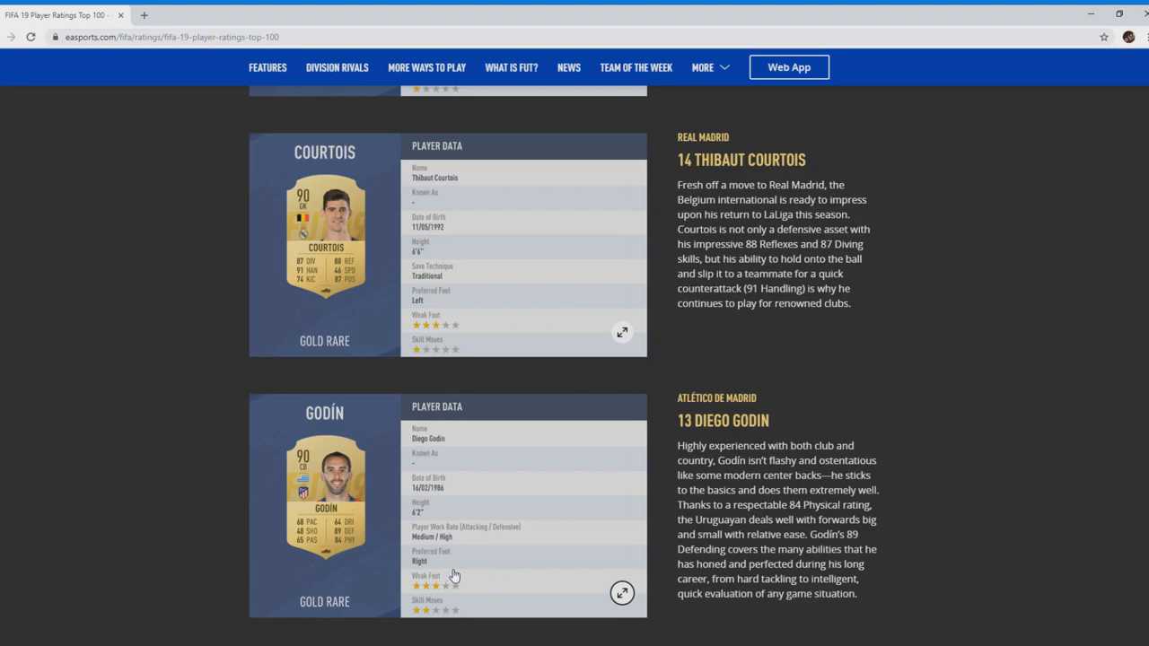
{"action": "mouse_move", "coordinate": [438, 542]}
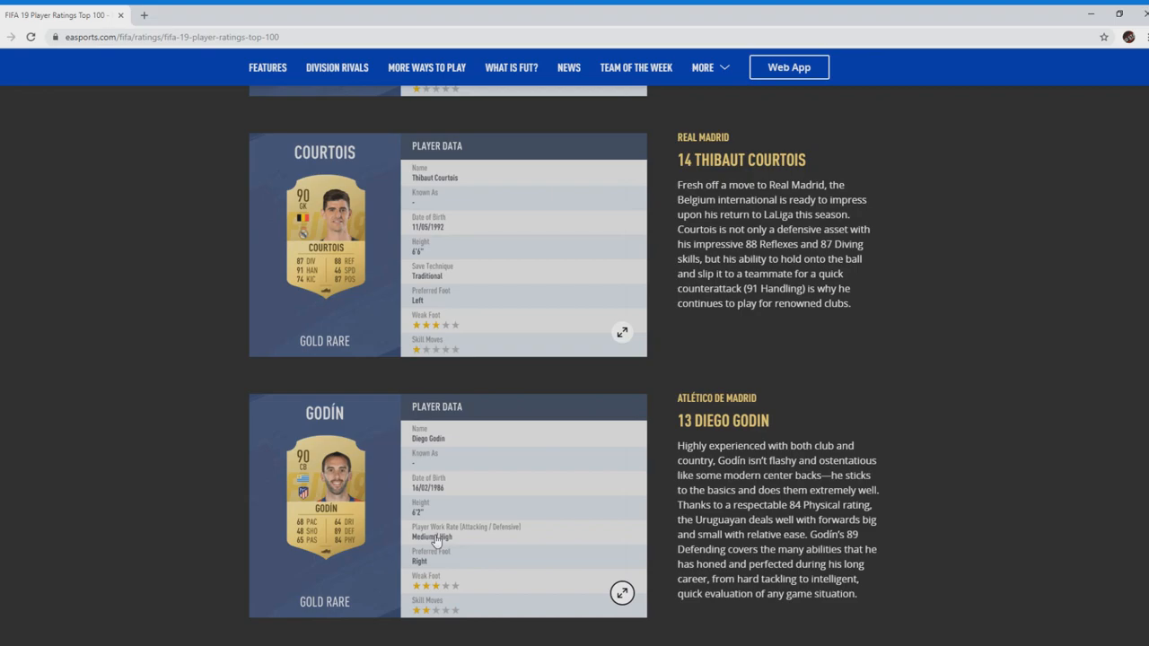
Step: Scroll down to bring #12 Manuel Neuer's card and write-up below Godín's
{"action": "scroll", "scroll_direction": "down", "scroll_amount": 3}
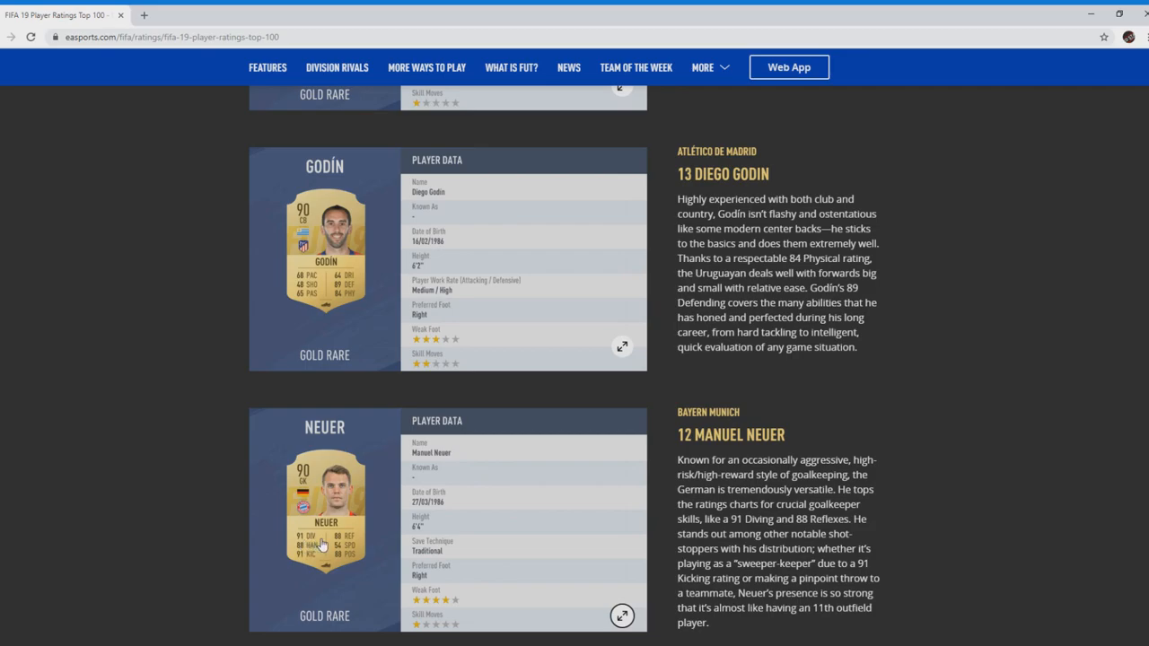
{"action": "mouse_move", "coordinate": [341, 560]}
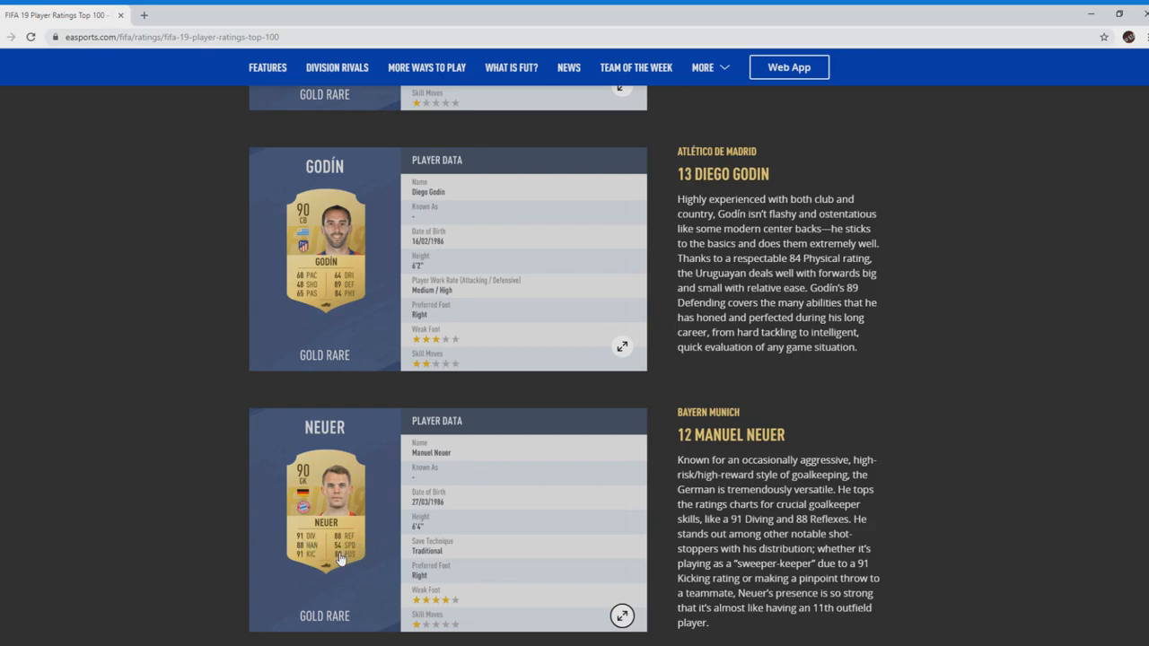
{"action": "mouse_move", "coordinate": [321, 549]}
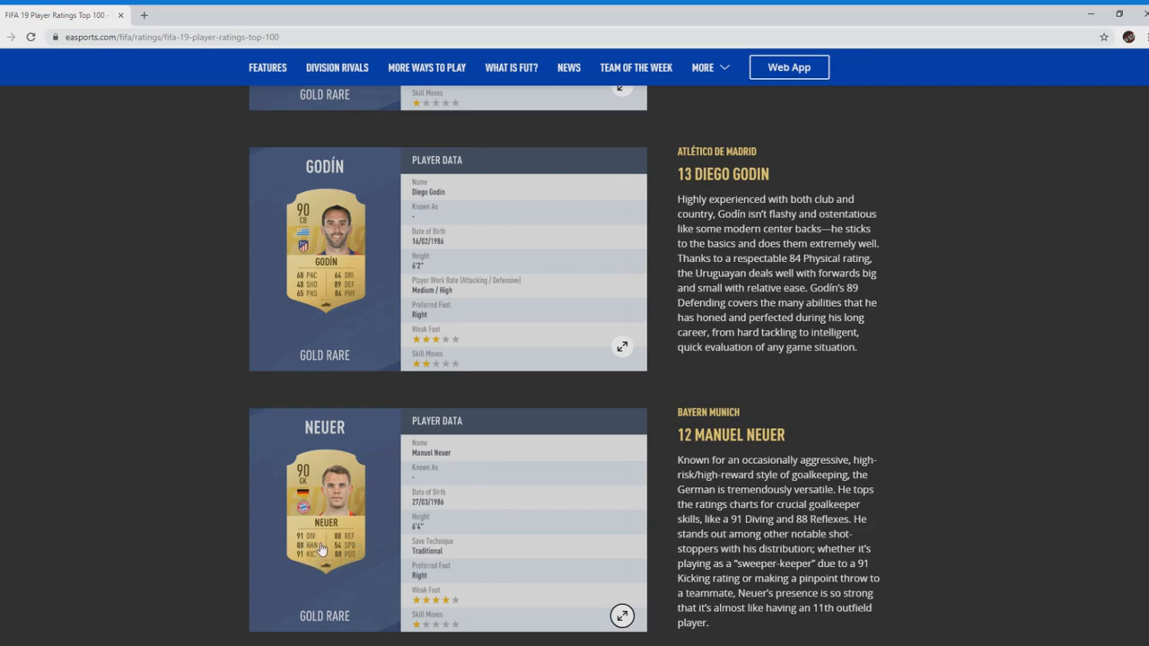
{"action": "mouse_move", "coordinate": [366, 526]}
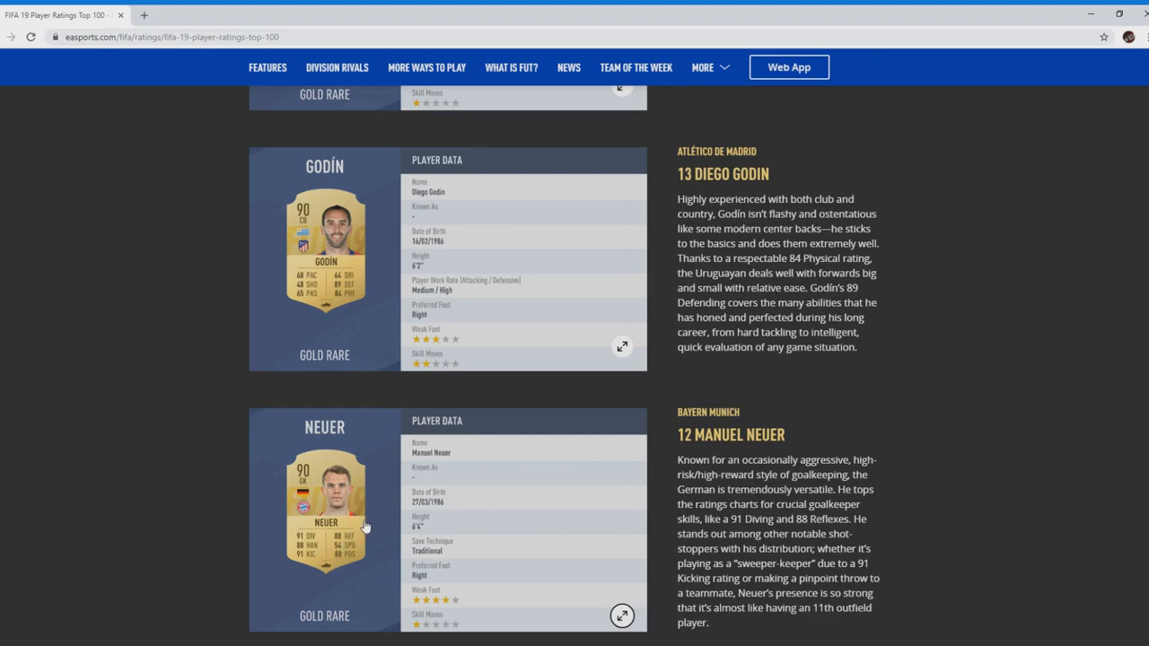
{"action": "mouse_move", "coordinate": [628, 571]}
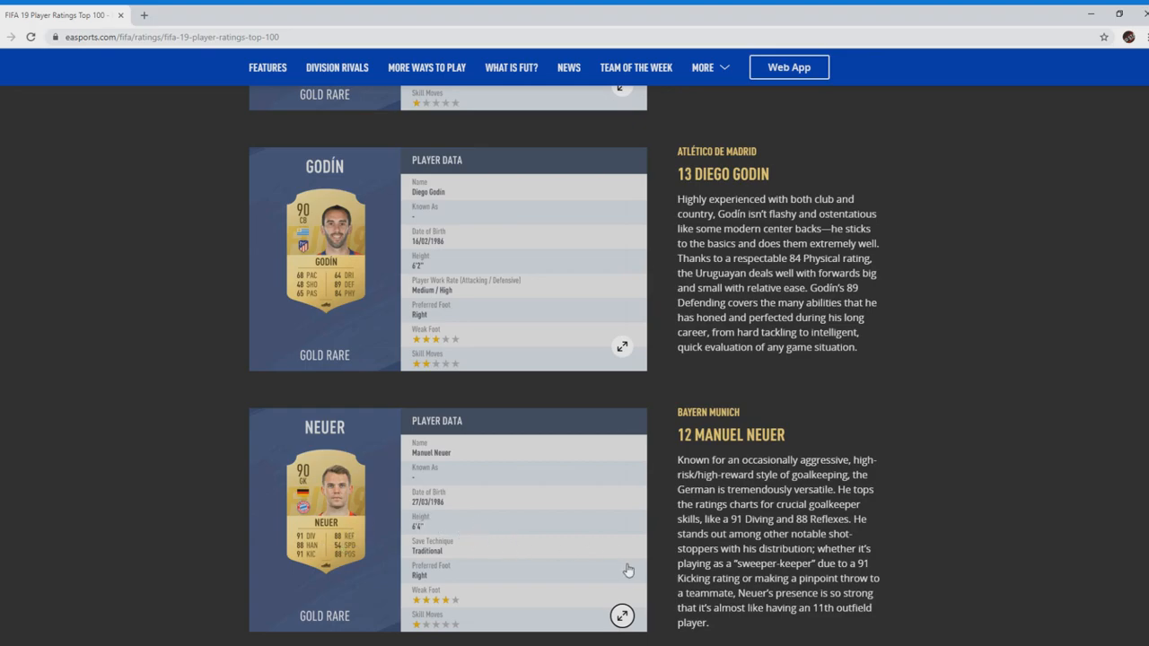
{"action": "mouse_move", "coordinate": [290, 489]}
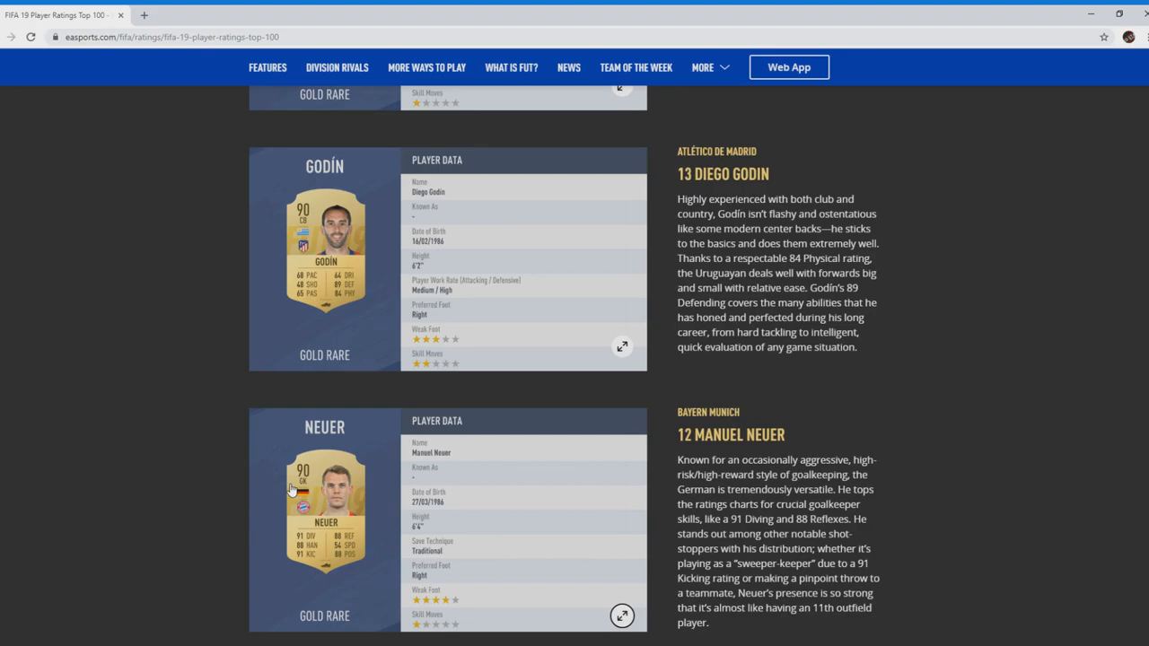
{"action": "mouse_move", "coordinate": [515, 527]}
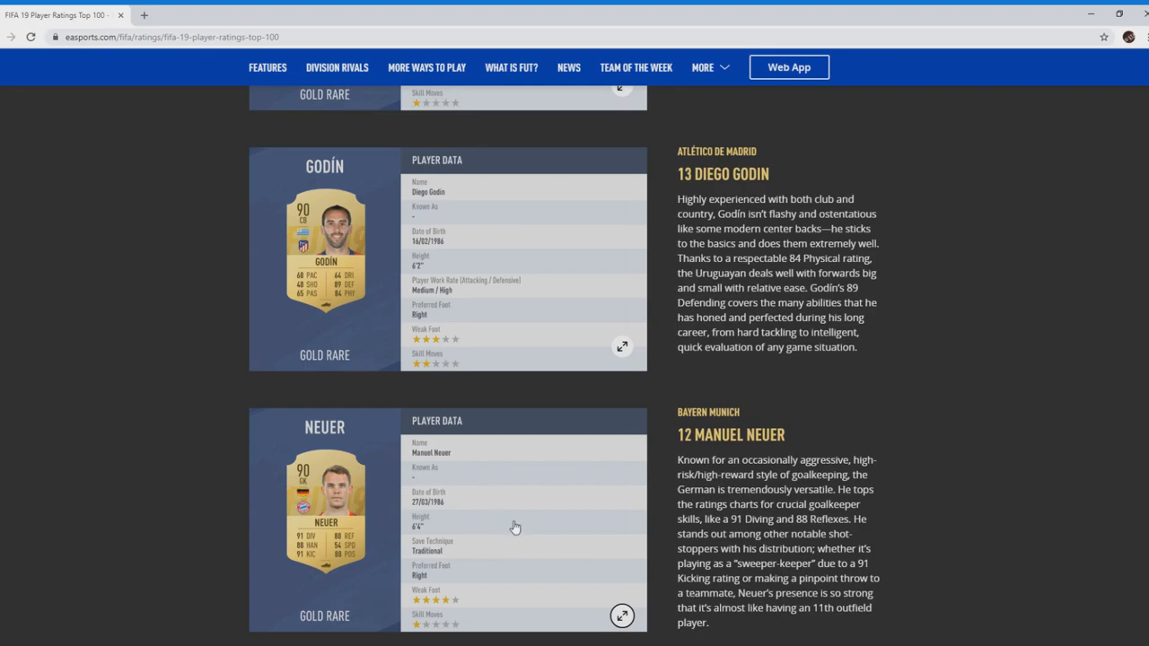
{"action": "mouse_move", "coordinate": [515, 518]}
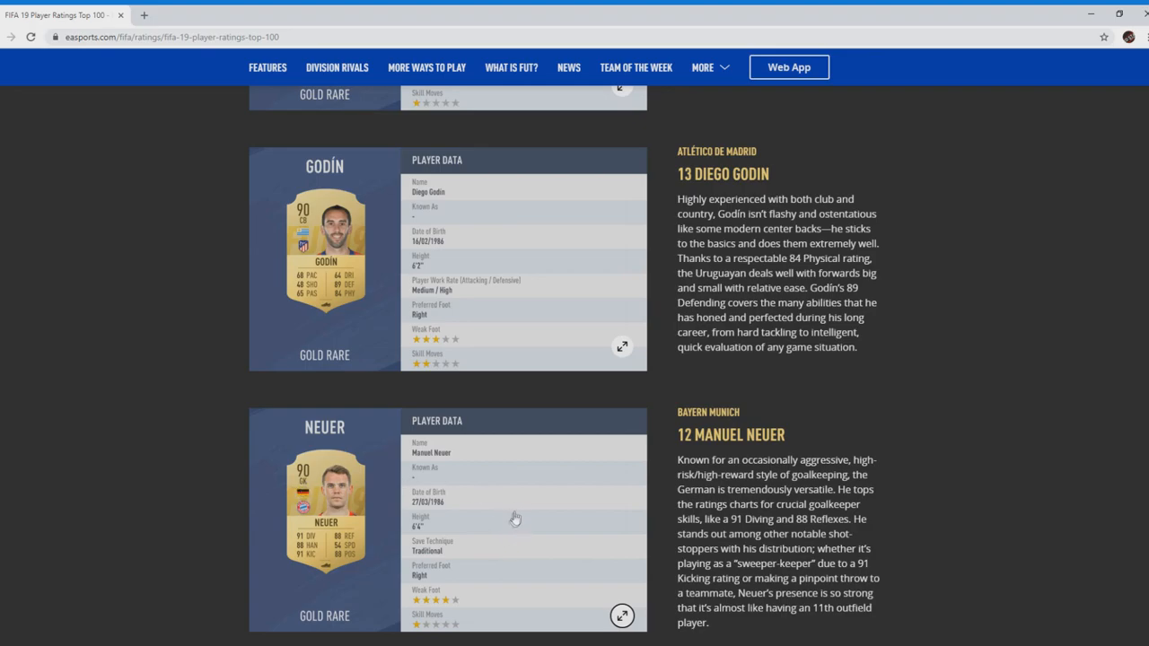
{"action": "mouse_move", "coordinate": [440, 522]}
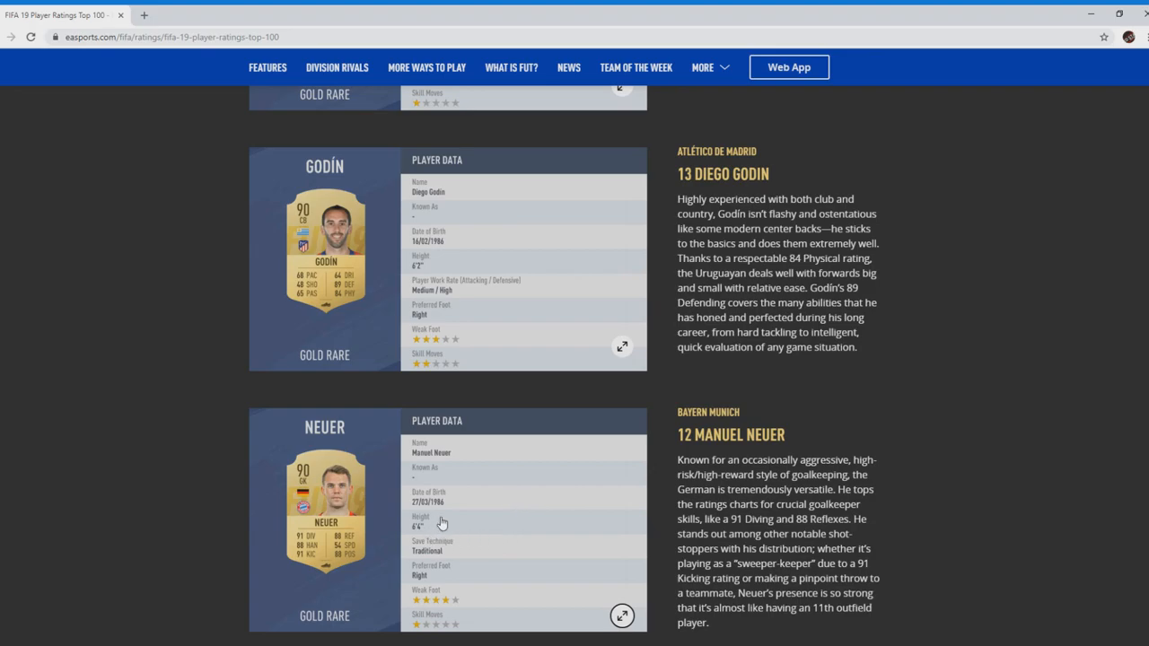
{"action": "mouse_move", "coordinate": [441, 534]}
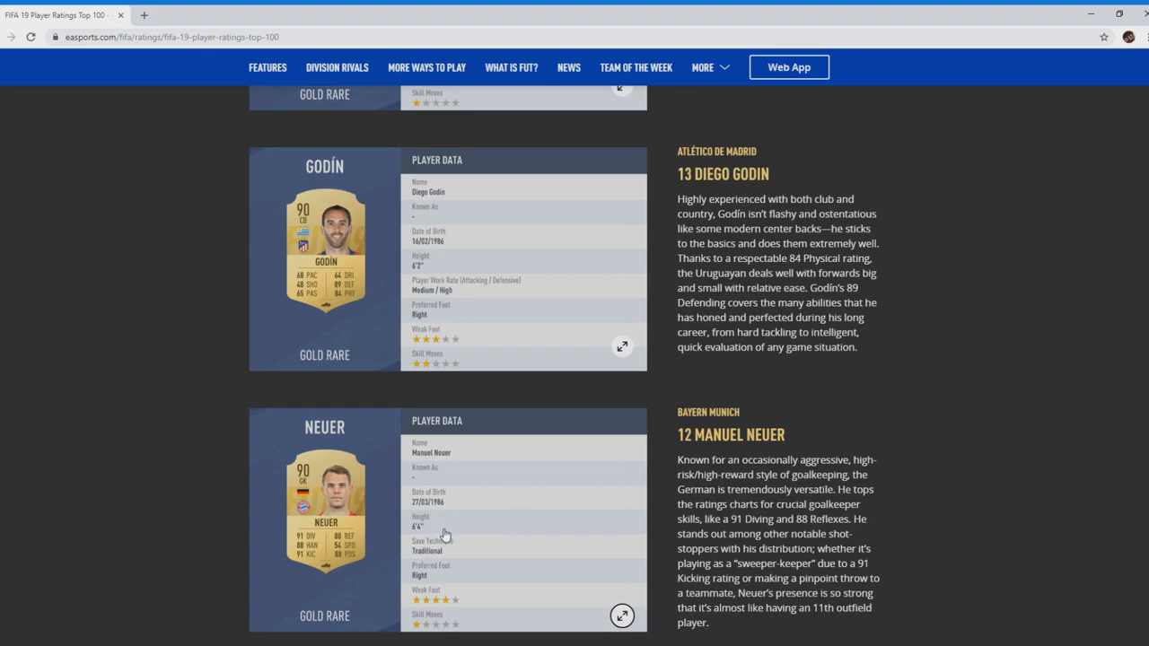
{"action": "mouse_move", "coordinate": [528, 569]}
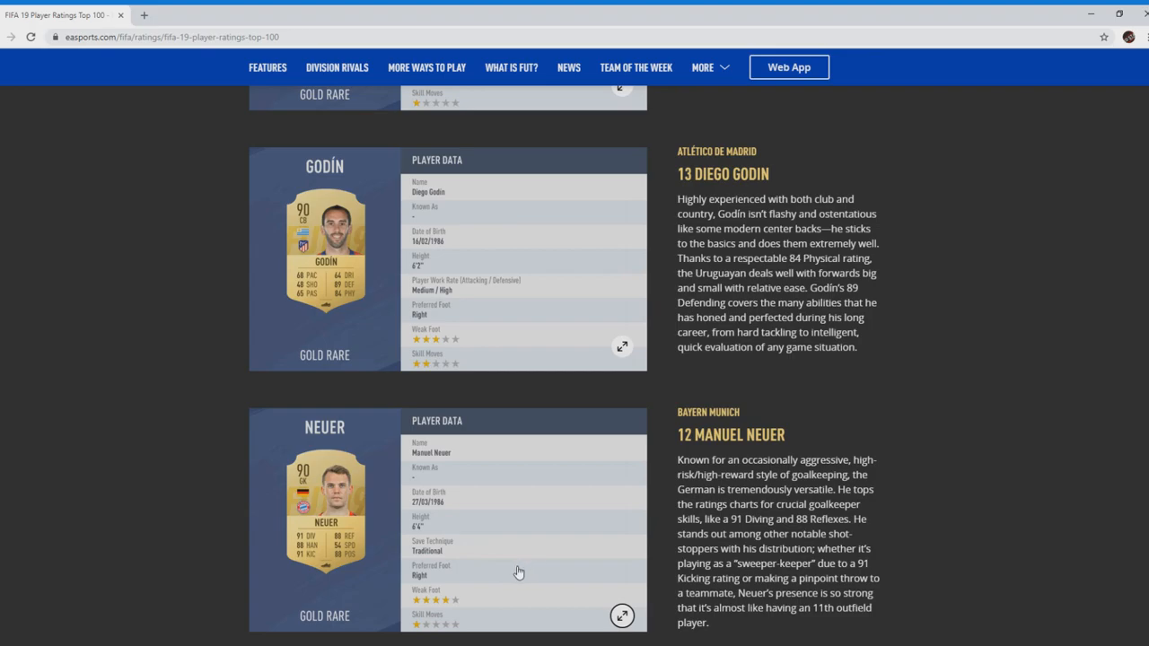
{"action": "mouse_move", "coordinate": [513, 553]}
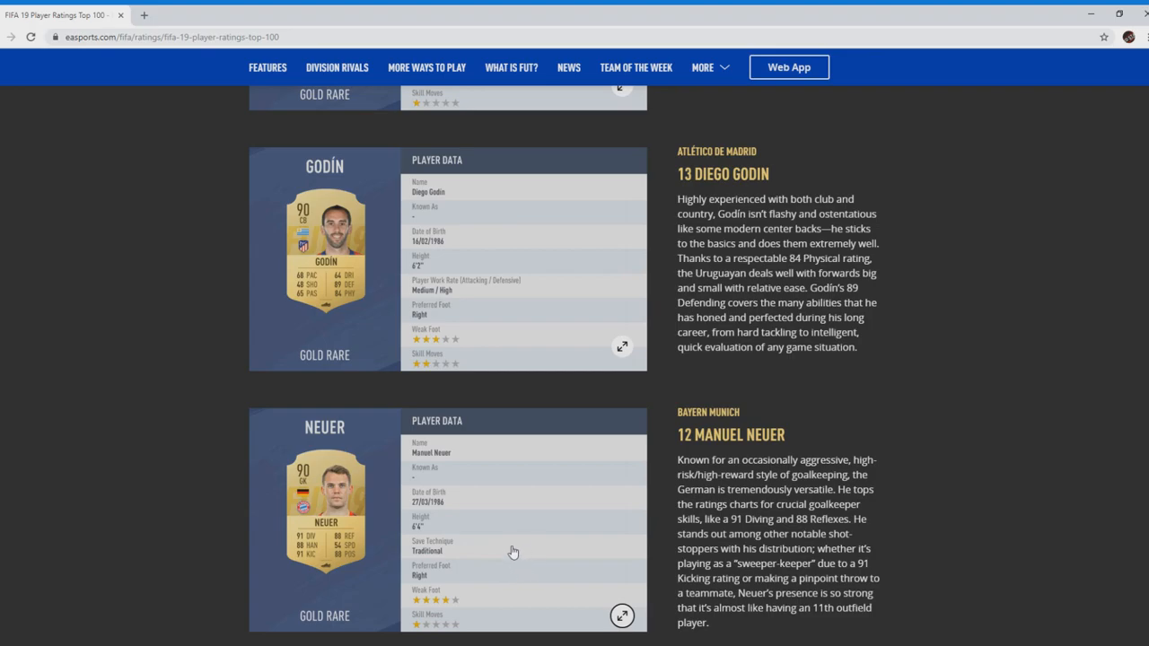
{"action": "mouse_move", "coordinate": [522, 538]}
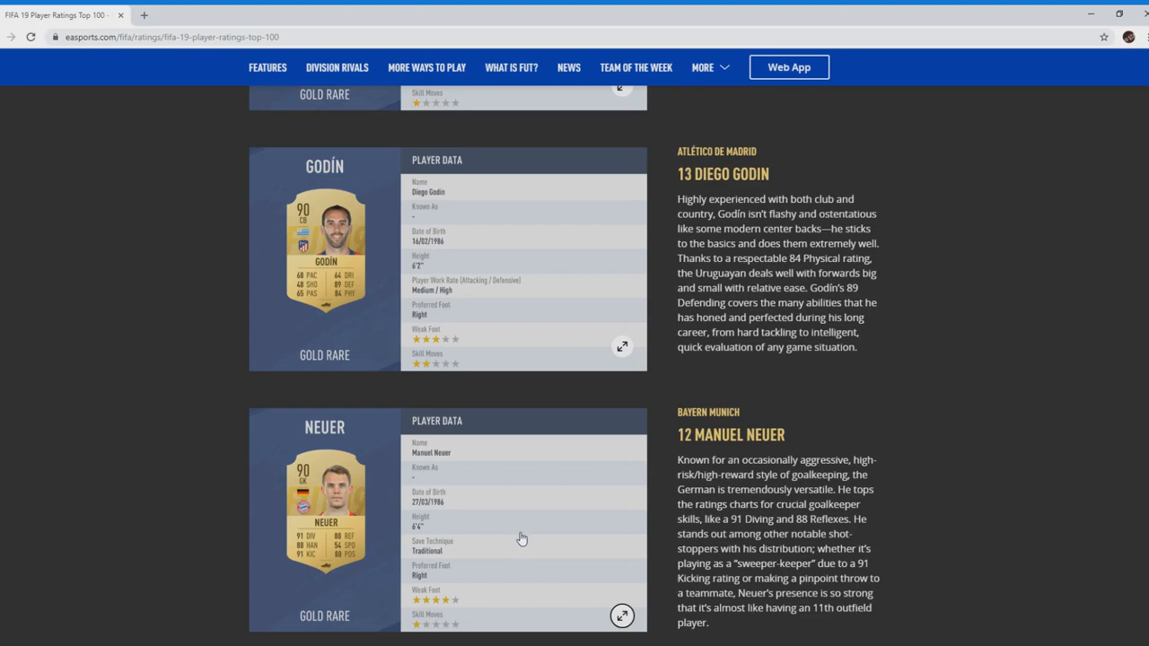
{"action": "mouse_move", "coordinate": [533, 524]}
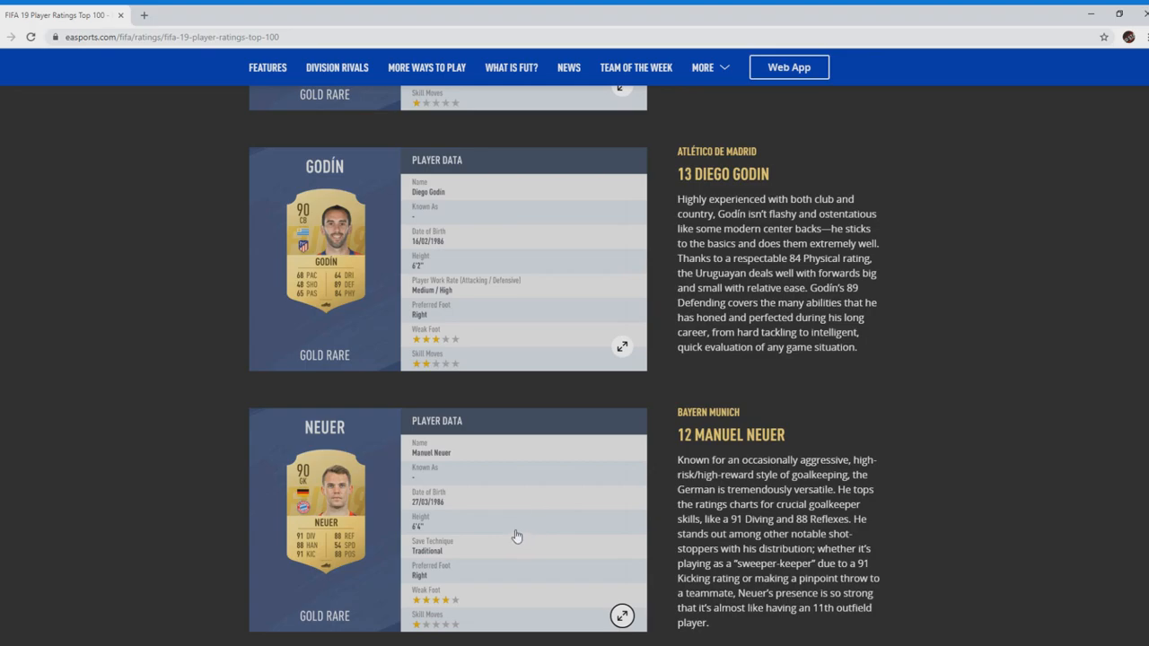
{"action": "mouse_move", "coordinate": [488, 539]}
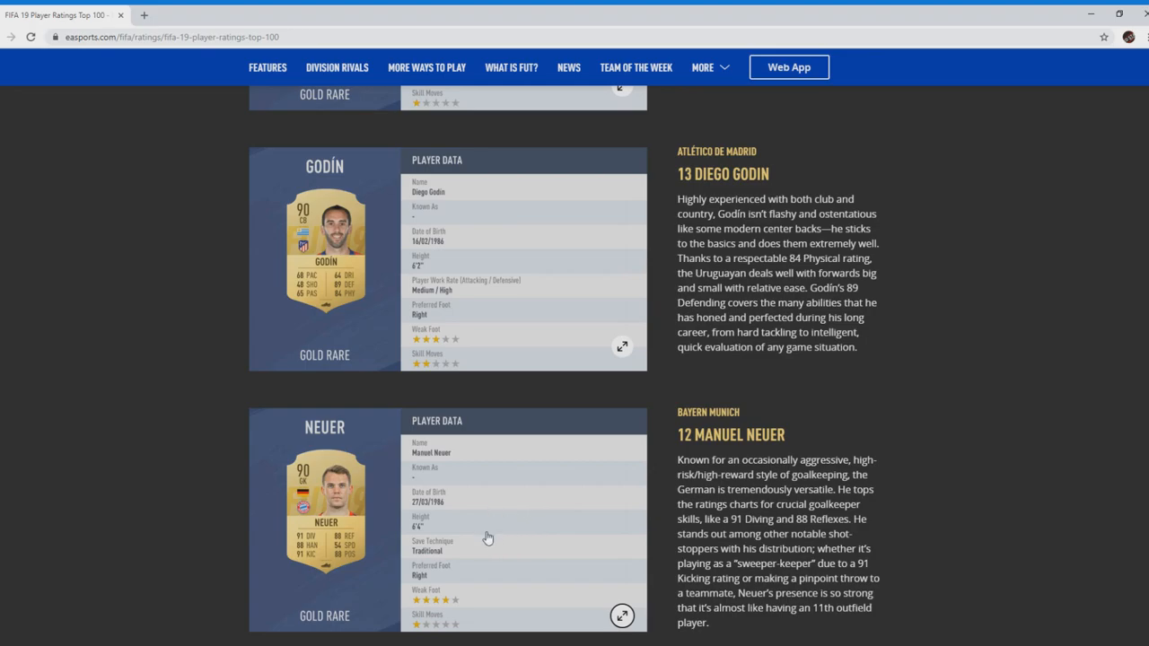
{"action": "mouse_move", "coordinate": [492, 542]}
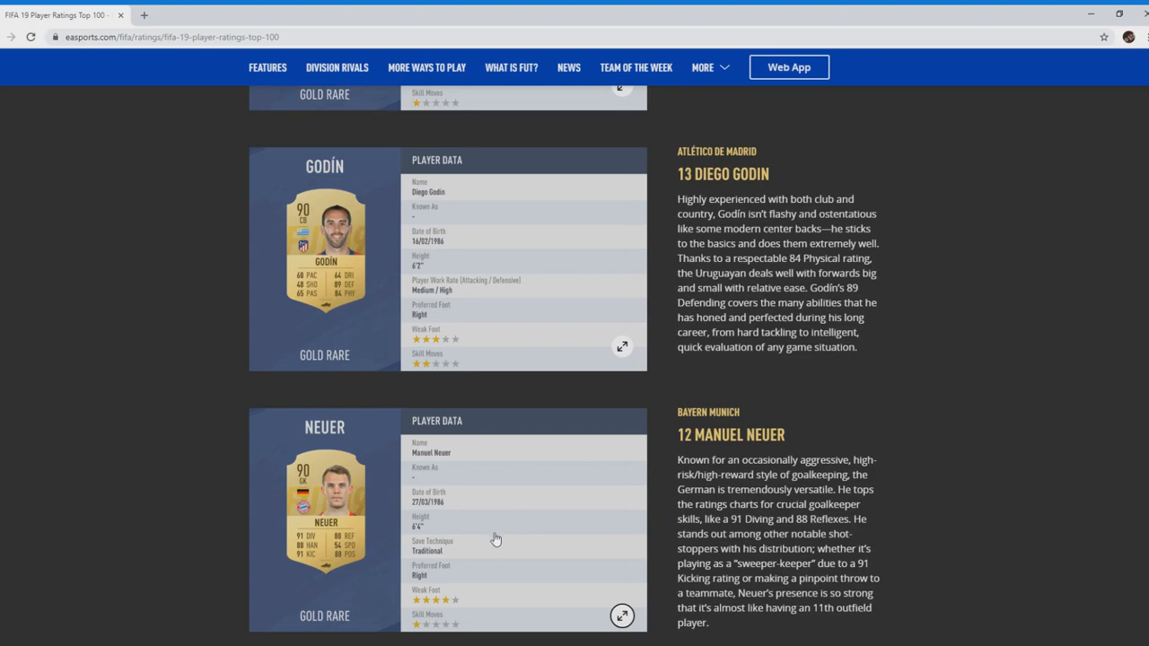
{"action": "mouse_move", "coordinate": [491, 535]}
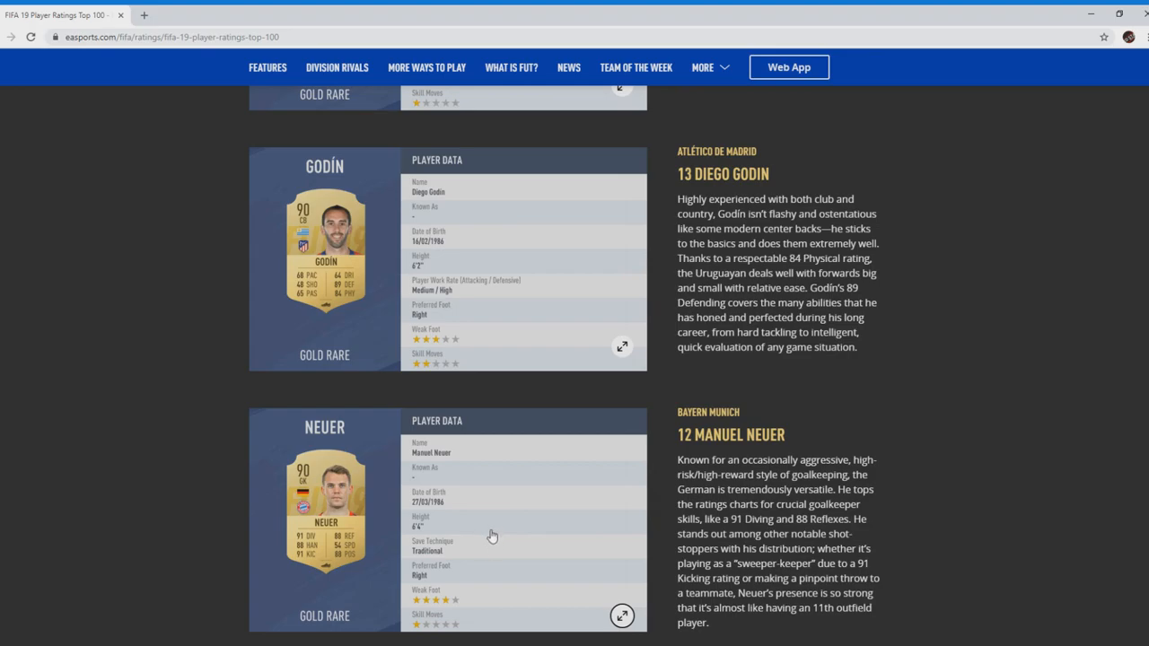
{"action": "mouse_move", "coordinate": [307, 549]}
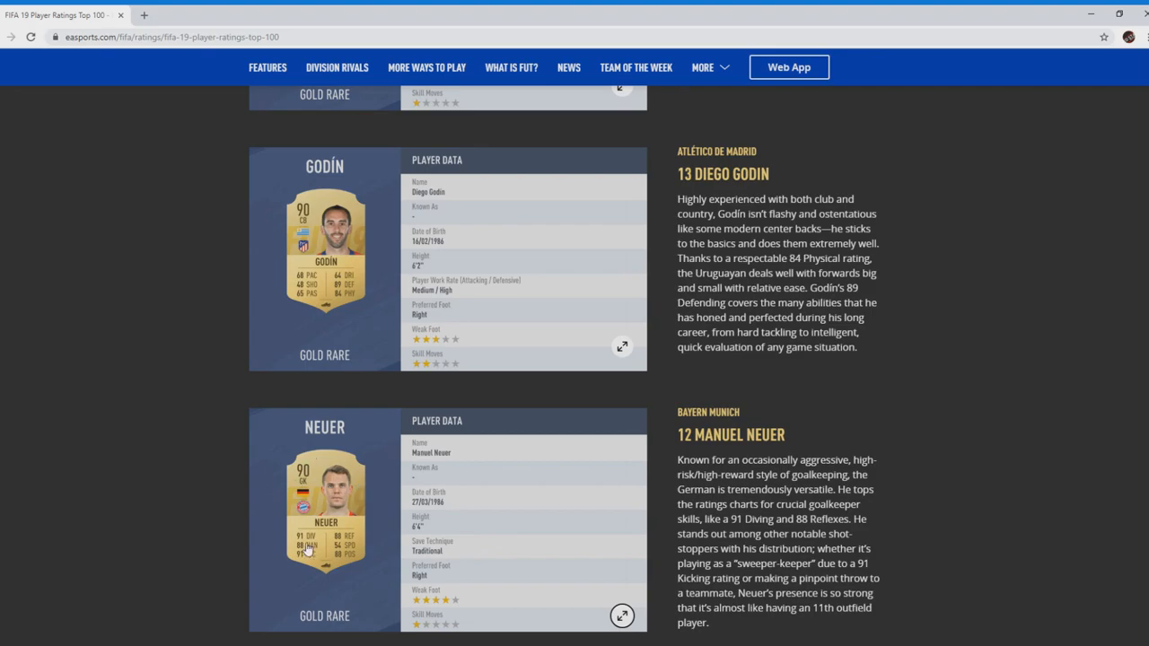
{"action": "mouse_move", "coordinate": [434, 549]}
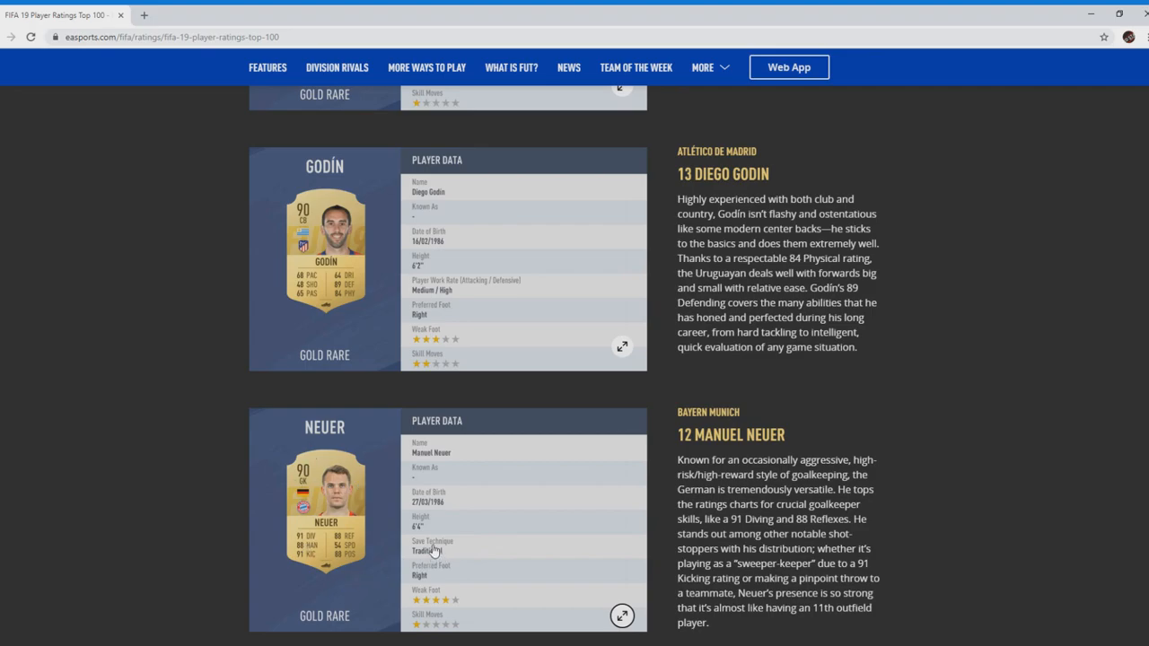
{"action": "scroll", "scroll_direction": "down", "scroll_amount": 3}
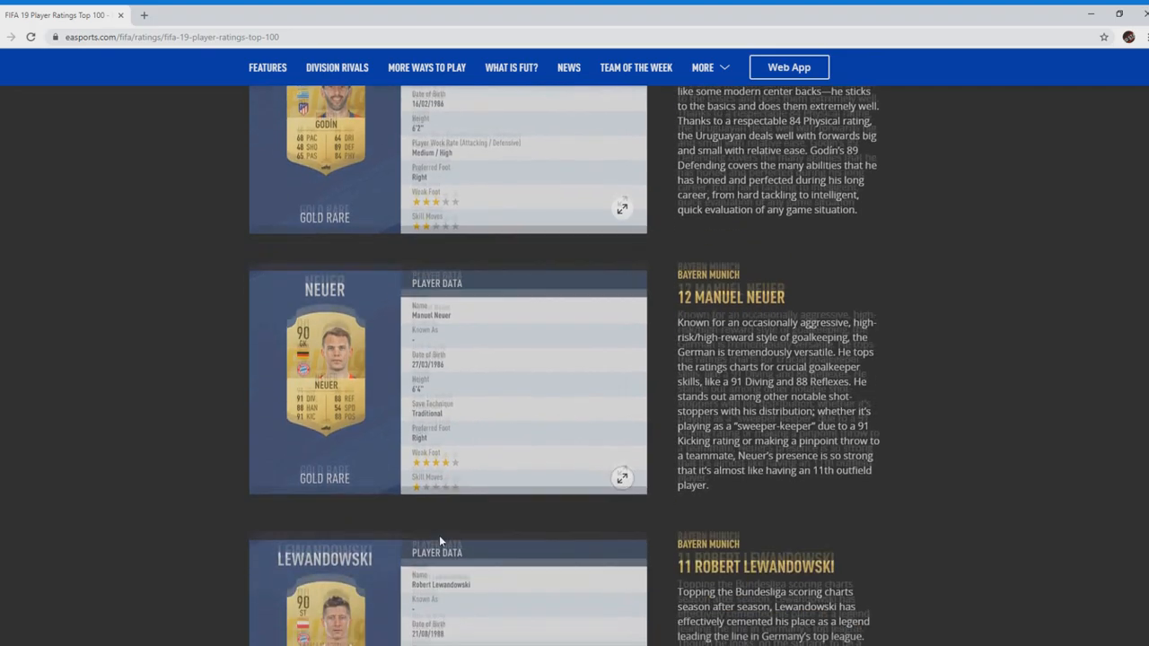
{"action": "scroll", "scroll_direction": "down", "scroll_amount": 3}
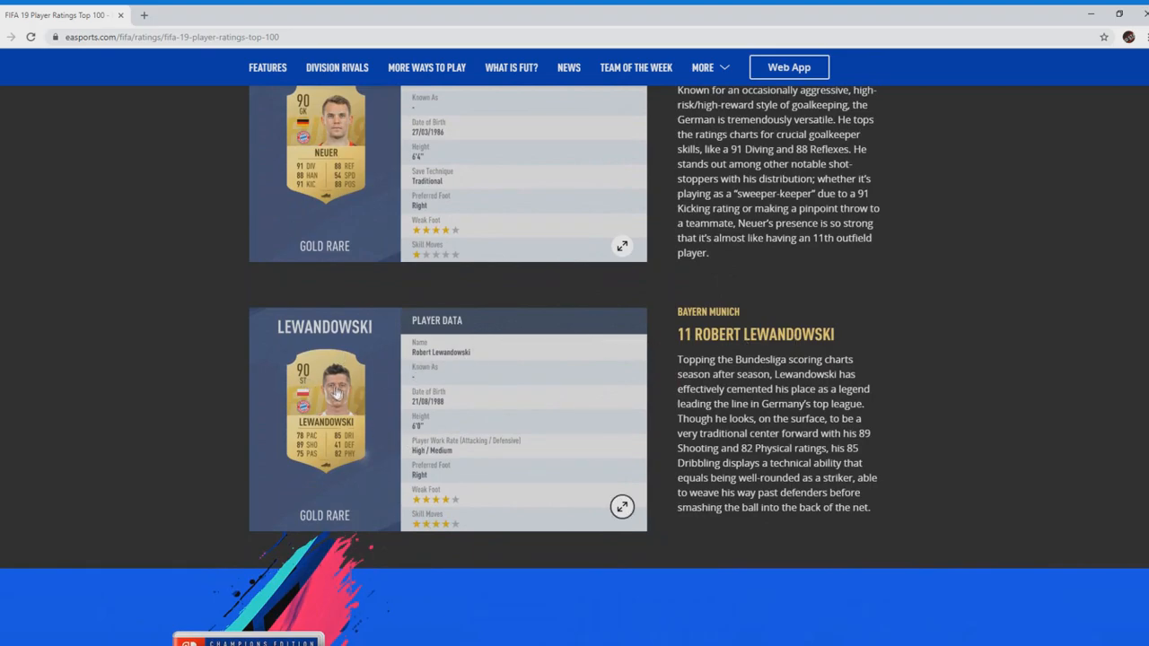
{"action": "mouse_move", "coordinate": [361, 459]}
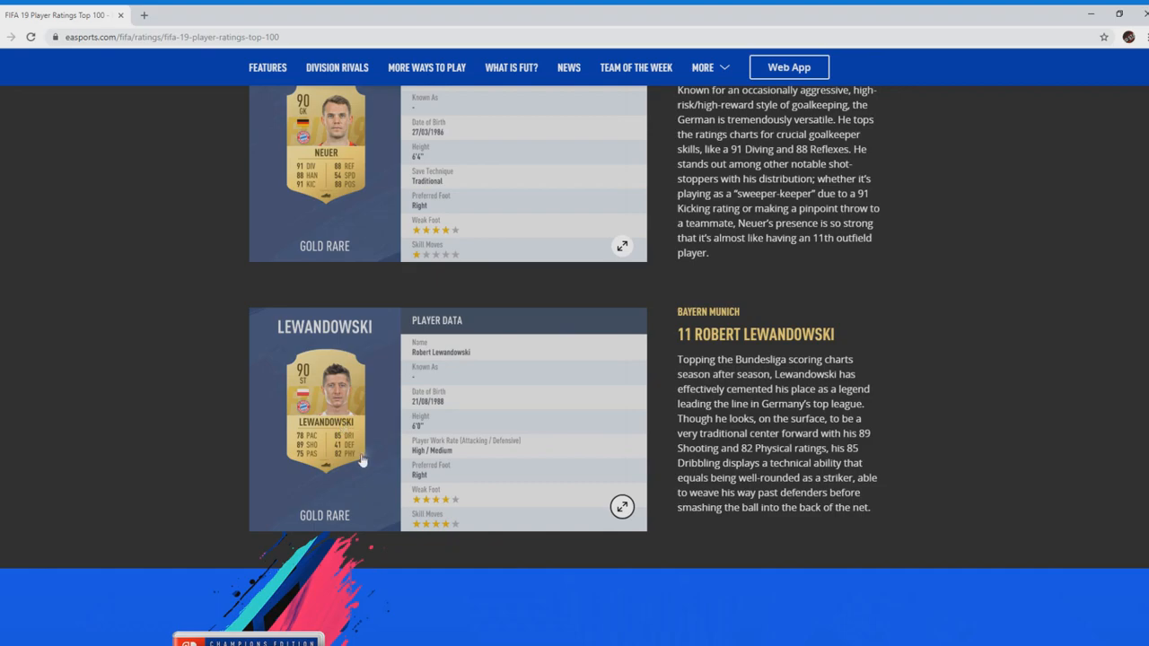
{"action": "mouse_move", "coordinate": [362, 438]}
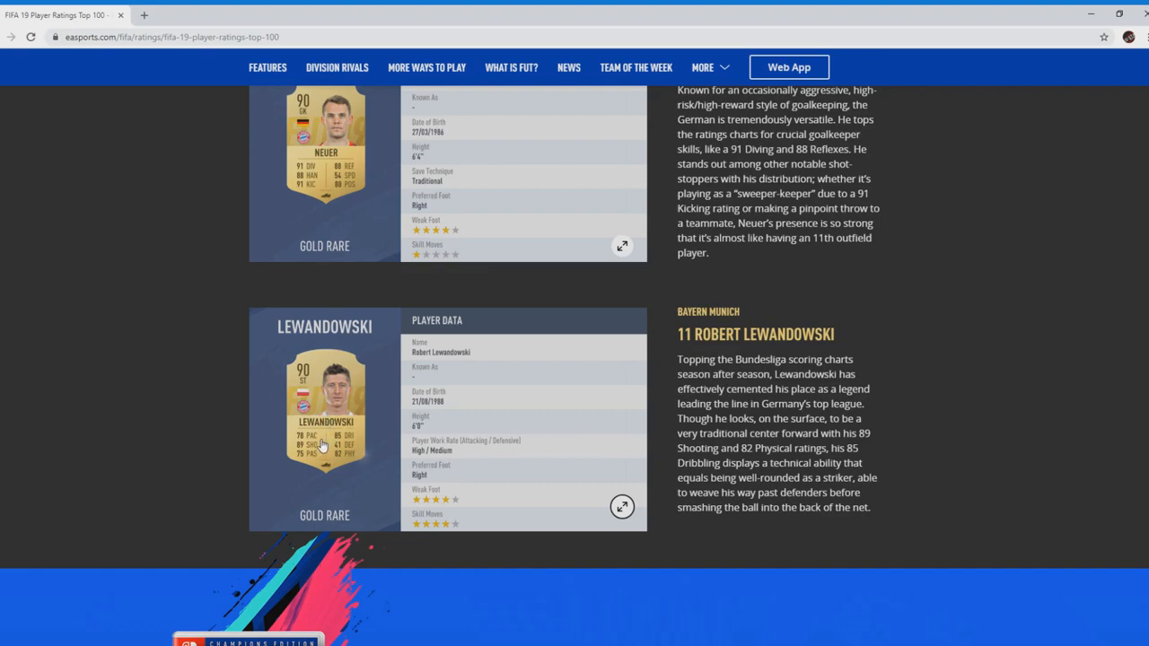
{"action": "mouse_move", "coordinate": [312, 454]}
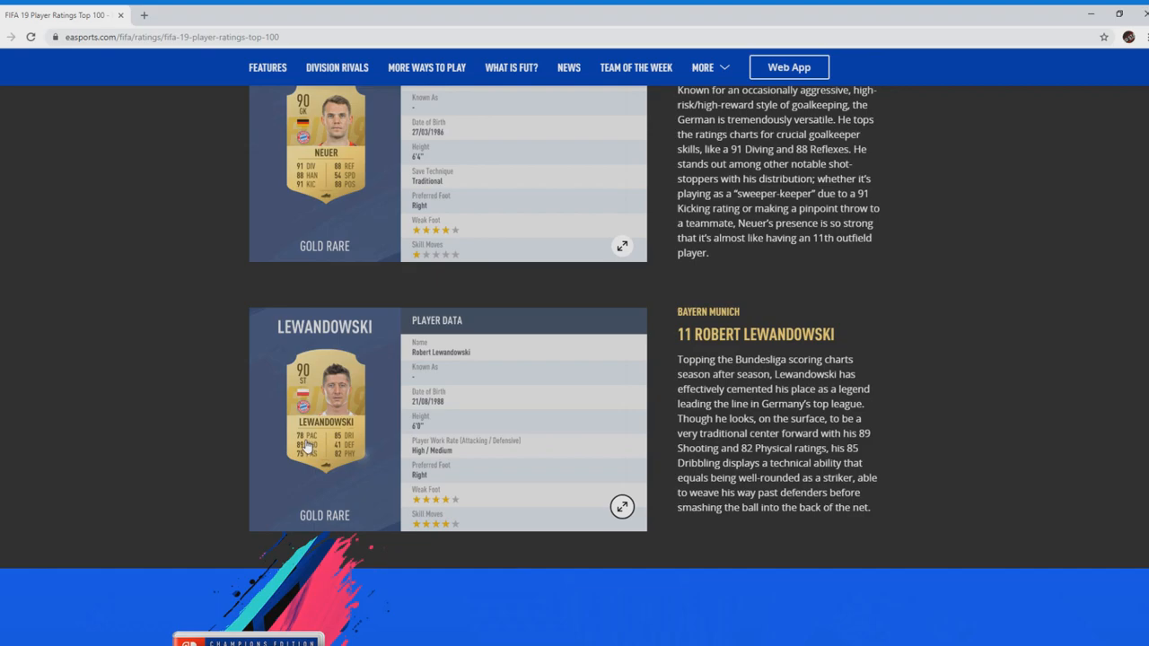
{"action": "mouse_move", "coordinate": [312, 463]}
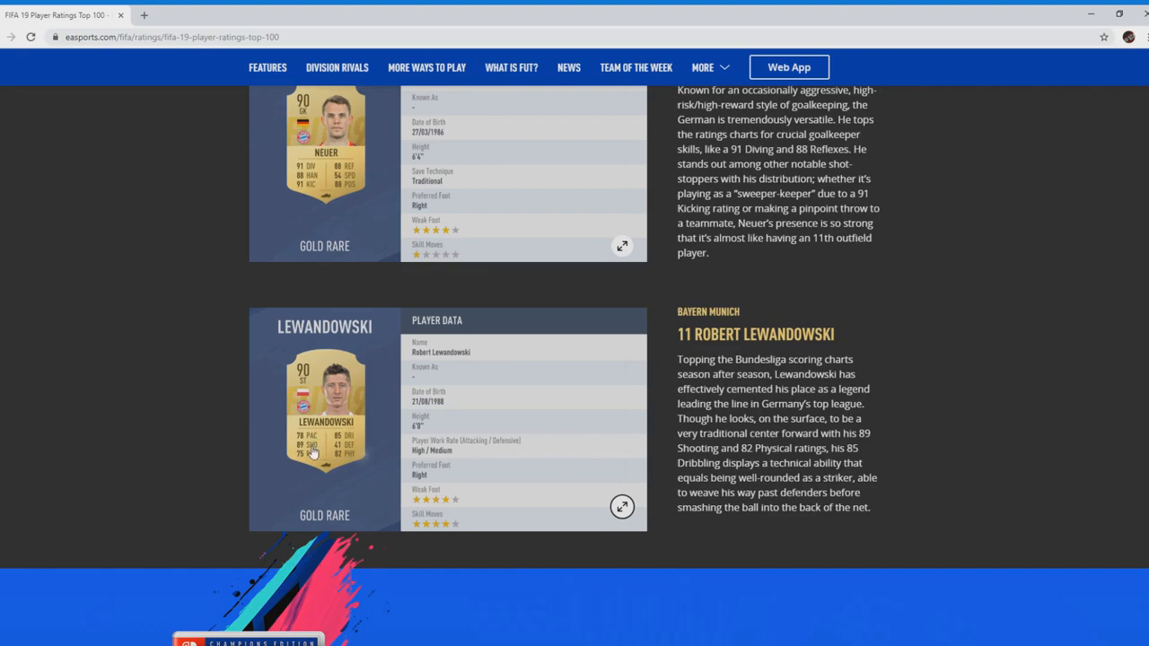
{"action": "mouse_move", "coordinate": [320, 463]}
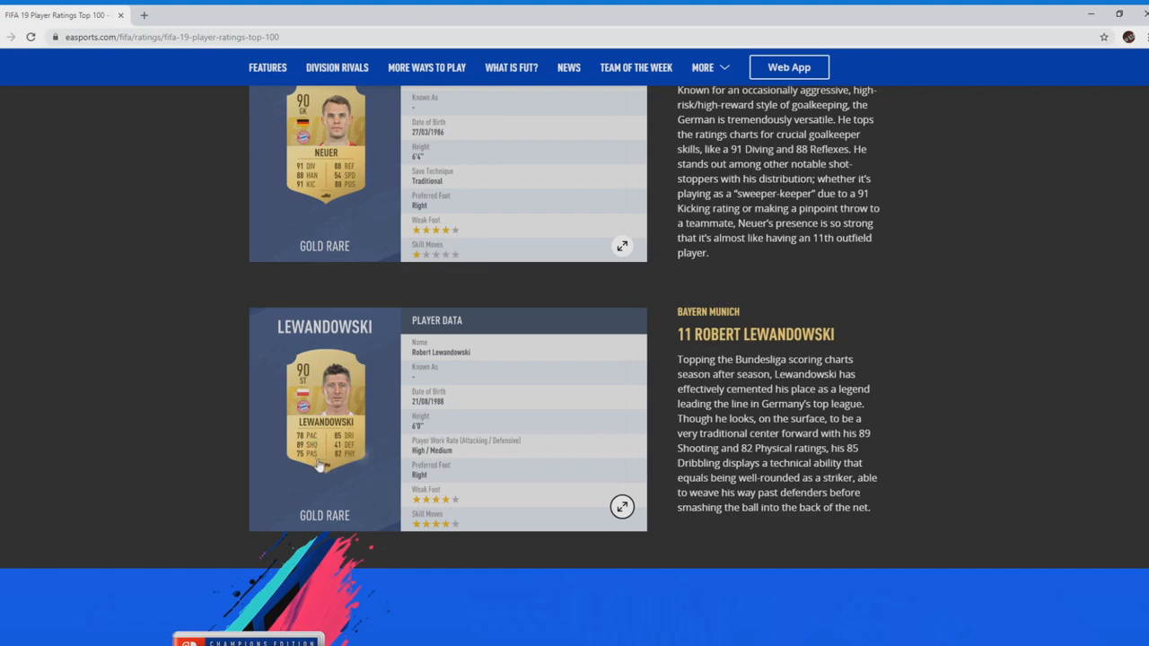
{"action": "mouse_move", "coordinate": [350, 466]}
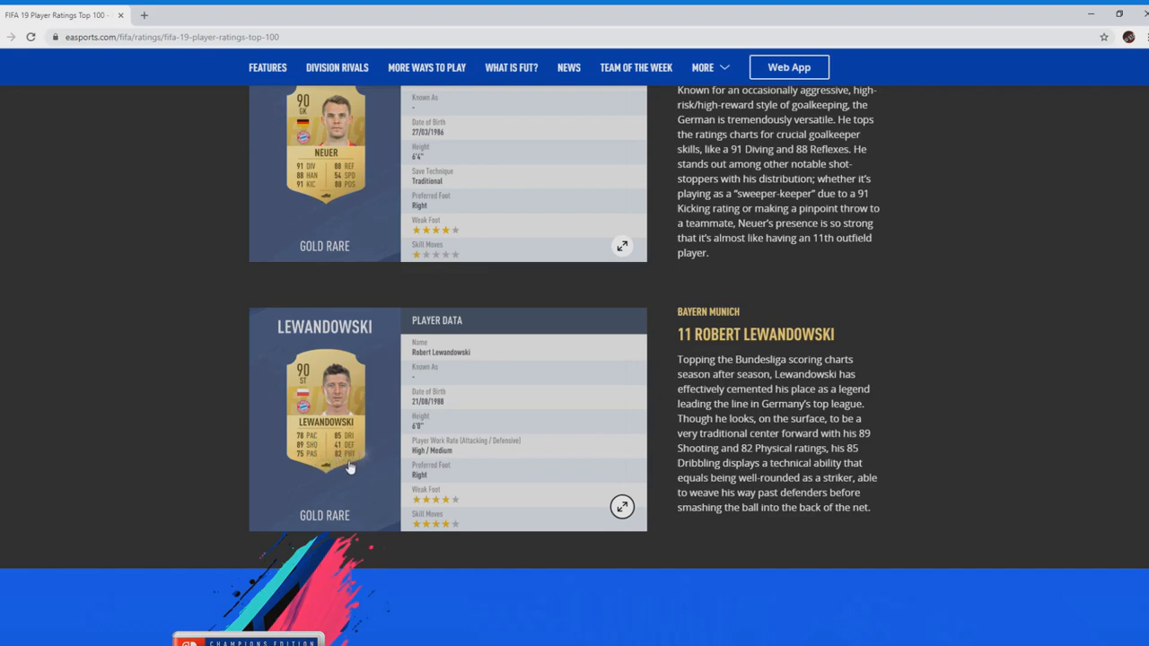
{"action": "mouse_move", "coordinate": [350, 463]}
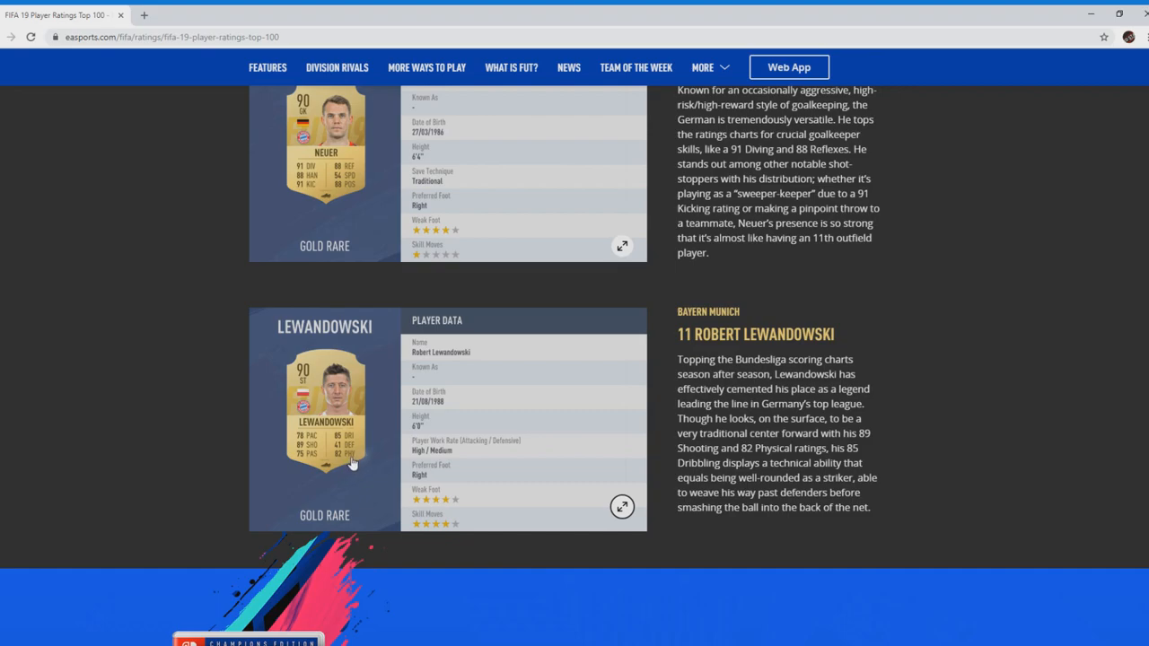
{"action": "mouse_move", "coordinate": [325, 470]}
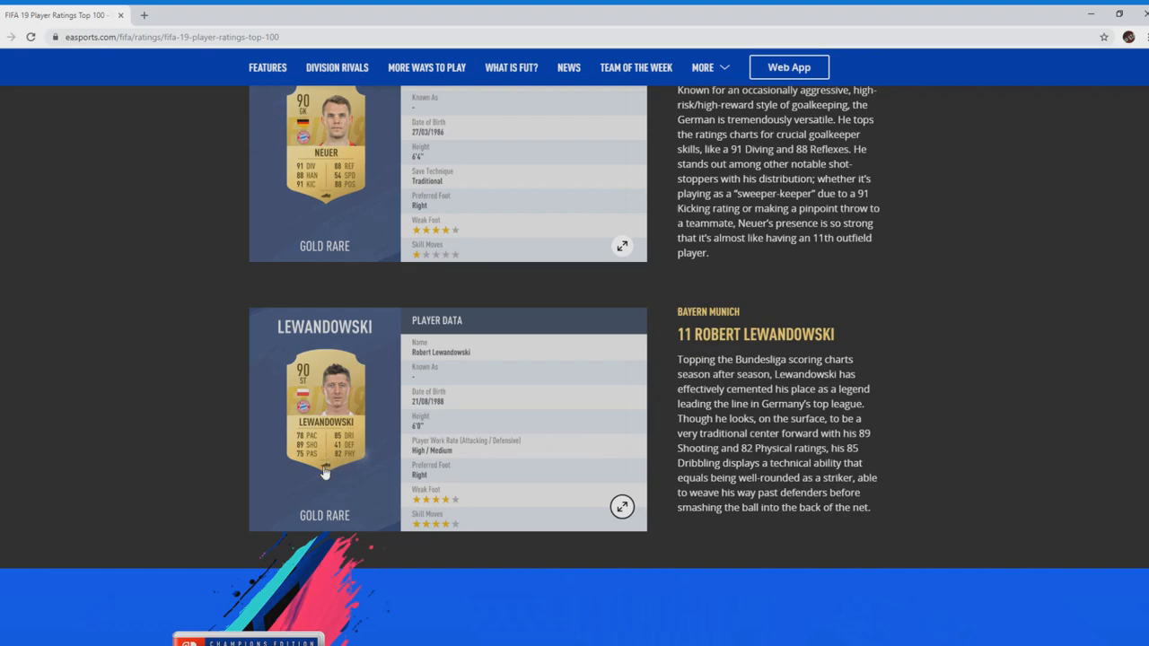
{"action": "mouse_move", "coordinate": [336, 474]}
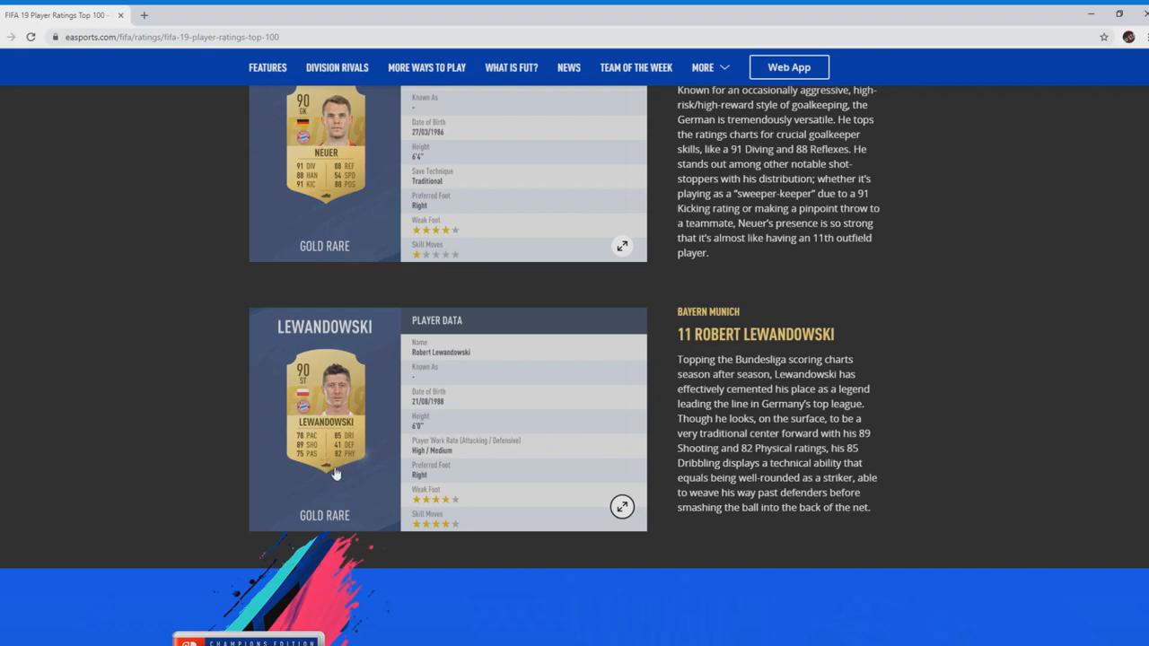
{"action": "mouse_move", "coordinate": [348, 402]}
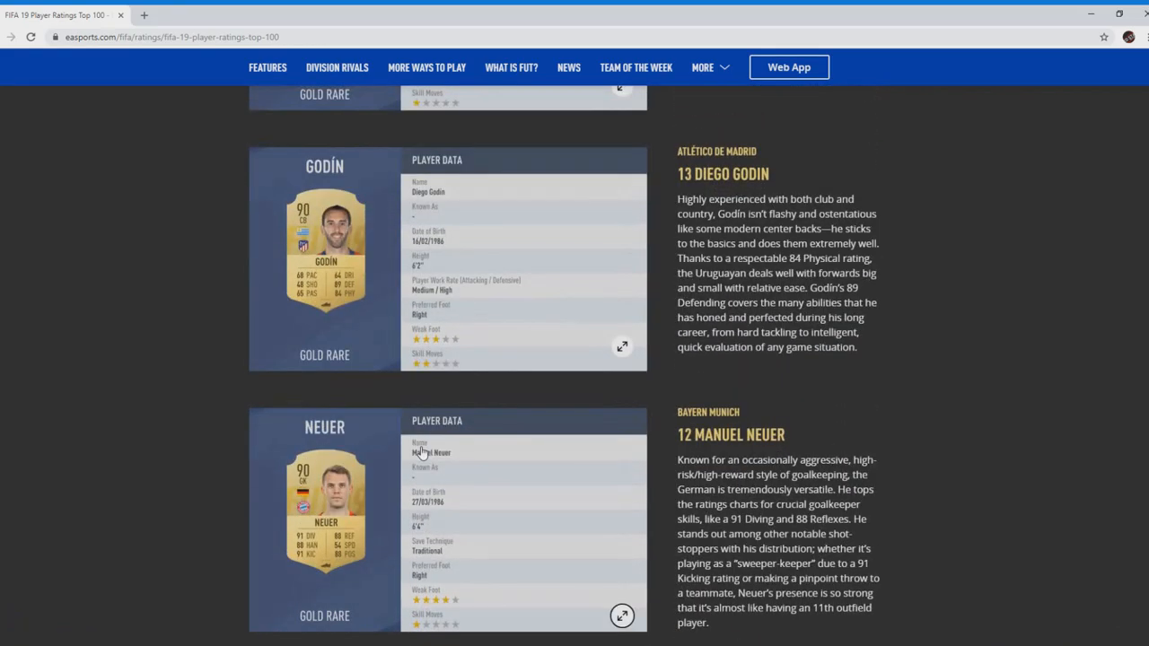
Step: Scroll back up the list to #20 Sergio Agüero and #19 Giorgio Chiellini
{"action": "scroll", "scroll_direction": "down", "scroll_amount": 3}
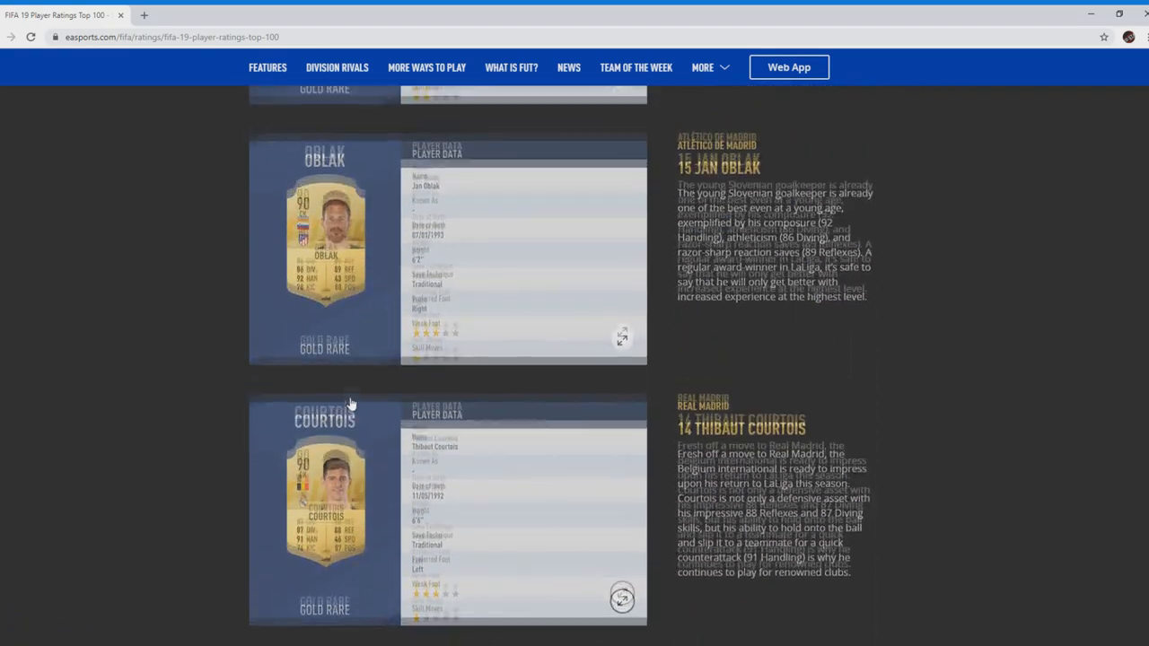
{"action": "scroll", "scroll_direction": "down", "scroll_amount": 3}
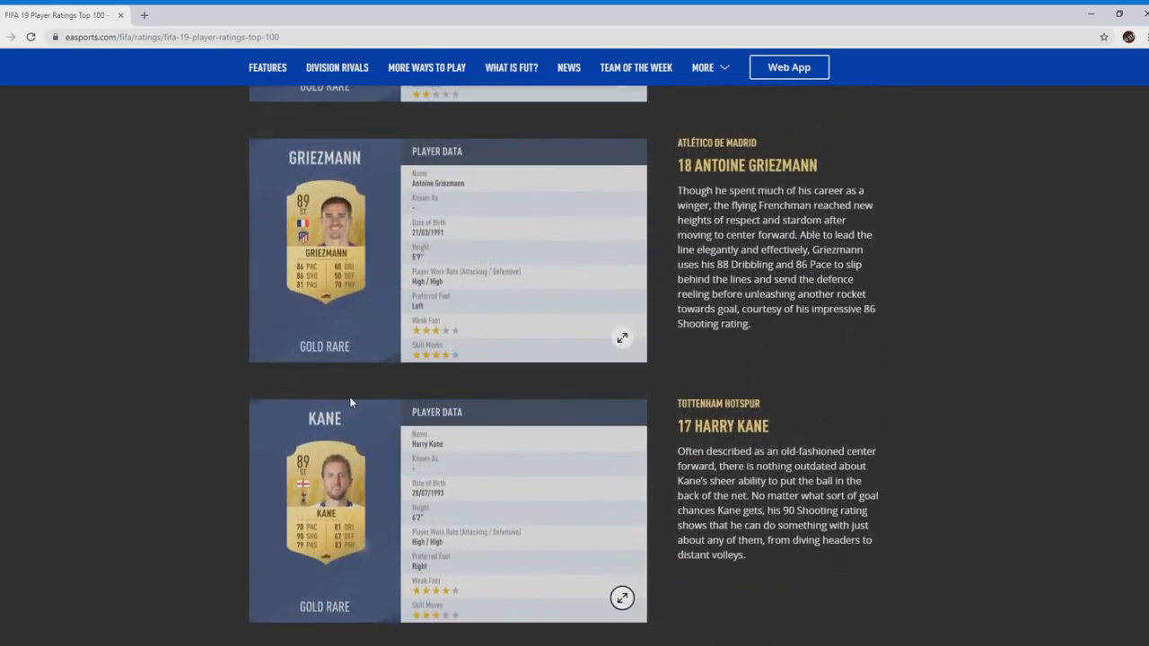
{"action": "scroll", "scroll_direction": "up", "scroll_amount": 3}
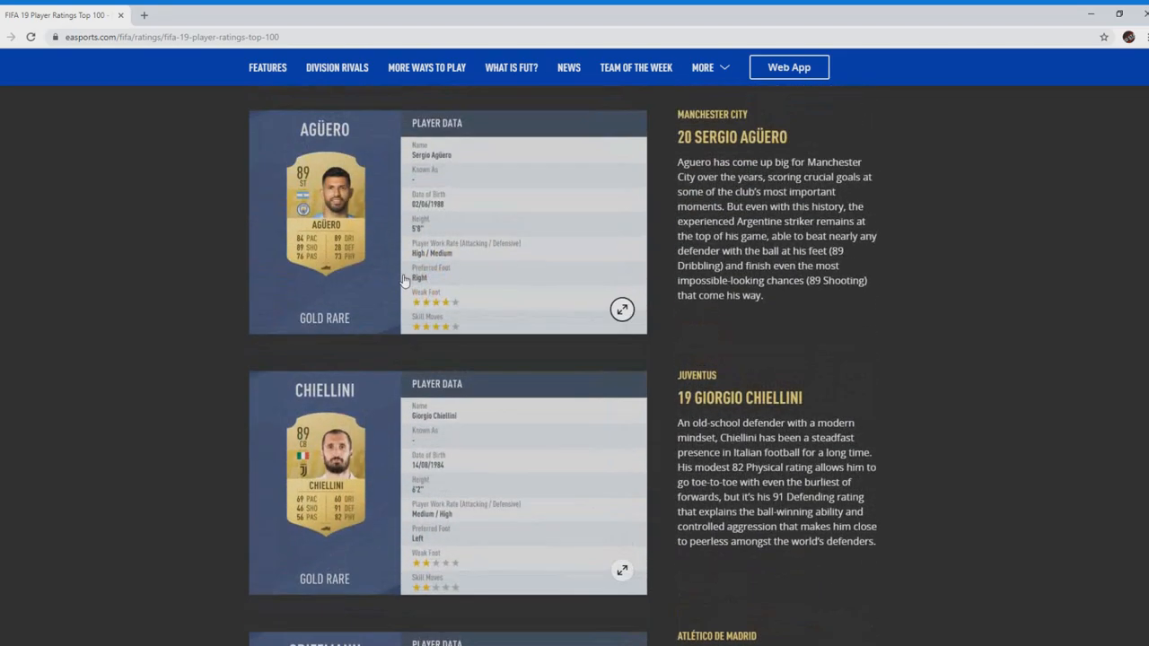
{"action": "mouse_move", "coordinate": [402, 208]}
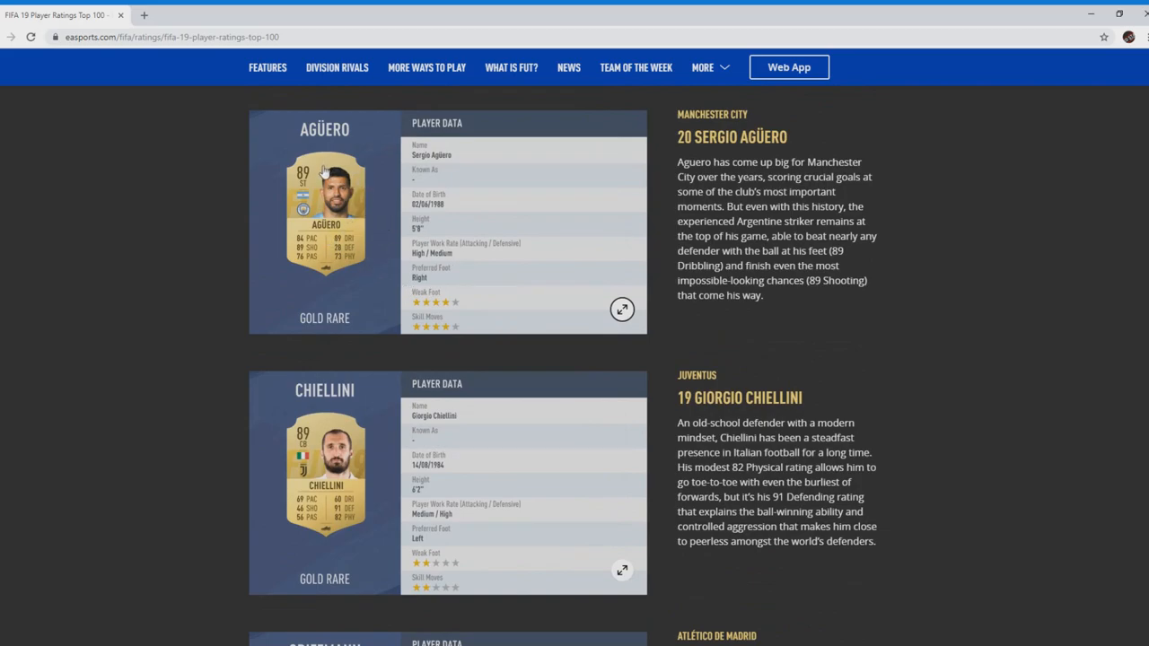
{"action": "mouse_move", "coordinate": [327, 296]}
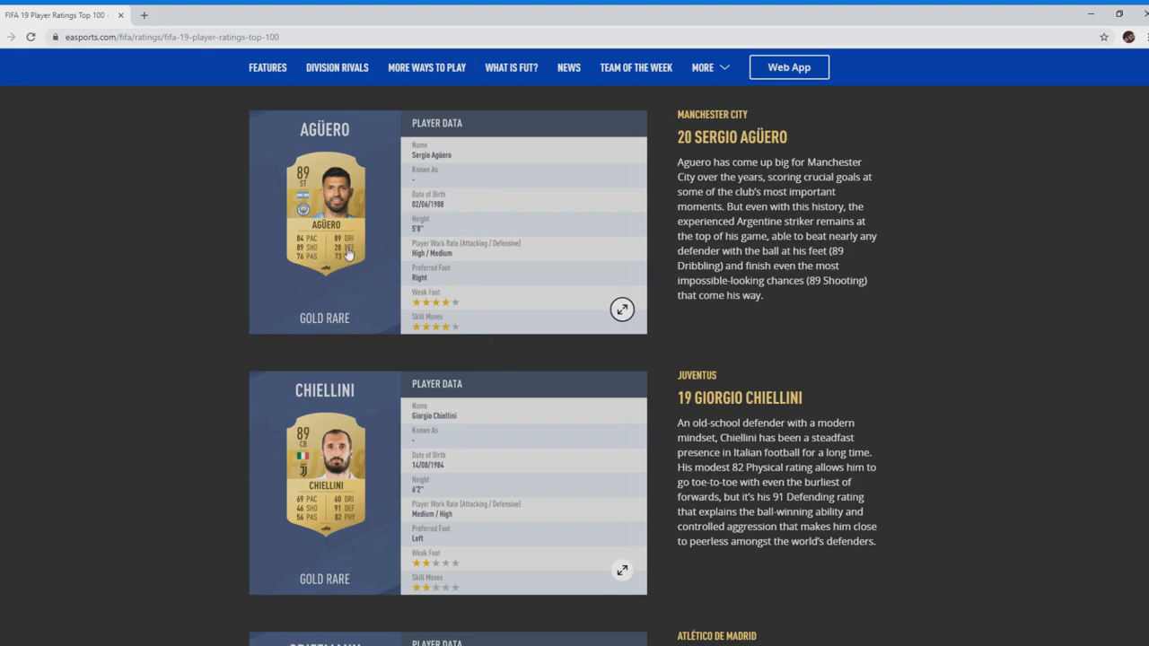
{"action": "mouse_move", "coordinate": [352, 292]}
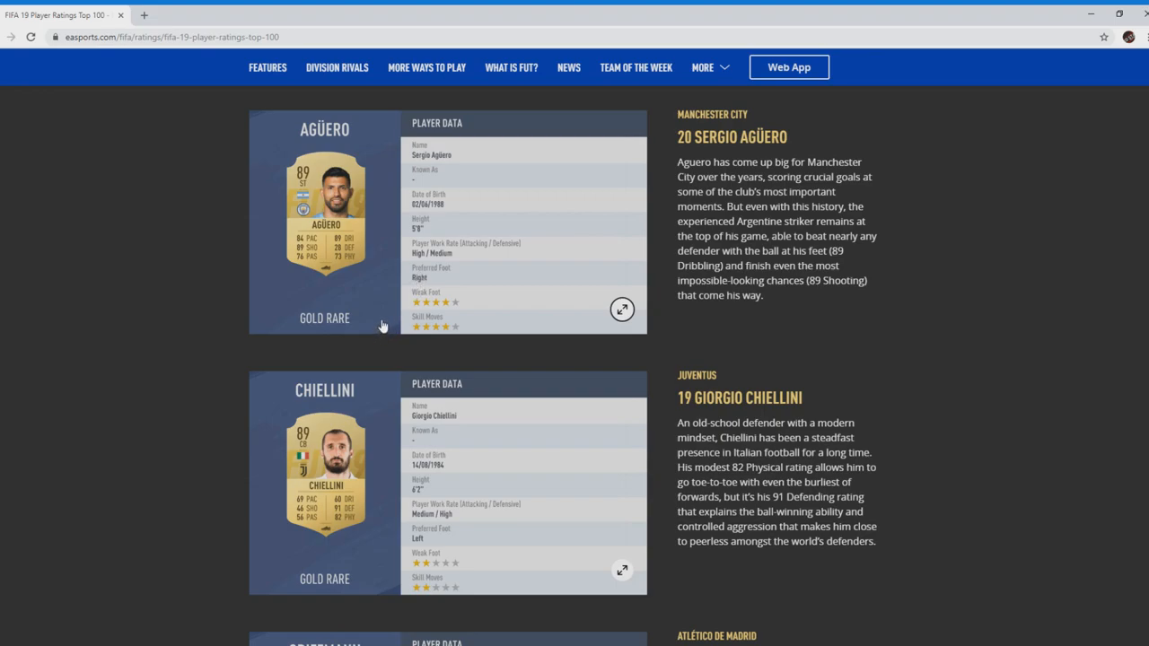
{"action": "mouse_move", "coordinate": [535, 380]}
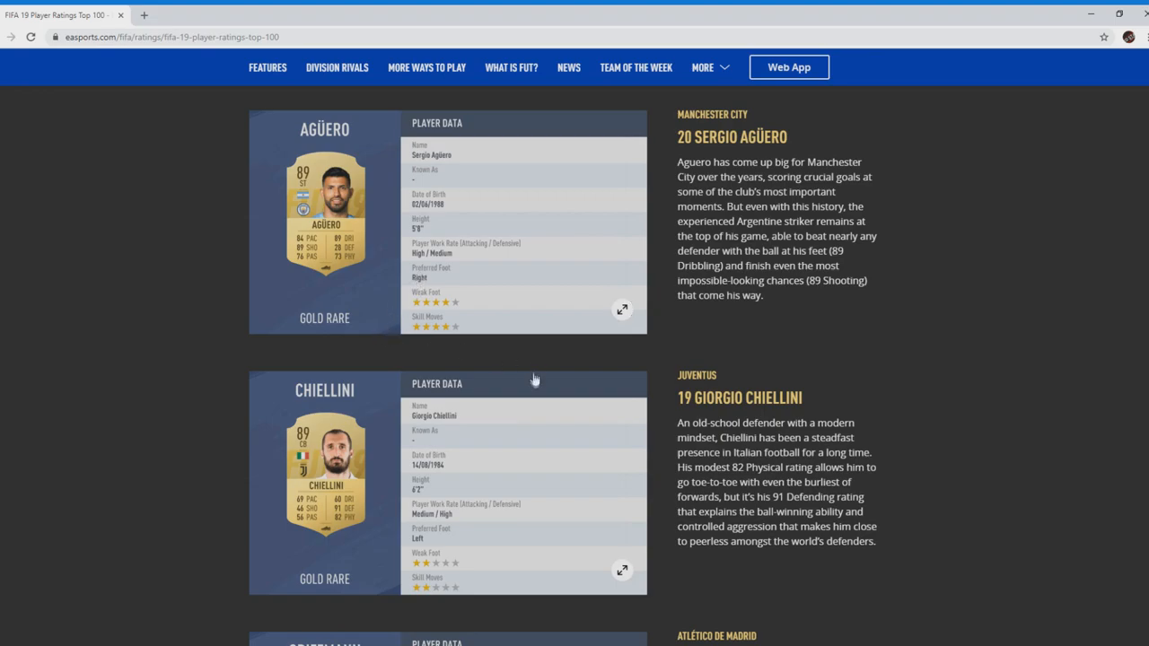